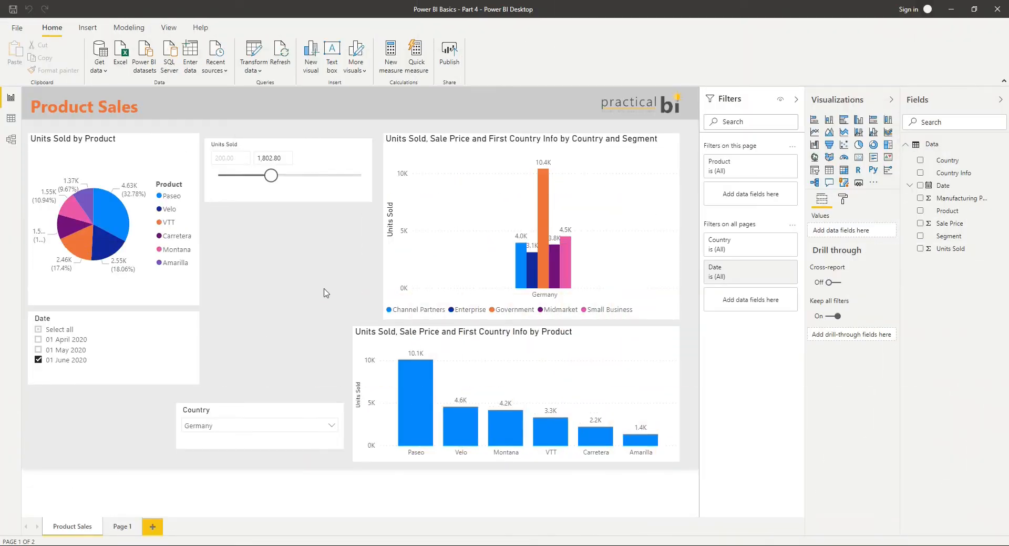
{"action": "mouse_move", "coordinate": [292, 268]}
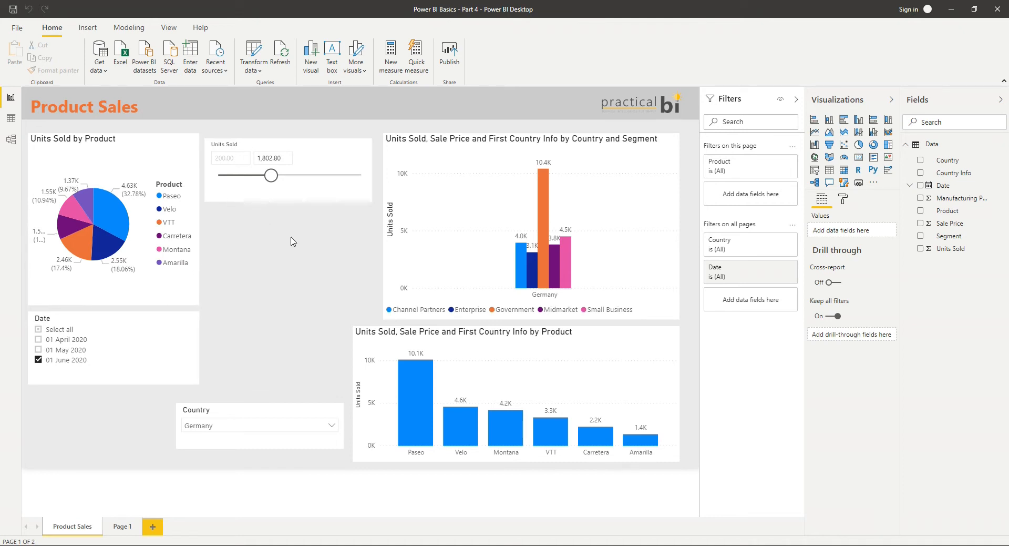
{"action": "mouse_move", "coordinate": [284, 281]}
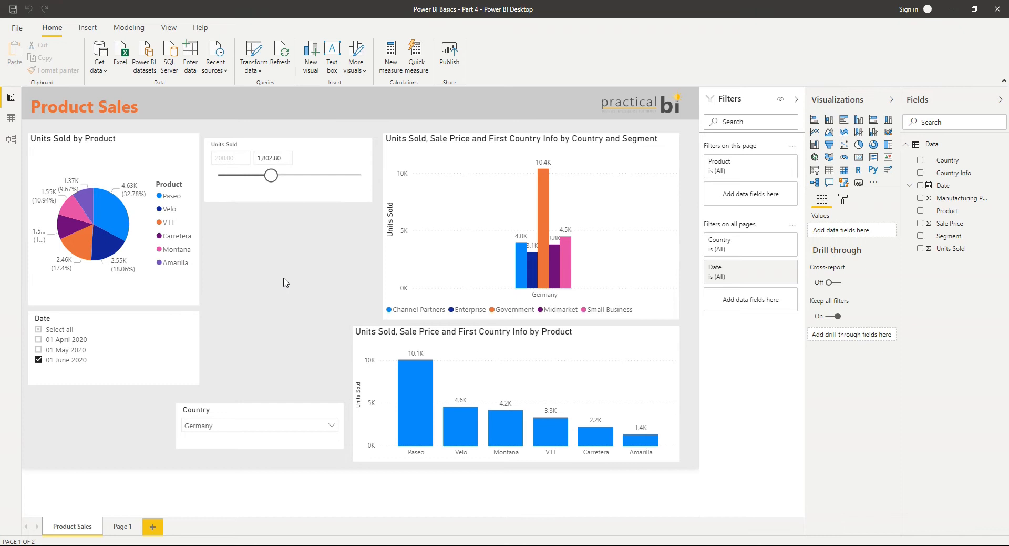
{"action": "mouse_move", "coordinate": [291, 268]}
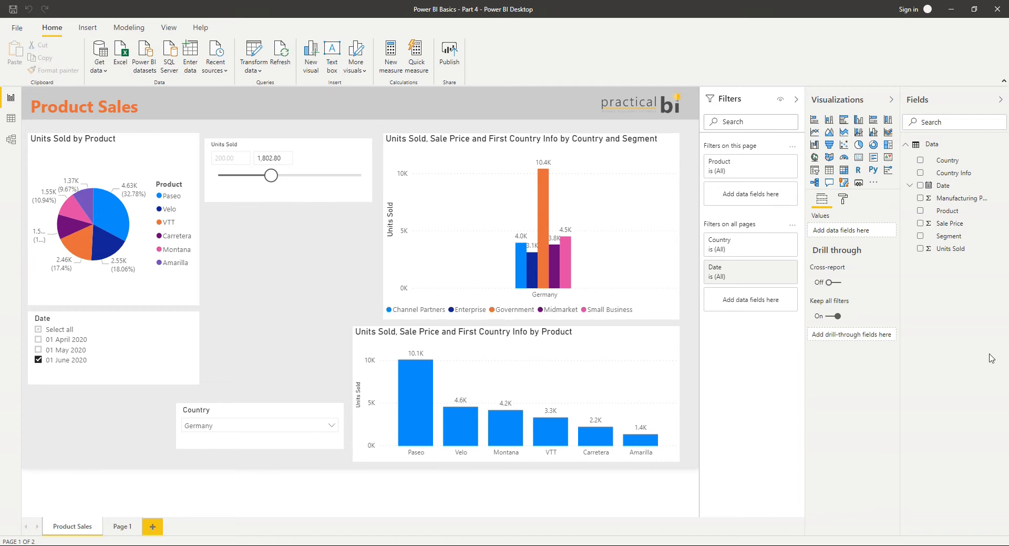
{"action": "mouse_move", "coordinate": [927, 293]}
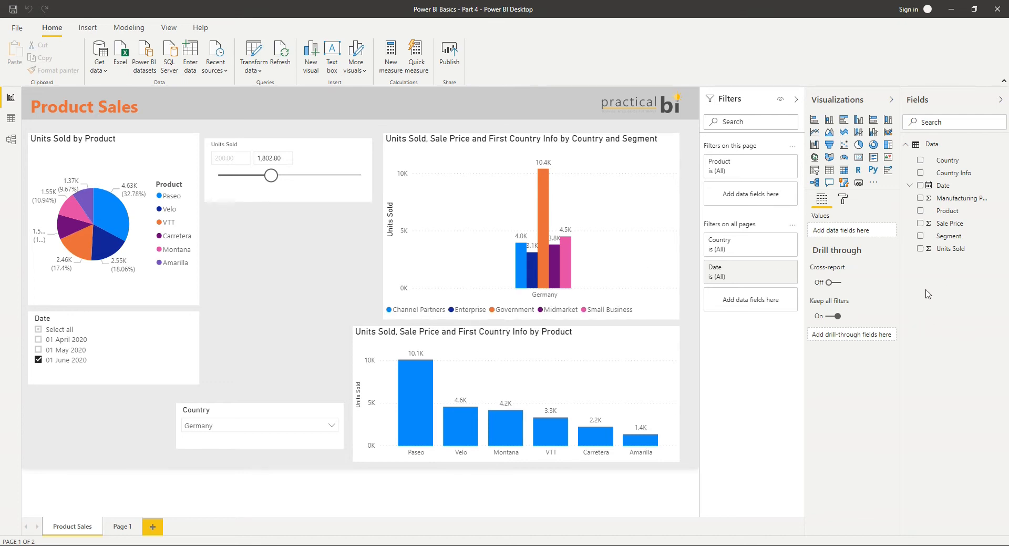
{"action": "mouse_move", "coordinate": [958, 213]}
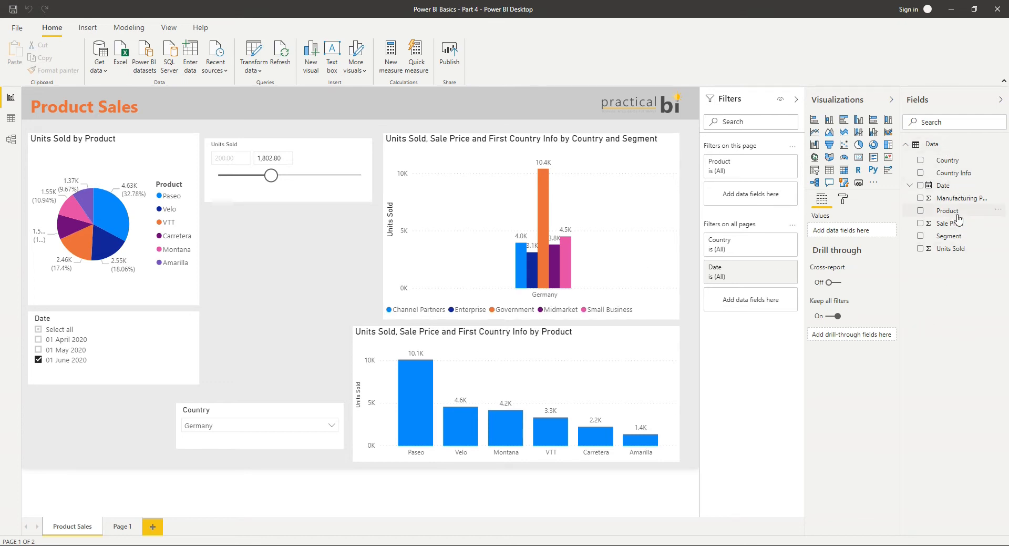
{"action": "mouse_move", "coordinate": [957, 242]}
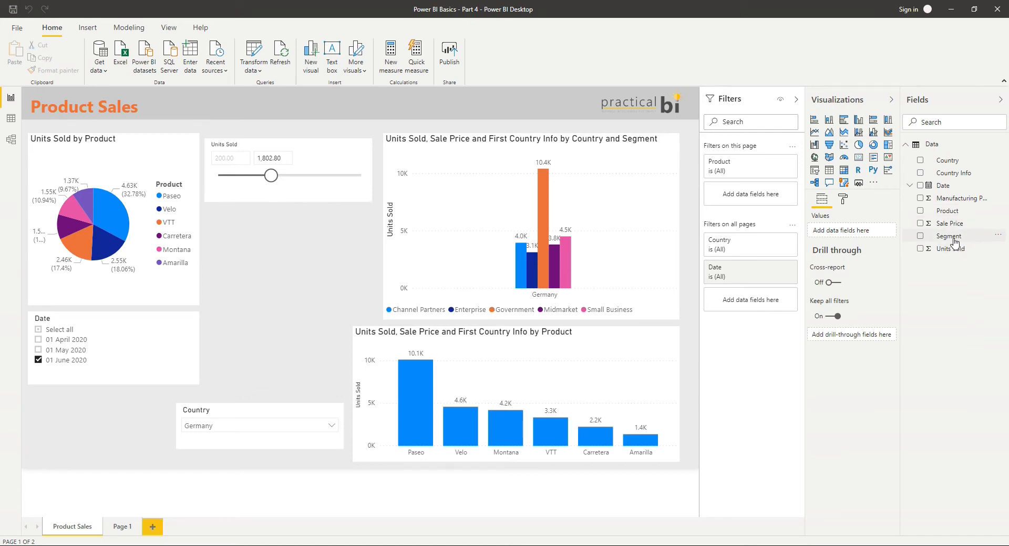
{"action": "mouse_move", "coordinate": [955, 172]}
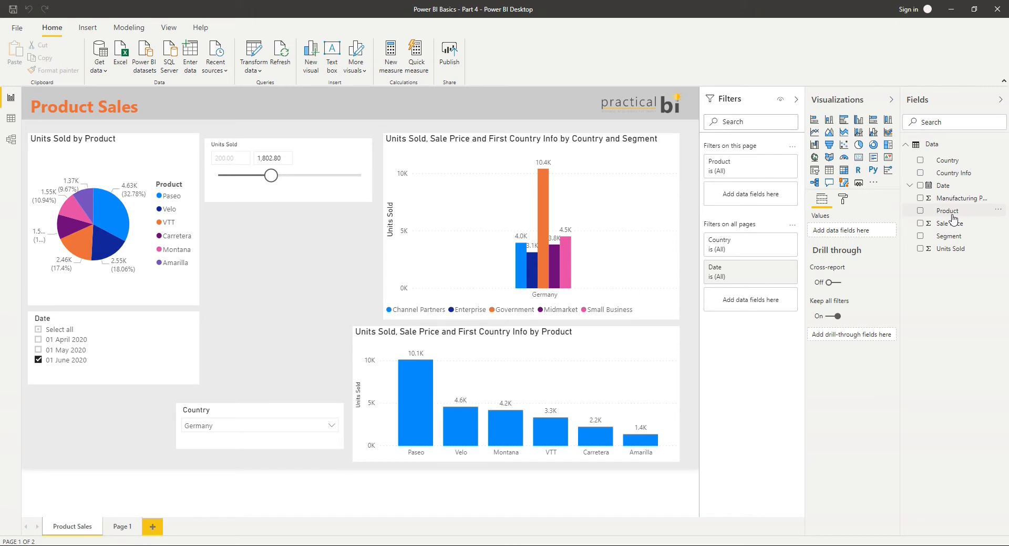
- Start a new calculated column from the Product field and select its default name 'Column'
{"action": "left_click", "coordinate": [948, 211]}
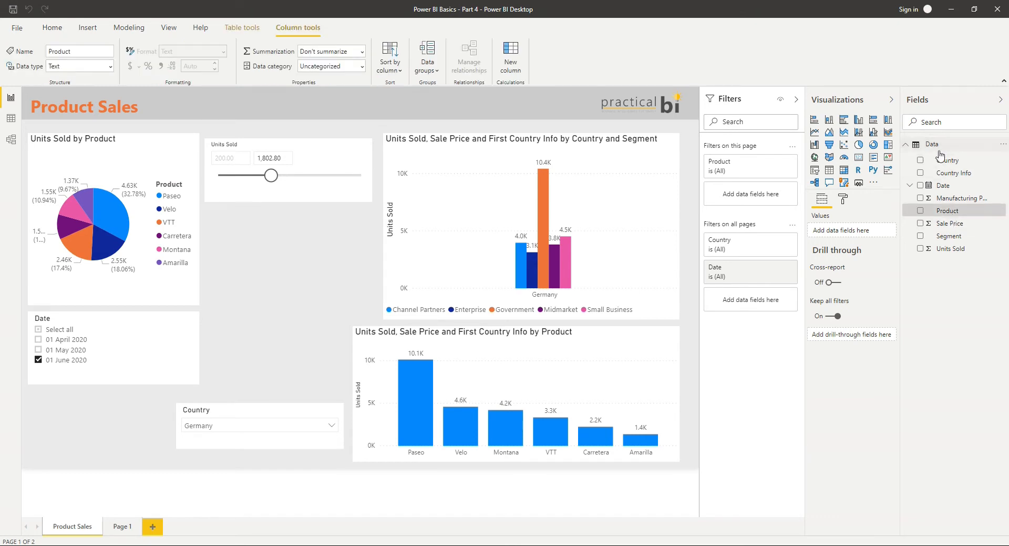
{"action": "mouse_move", "coordinate": [910, 232]}
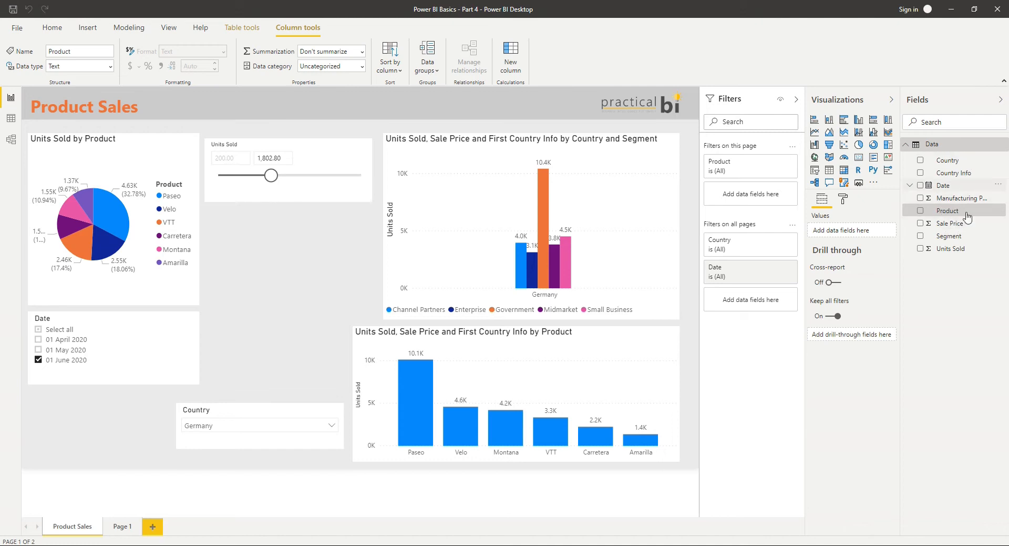
{"action": "mouse_move", "coordinate": [545, 76]}
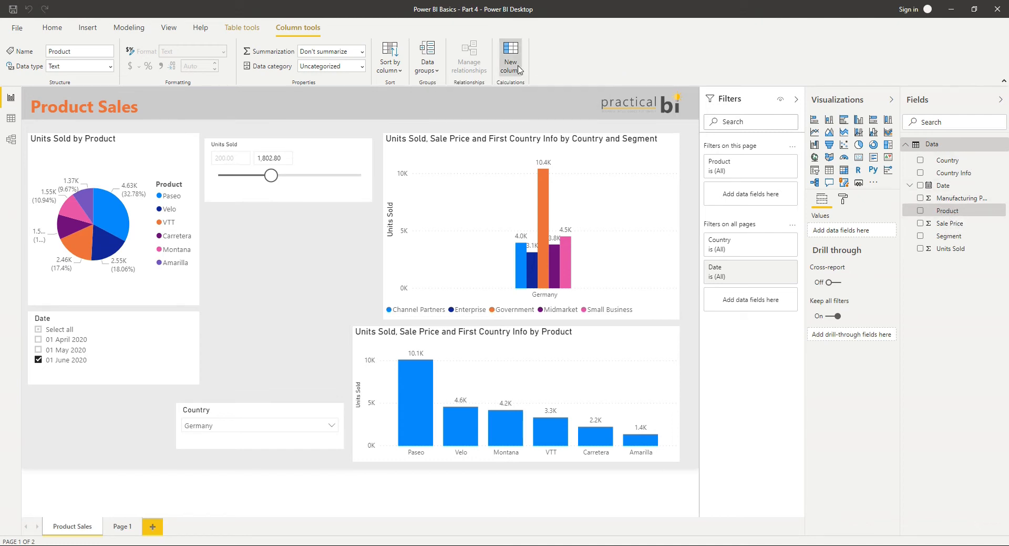
{"action": "mouse_move", "coordinate": [526, 71]}
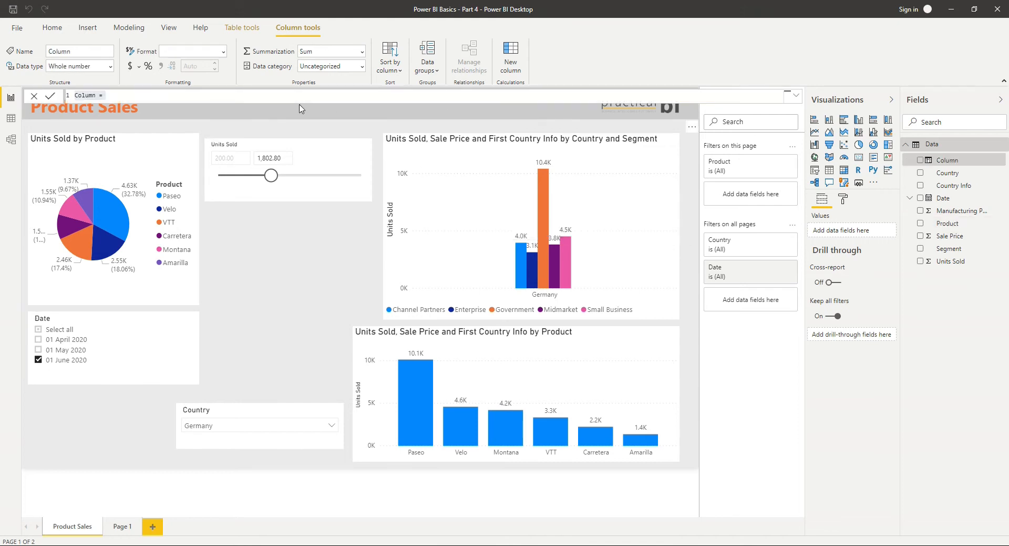
{"action": "double_click", "coordinate": [85, 95]}
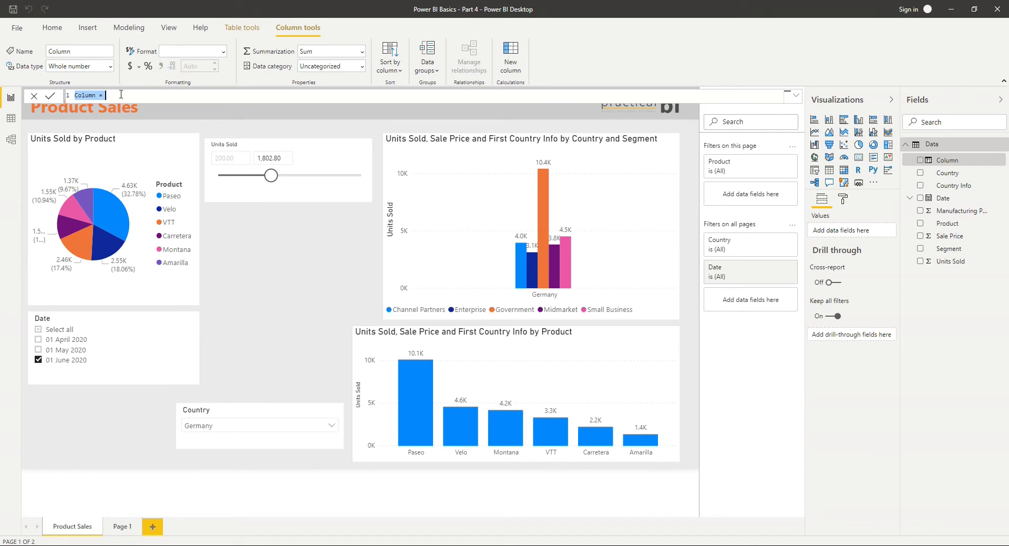
{"action": "mouse_move", "coordinate": [140, 95]}
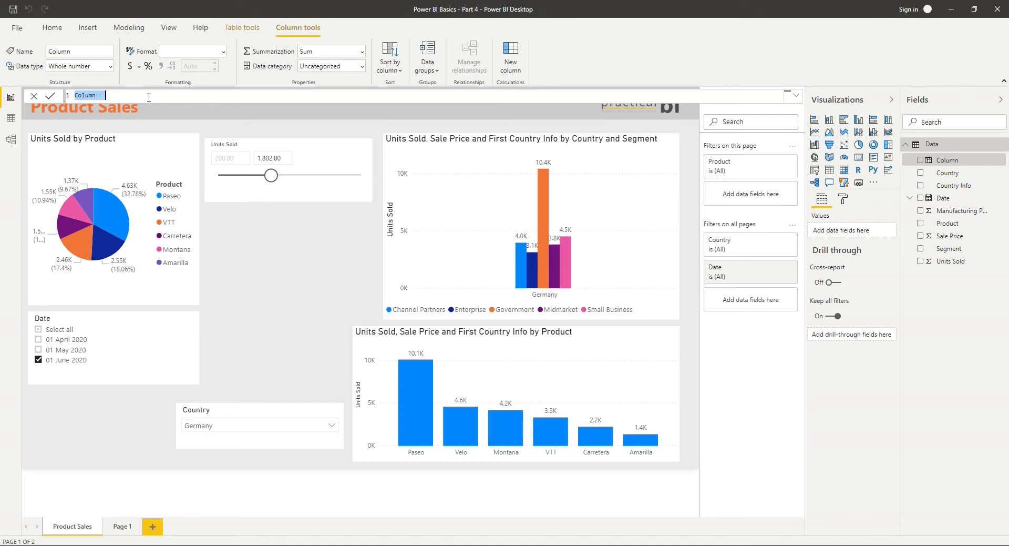
{"action": "mouse_move", "coordinate": [993, 381]}
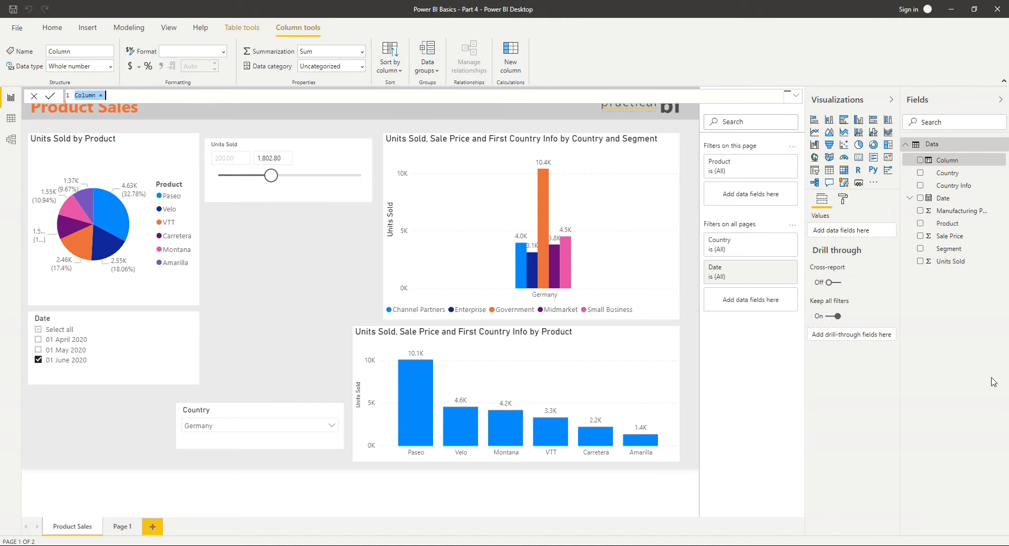
{"action": "mouse_move", "coordinate": [962, 210]}
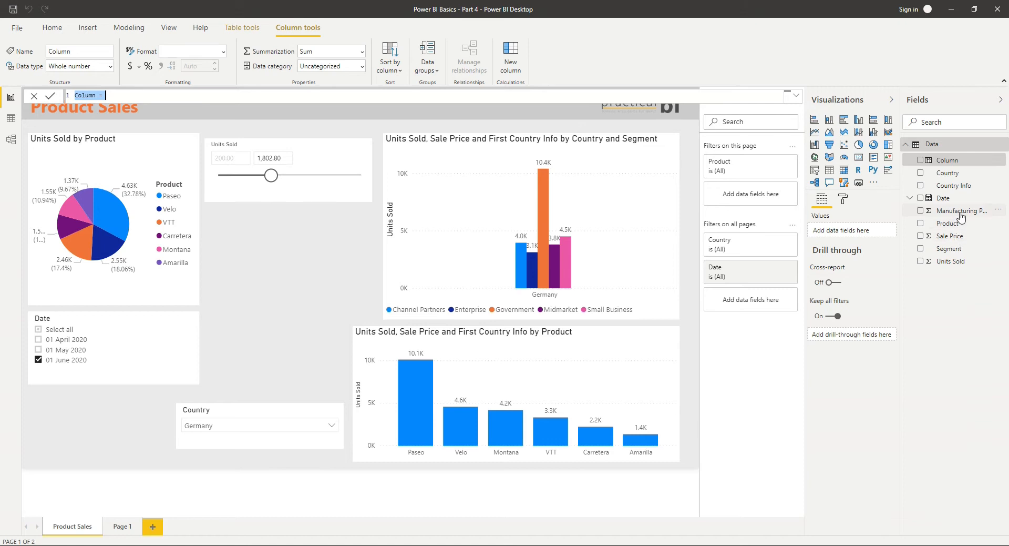
{"action": "mouse_move", "coordinate": [951, 236]}
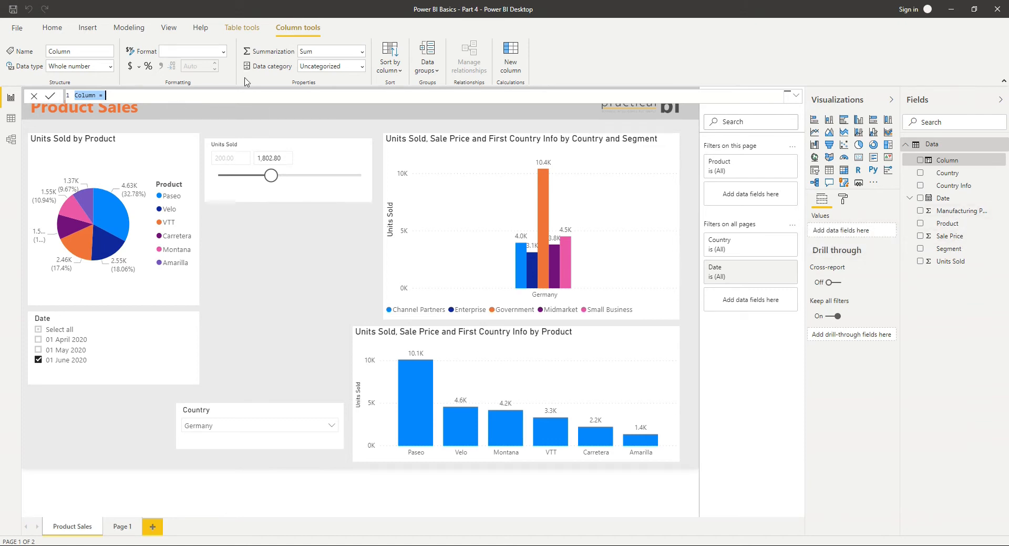
- Define Profit = Data[Sale Price] - Data[Manufacturing Price] and commit the column
{"action": "type", "text": "Profit ="}
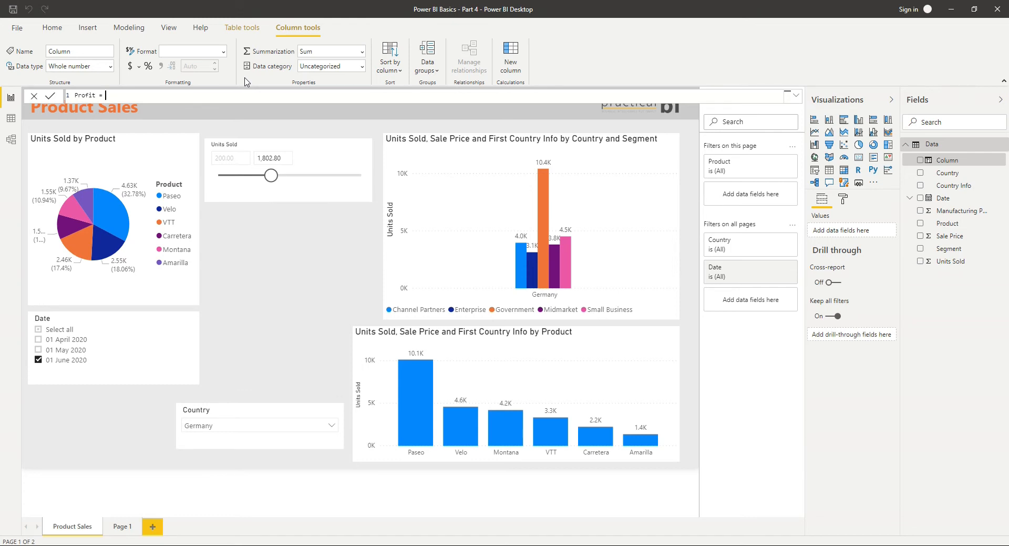
{"action": "type", "text": "Data[Sale Price] -"}
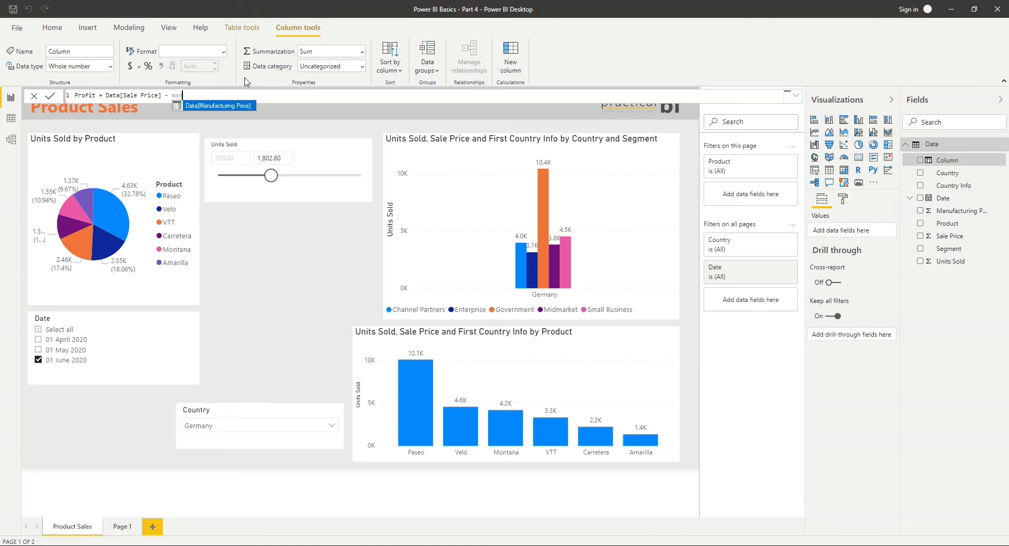
{"action": "type", "text": "ma"}
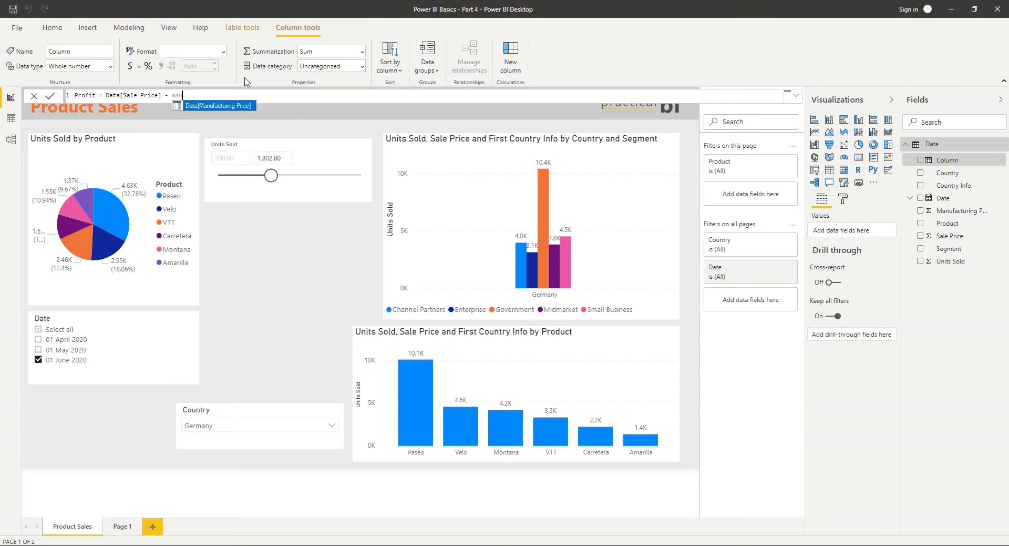
{"action": "left_click", "coordinate": [219, 105]}
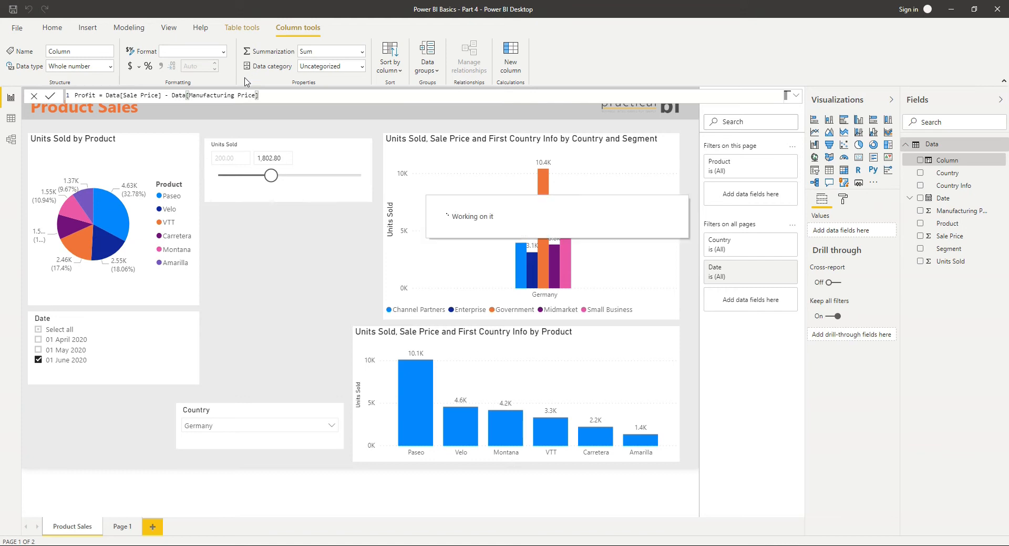
{"action": "left_click", "coordinate": [49, 95]}
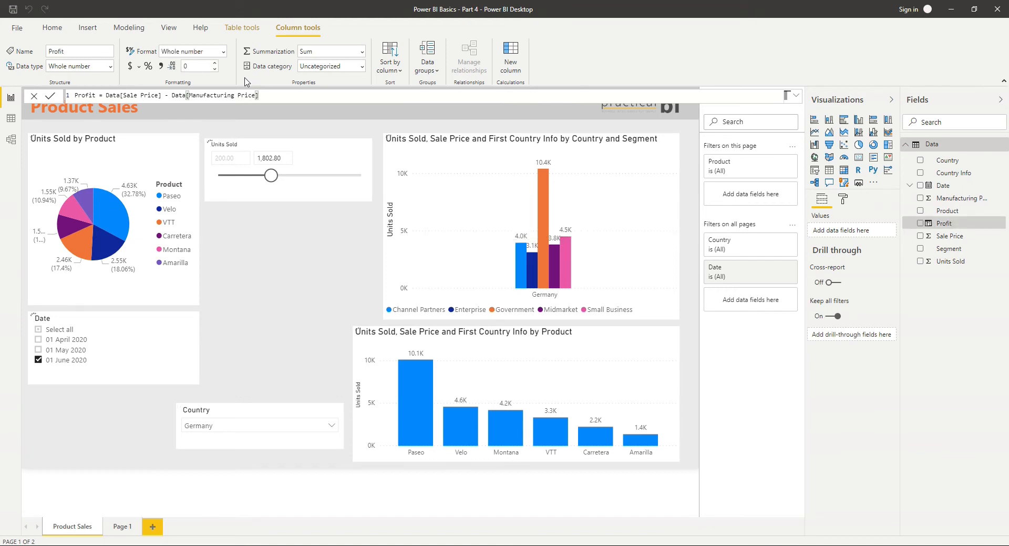
{"action": "mouse_move", "coordinate": [960, 246]}
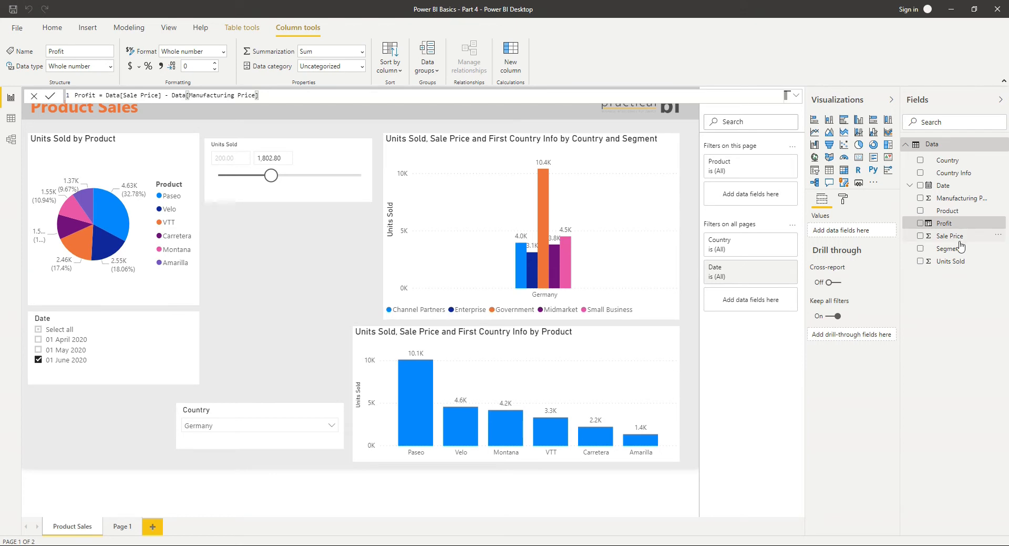
{"action": "mouse_move", "coordinate": [958, 229]}
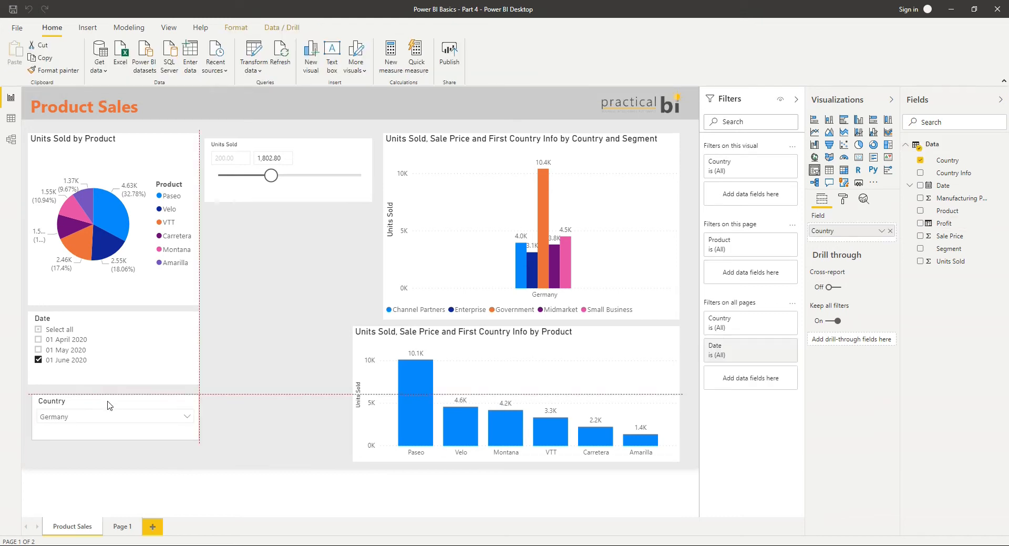
- Add a table visual showing summed Profit and Sale Price
{"action": "left_click", "coordinate": [515, 399]}
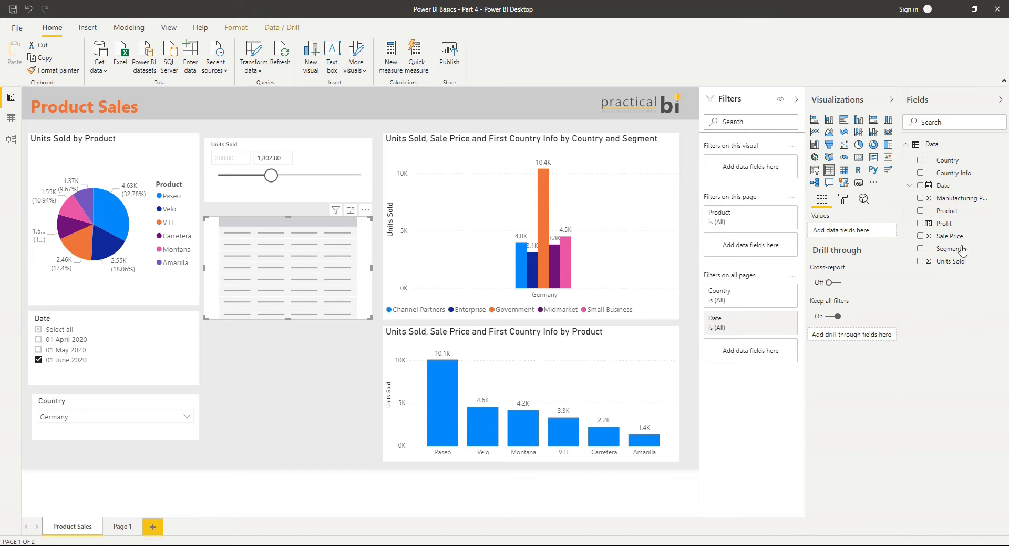
{"action": "mouse_move", "coordinate": [945, 224]}
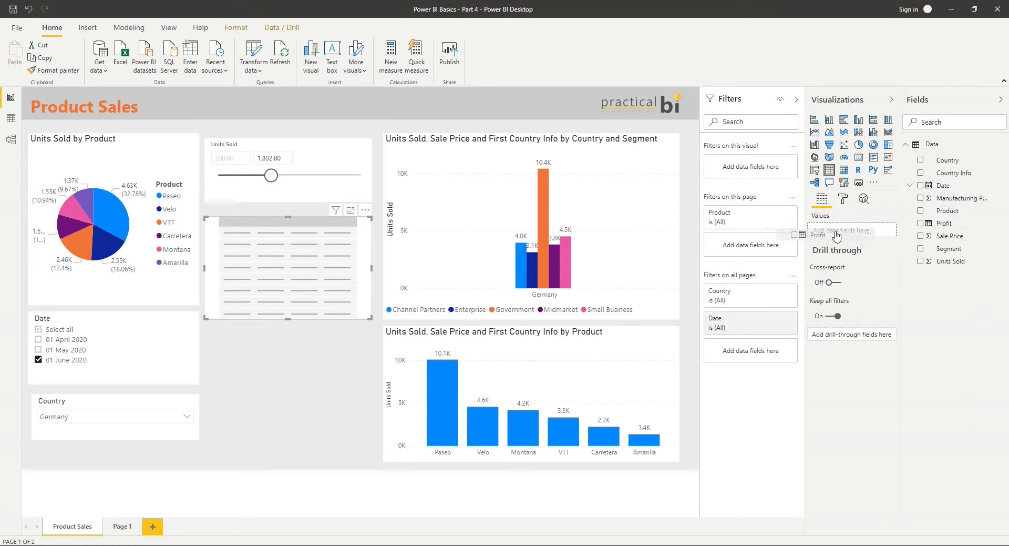
{"action": "left_click", "coordinate": [921, 224]}
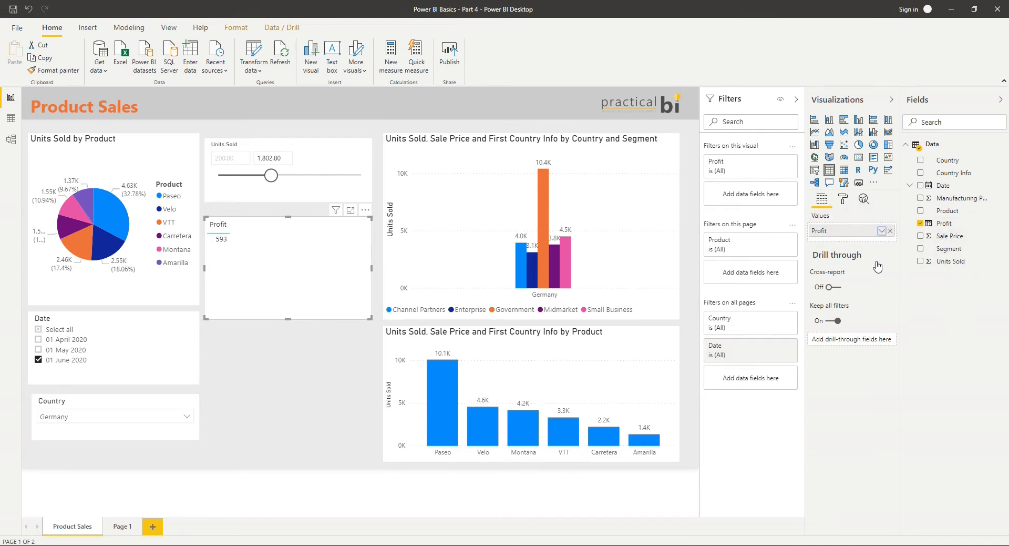
{"action": "left_click", "coordinate": [884, 230]}
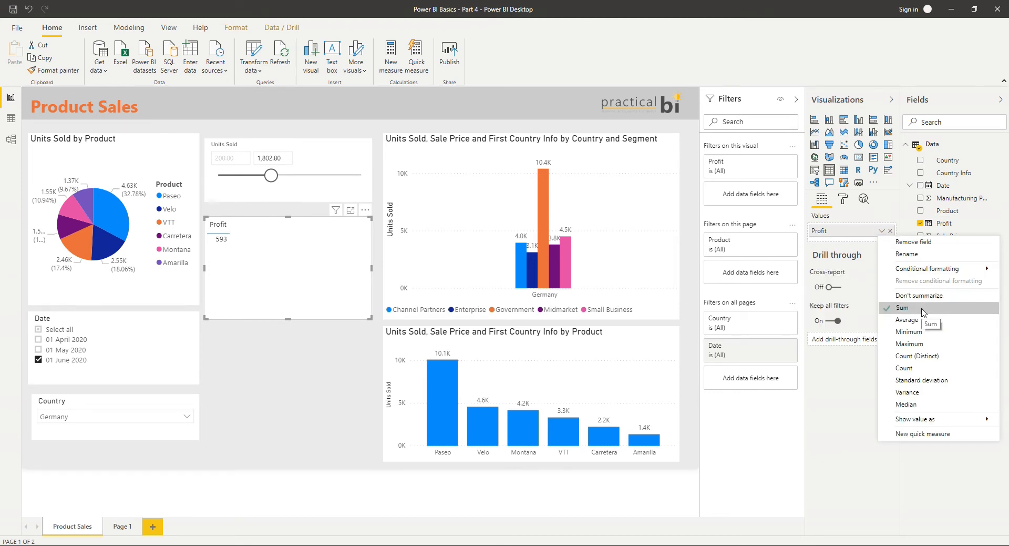
{"action": "mouse_move", "coordinate": [920, 295]}
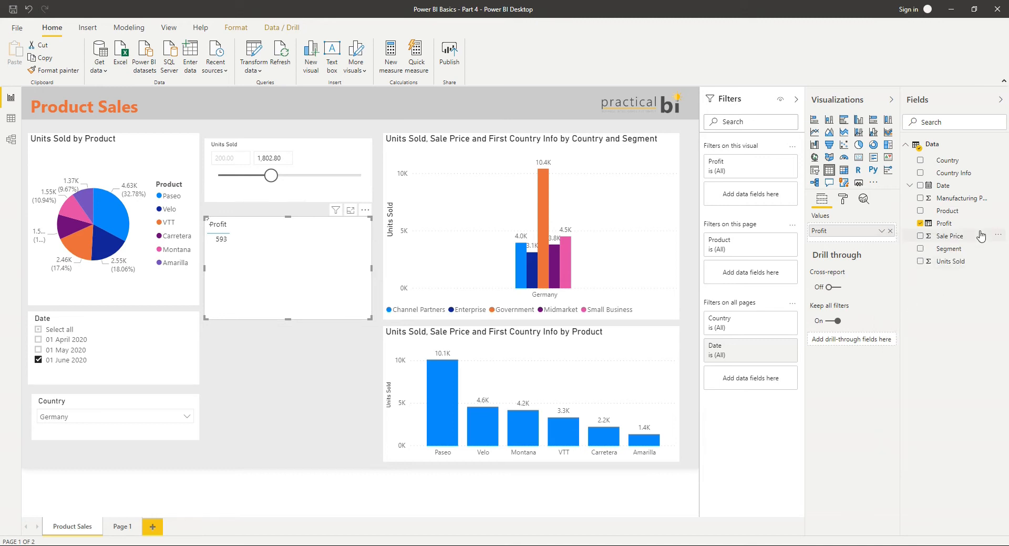
{"action": "left_click", "coordinate": [949, 235]}
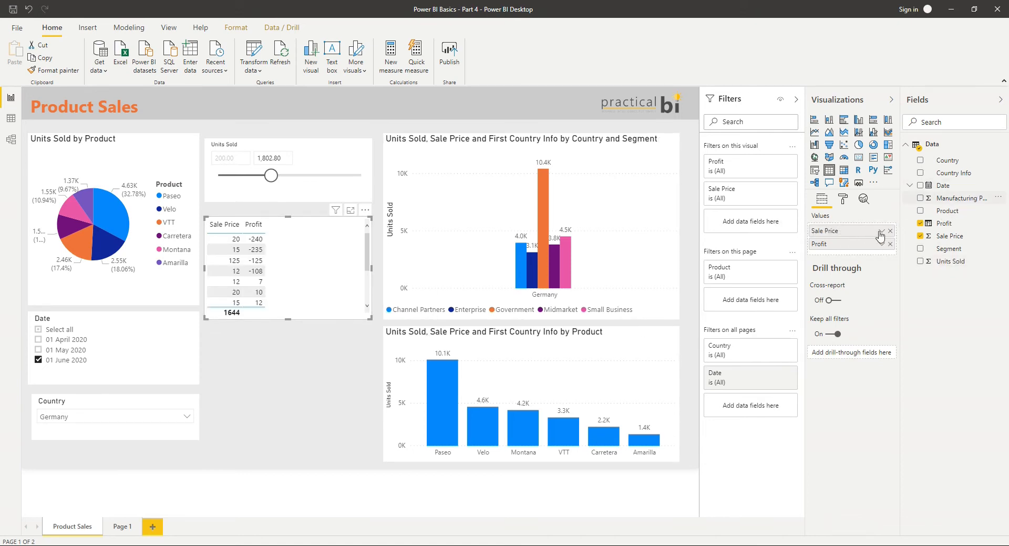
{"action": "left_click", "coordinate": [921, 198]}
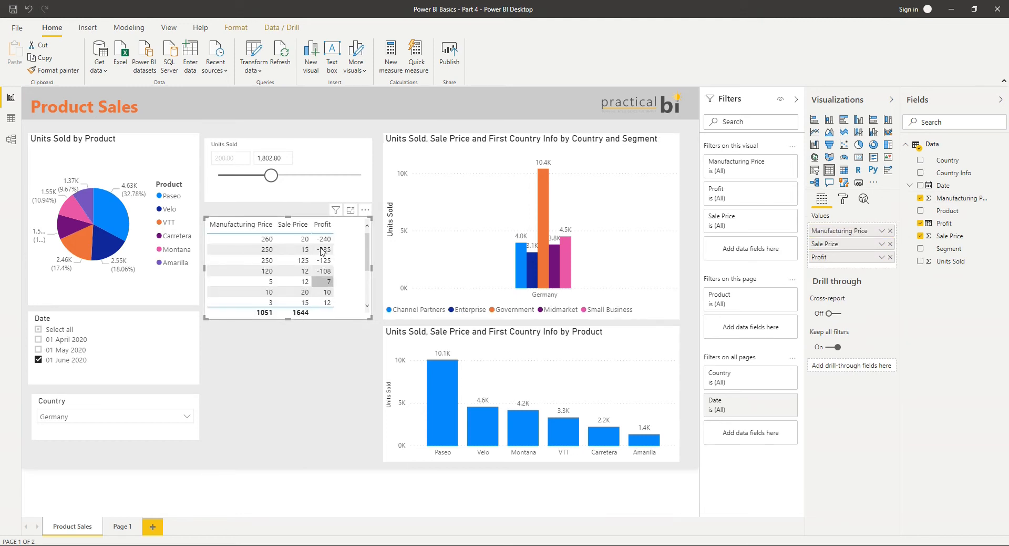
{"action": "mouse_move", "coordinate": [295, 246]}
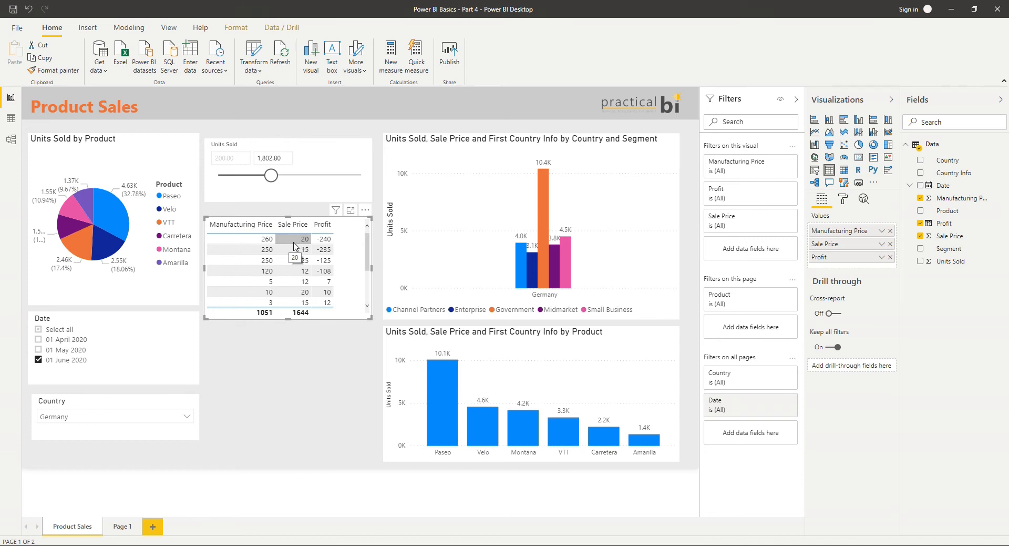
{"action": "mouse_move", "coordinate": [250, 238]}
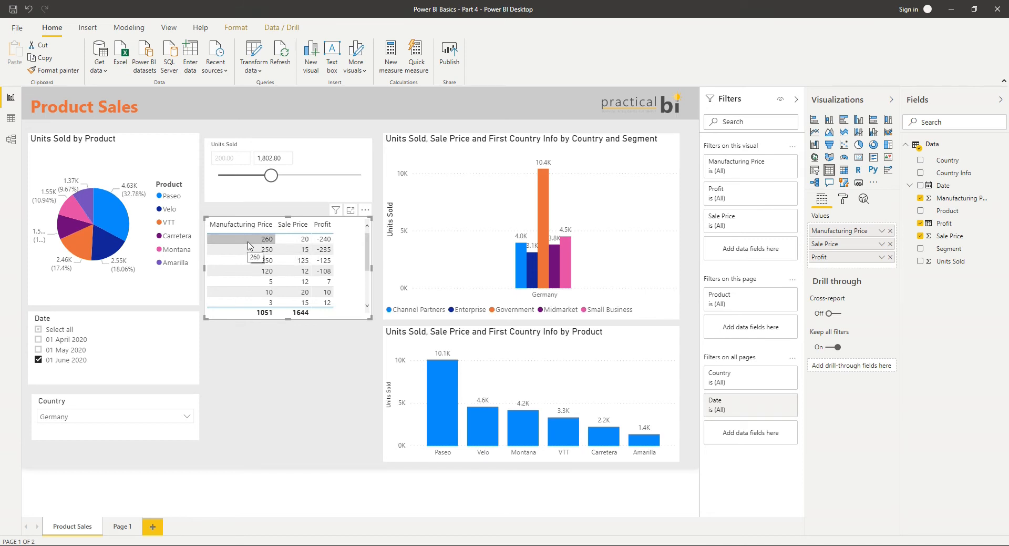
{"action": "mouse_move", "coordinate": [324, 239]}
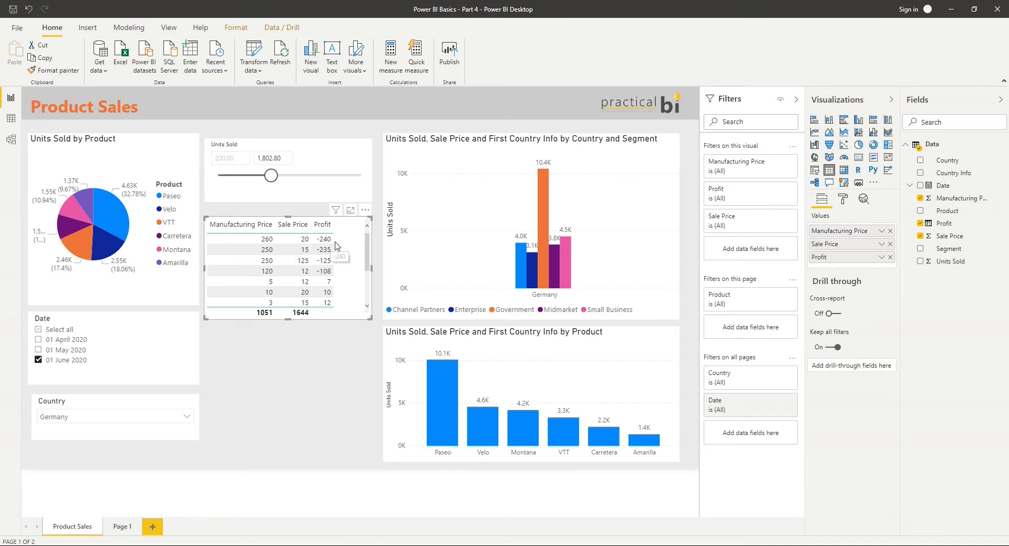
{"action": "mouse_move", "coordinate": [335, 249]}
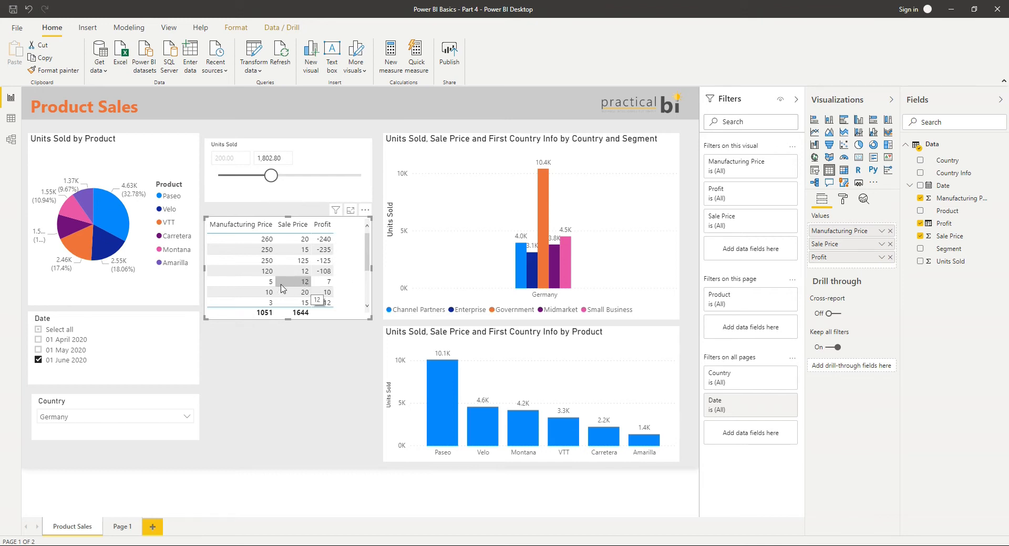
{"action": "mouse_move", "coordinate": [330, 285]}
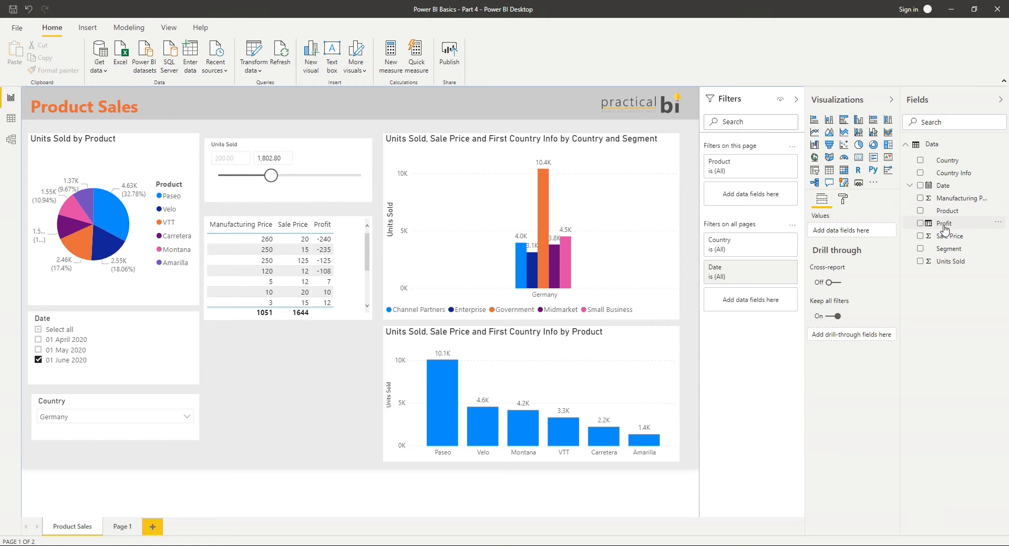
- Select the Profit field to view its Sale Price minus Manufacturing Price formula
{"action": "left_click", "coordinate": [945, 223]}
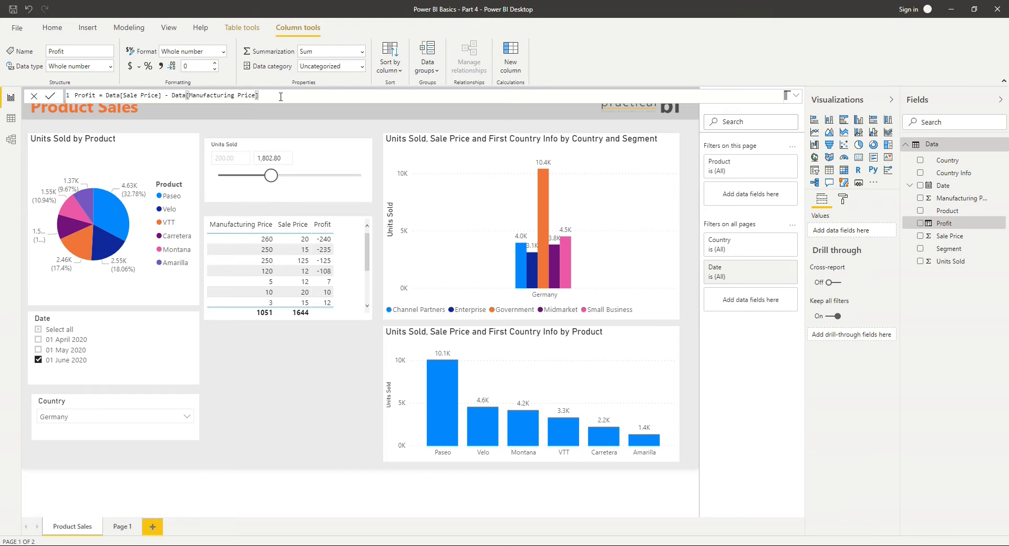
{"action": "mouse_move", "coordinate": [886, 235]}
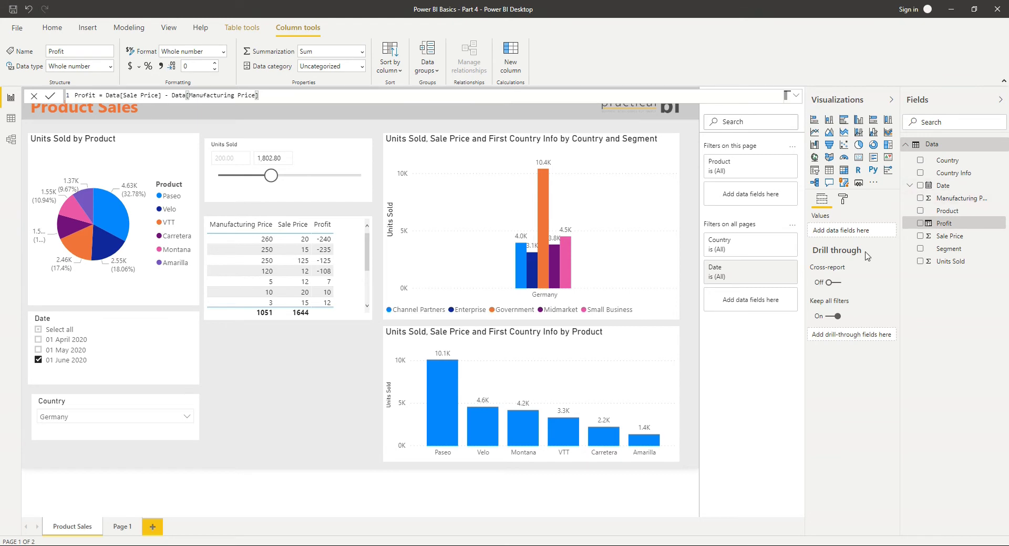
{"action": "mouse_move", "coordinate": [921, 254]}
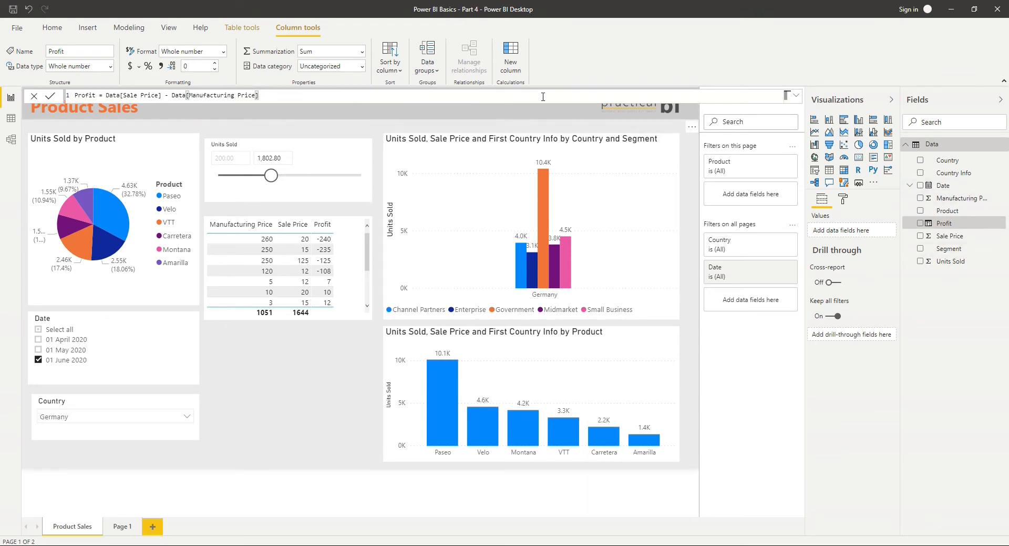
{"action": "mouse_move", "coordinate": [510, 57]}
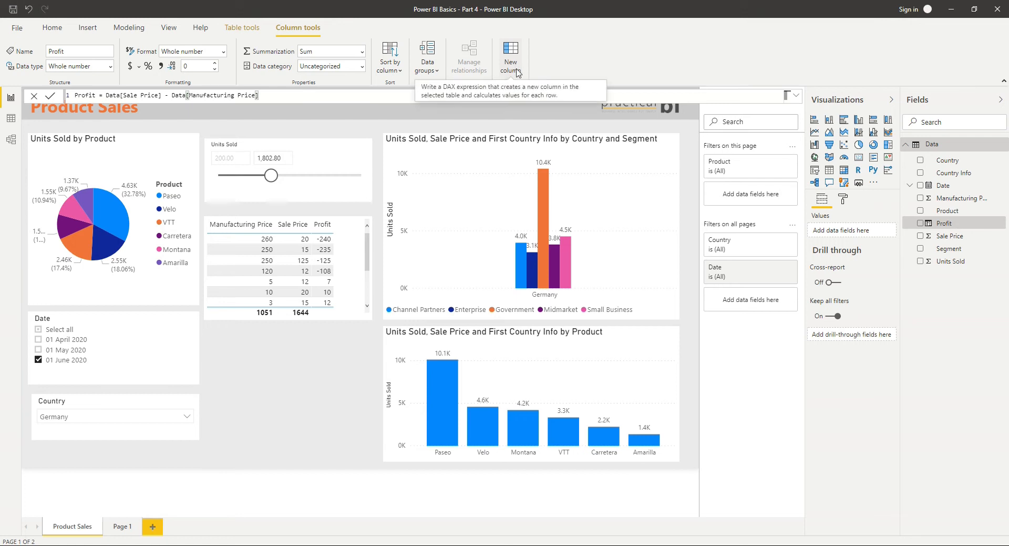
{"action": "mouse_move", "coordinate": [769, 154]}
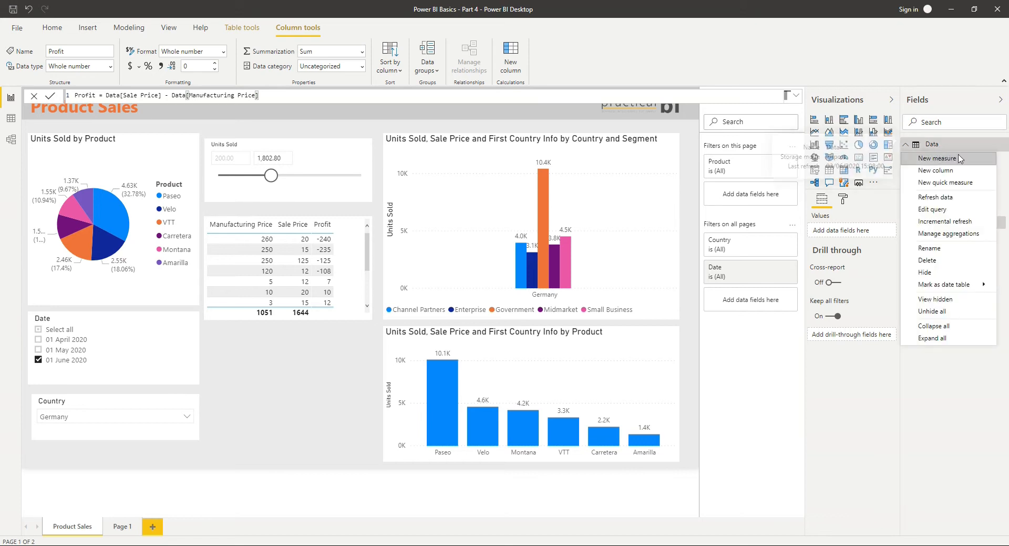
{"action": "mouse_move", "coordinate": [939, 170]}
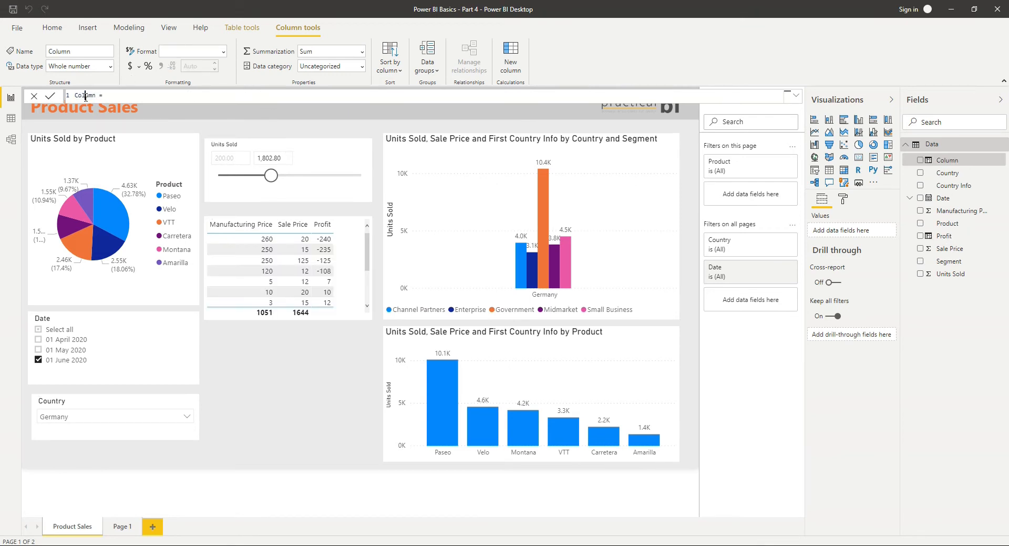
- Enter Profitable = IF(Data[Profit]>0,"Profitable","Not Profitable") in the formula bar
{"action": "type", "text": "Profitable"}
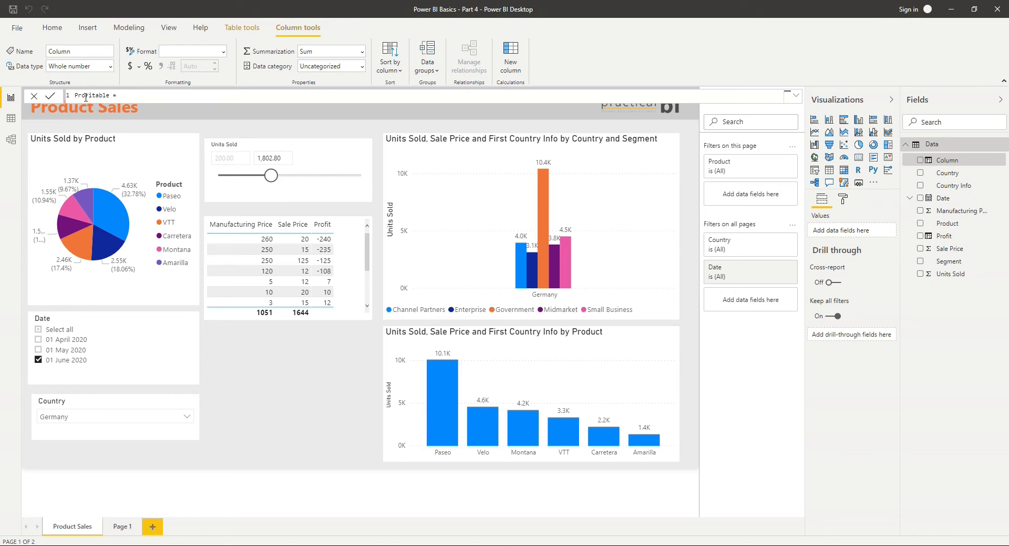
{"action": "type", "text": "IF("}
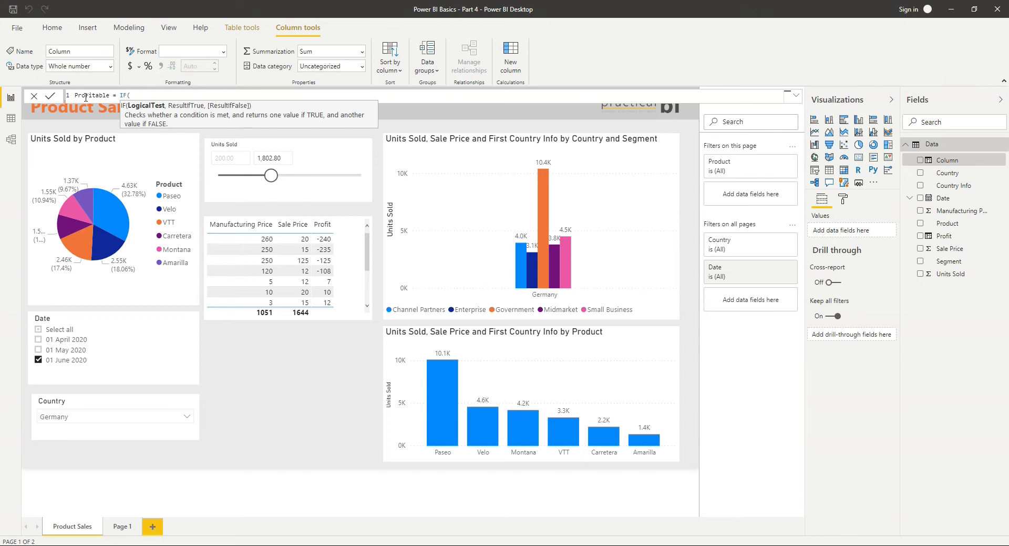
{"action": "type", "text": "P"}
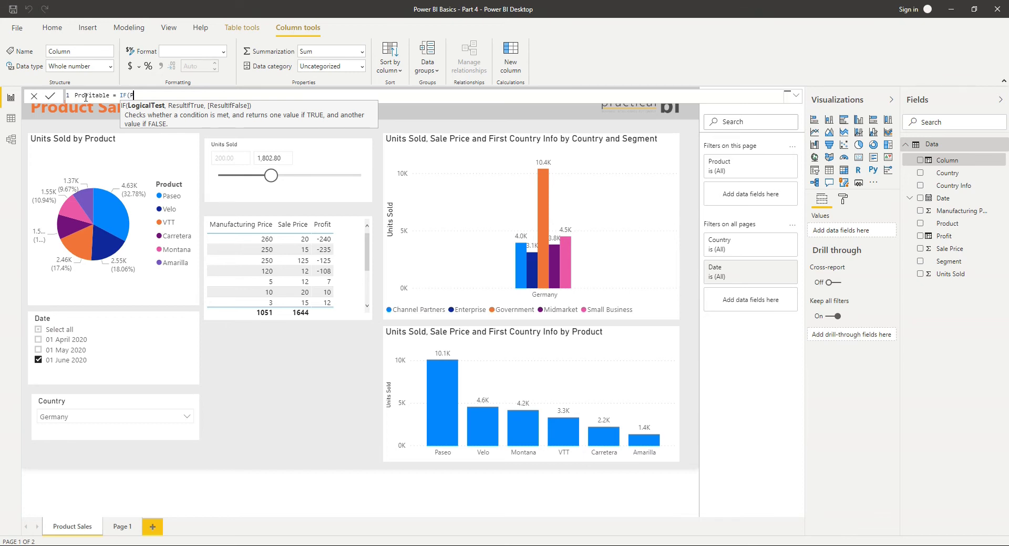
{"action": "type", "text": "Data[Profit]"}
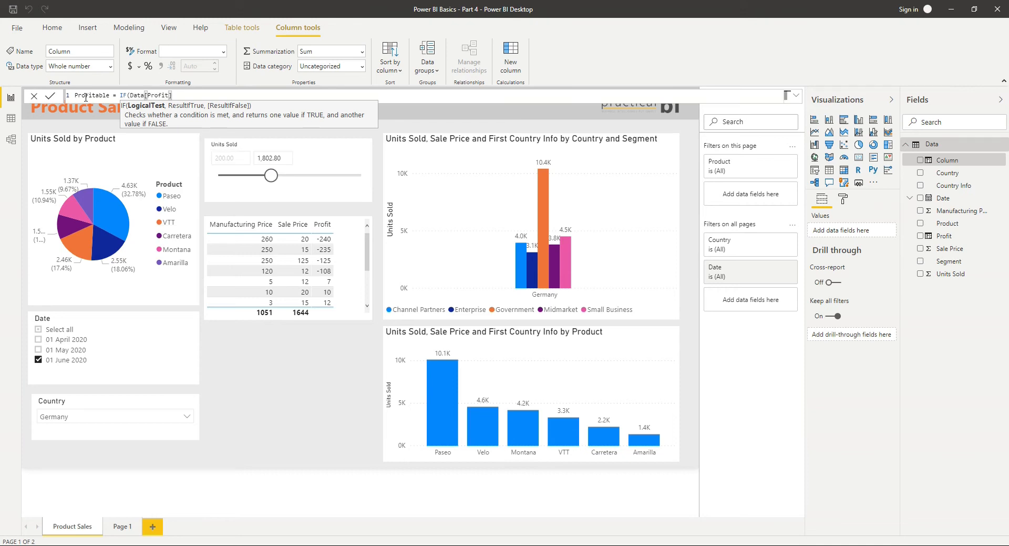
{"action": "type", "text": ">0"}
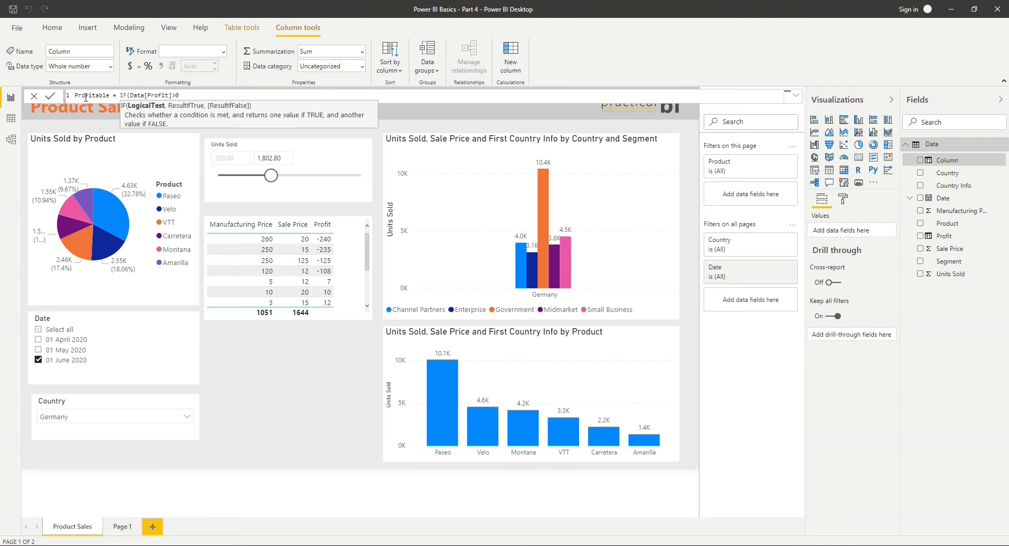
{"action": "type", "text": ",\"Profit"}
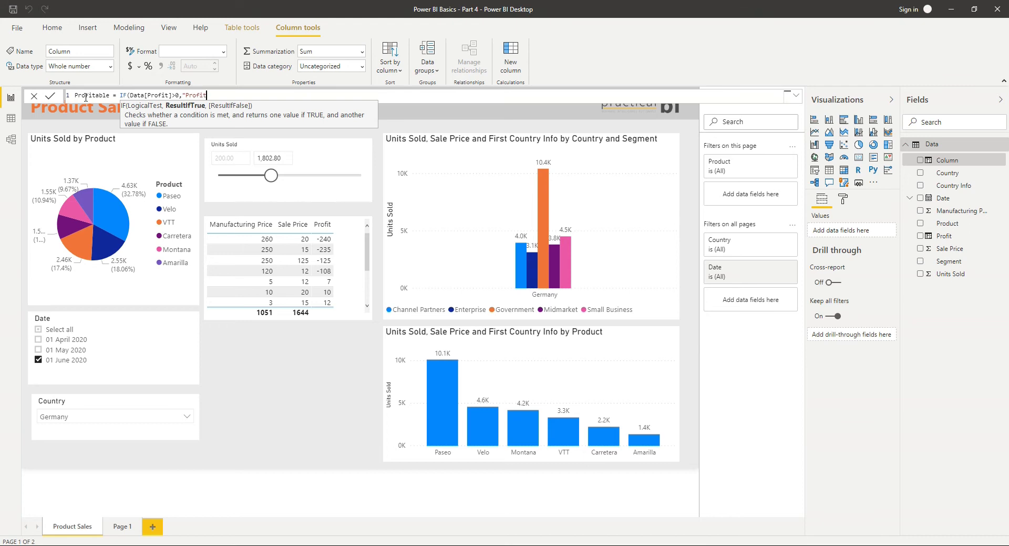
{"action": "type", "text": "able\",\"Not Profitable"}
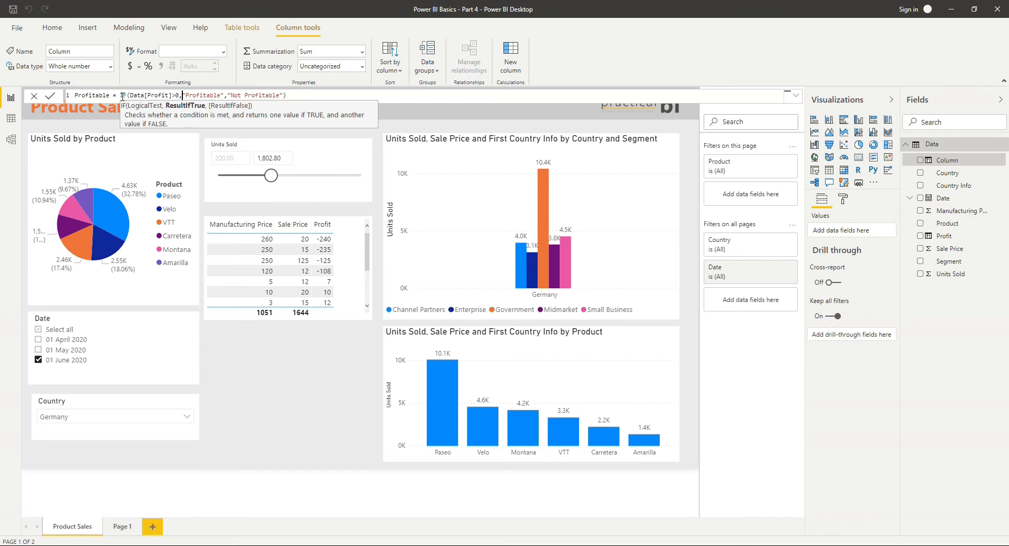
{"action": "mouse_move", "coordinate": [134, 108]}
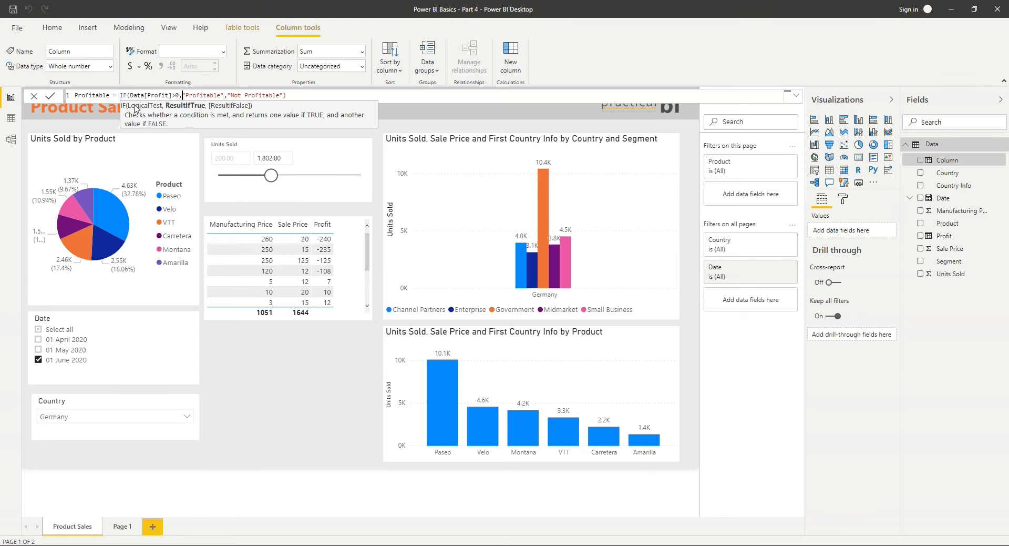
{"action": "mouse_move", "coordinate": [126, 113]}
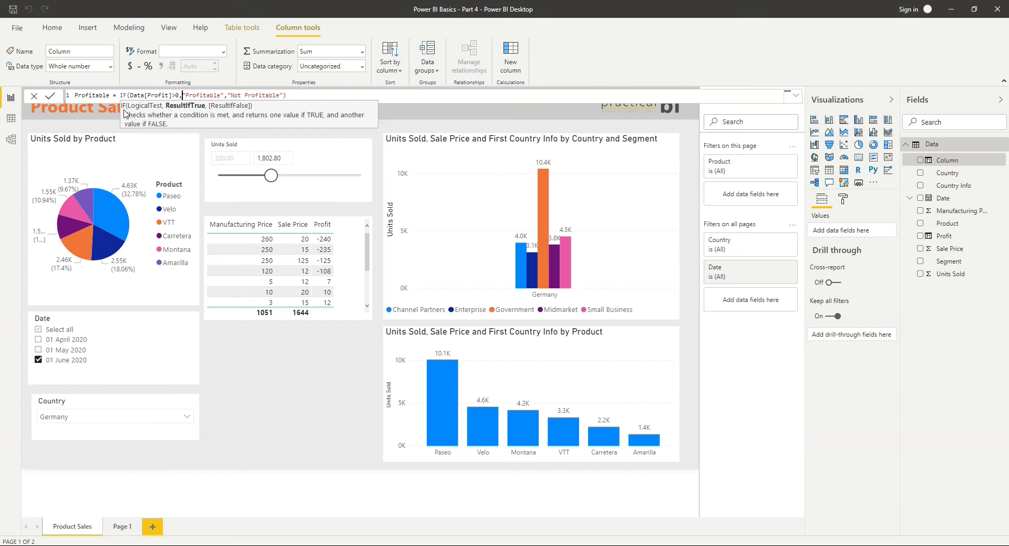
{"action": "mouse_move", "coordinate": [155, 114]}
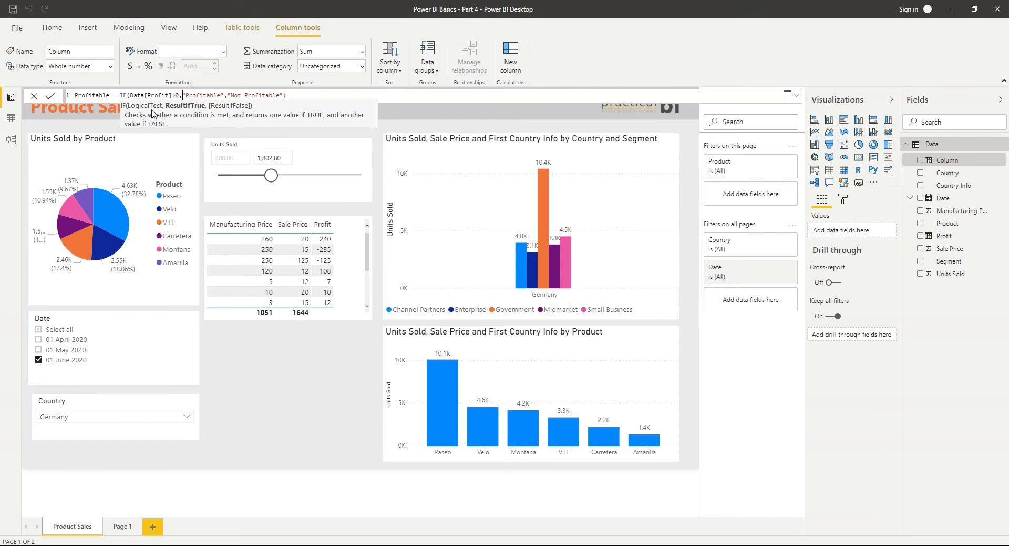
{"action": "mouse_move", "coordinate": [126, 112]}
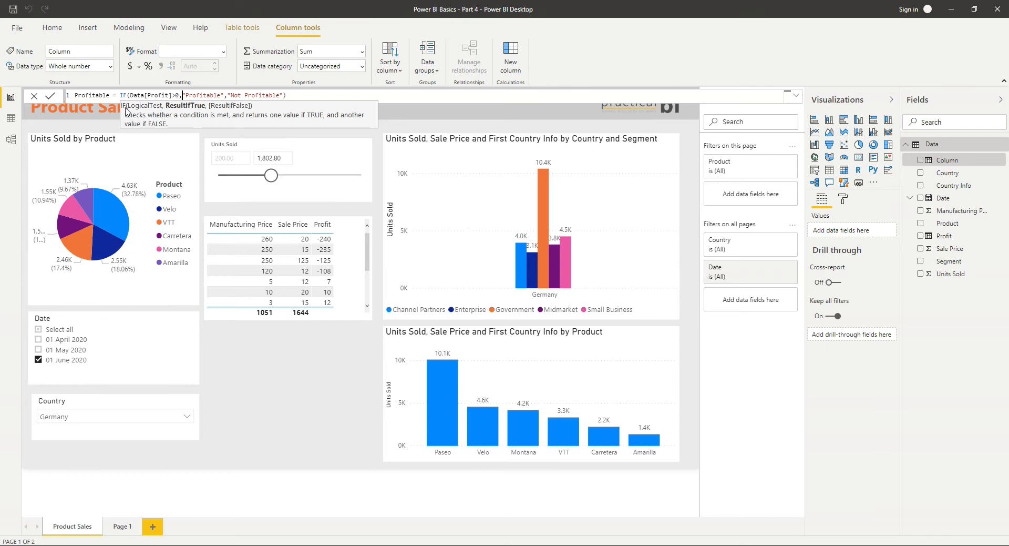
{"action": "mouse_move", "coordinate": [135, 112]}
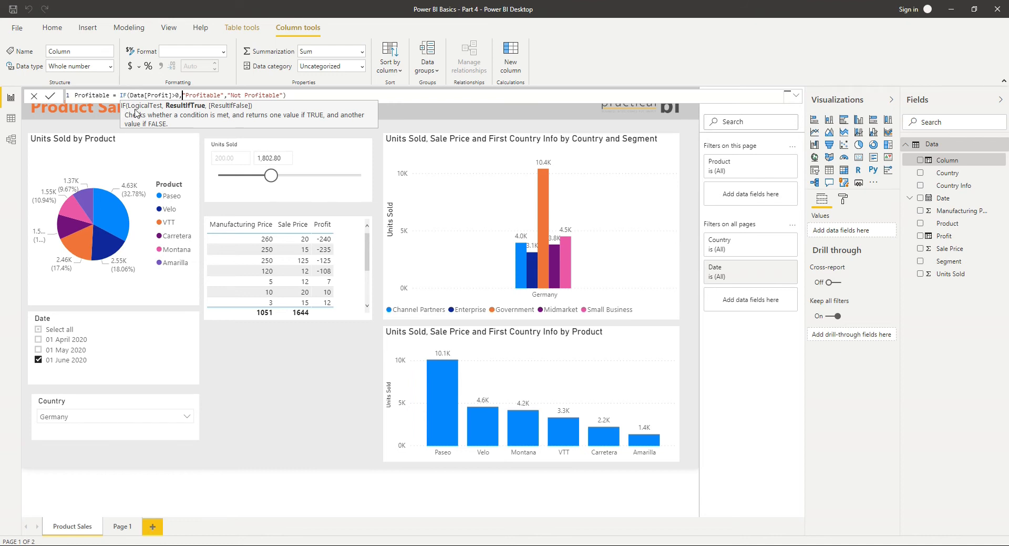
{"action": "mouse_move", "coordinate": [157, 113]}
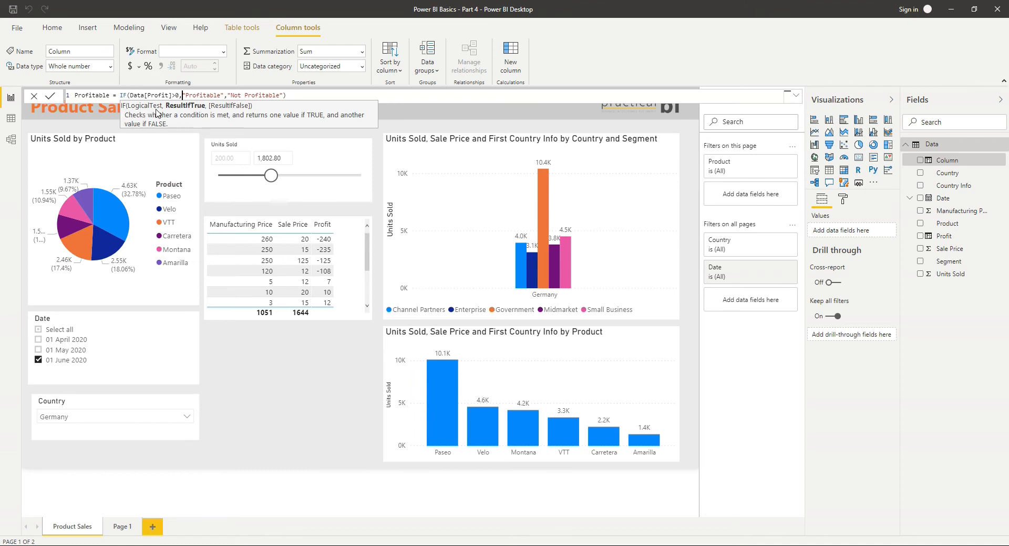
{"action": "mouse_move", "coordinate": [134, 114]}
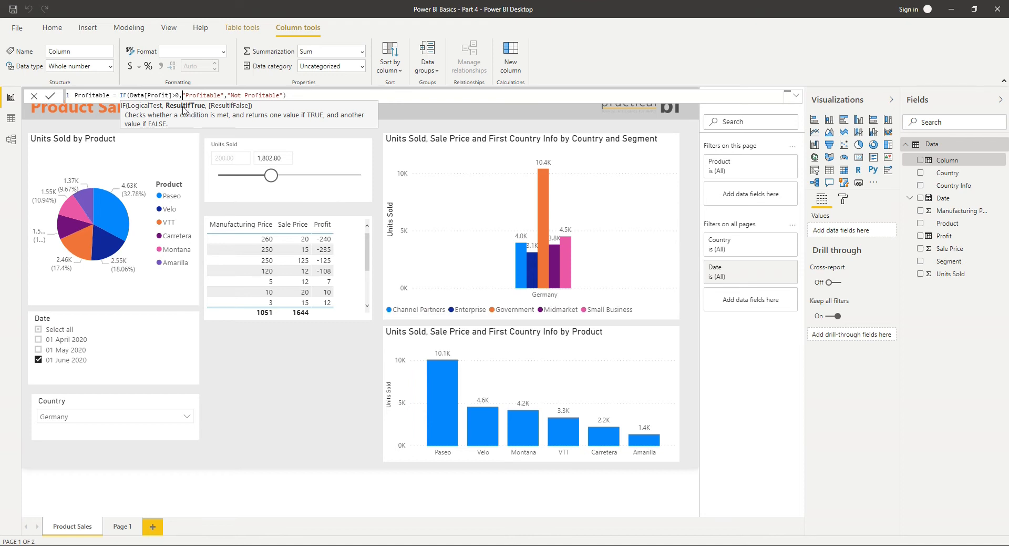
{"action": "mouse_move", "coordinate": [244, 110]}
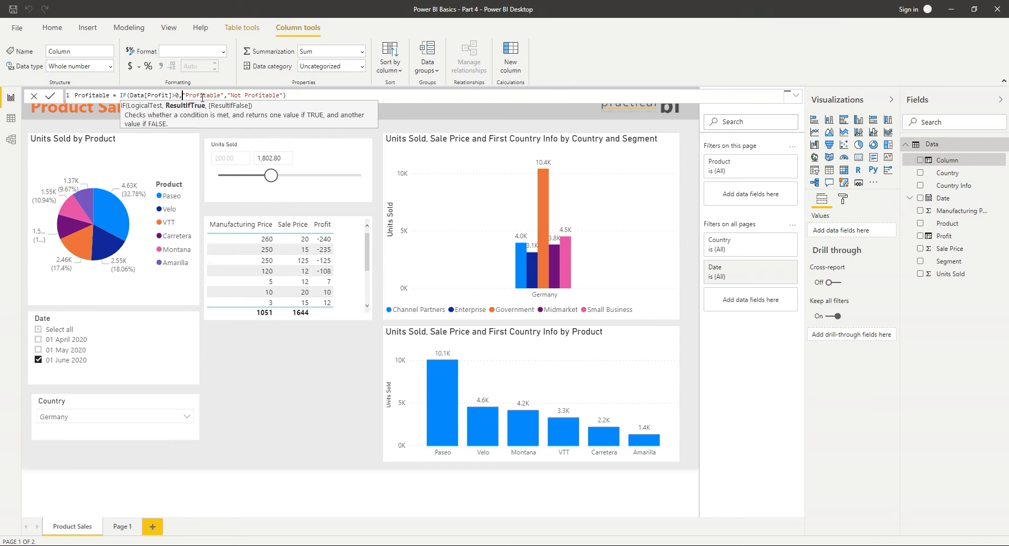
{"action": "mouse_move", "coordinate": [175, 112]}
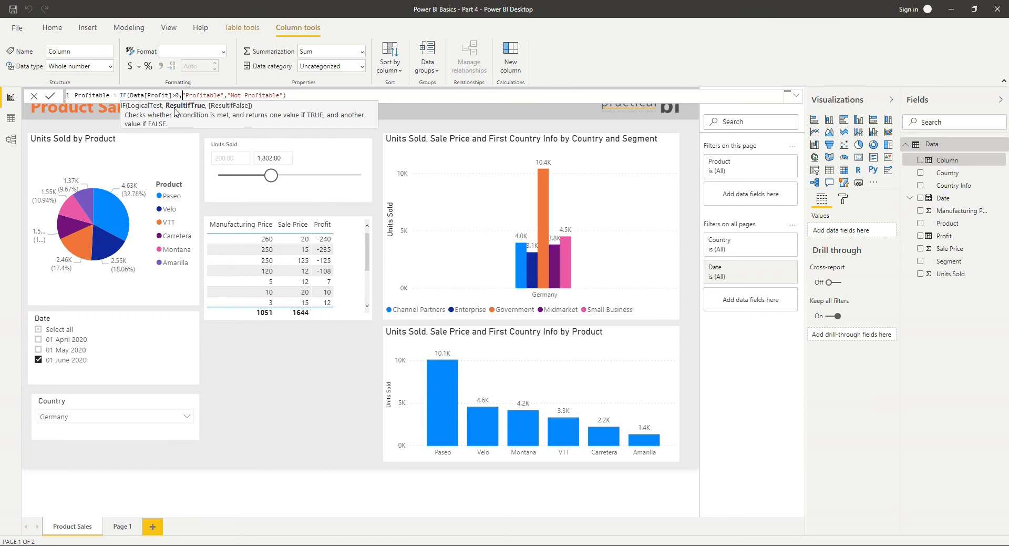
{"action": "mouse_move", "coordinate": [205, 107]}
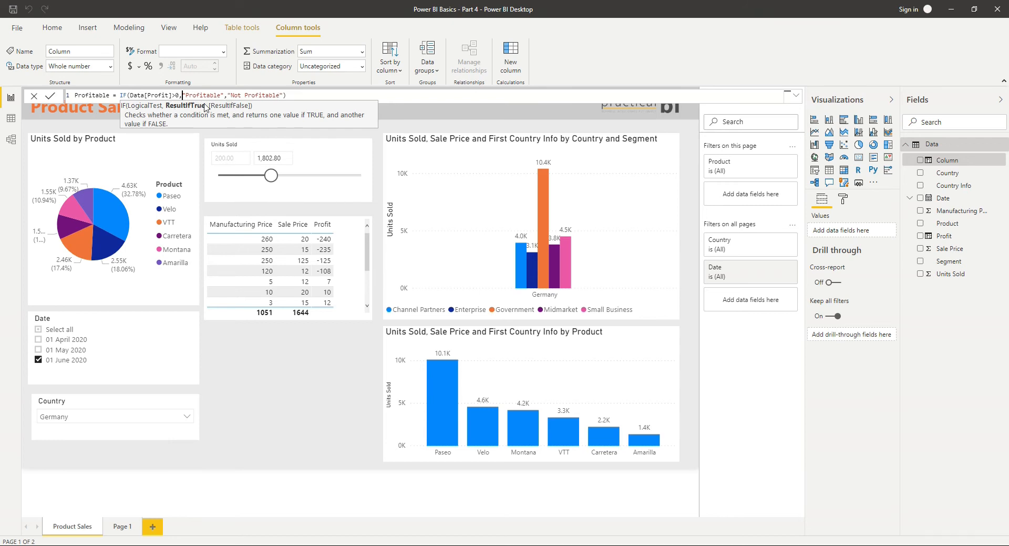
{"action": "mouse_move", "coordinate": [219, 115]}
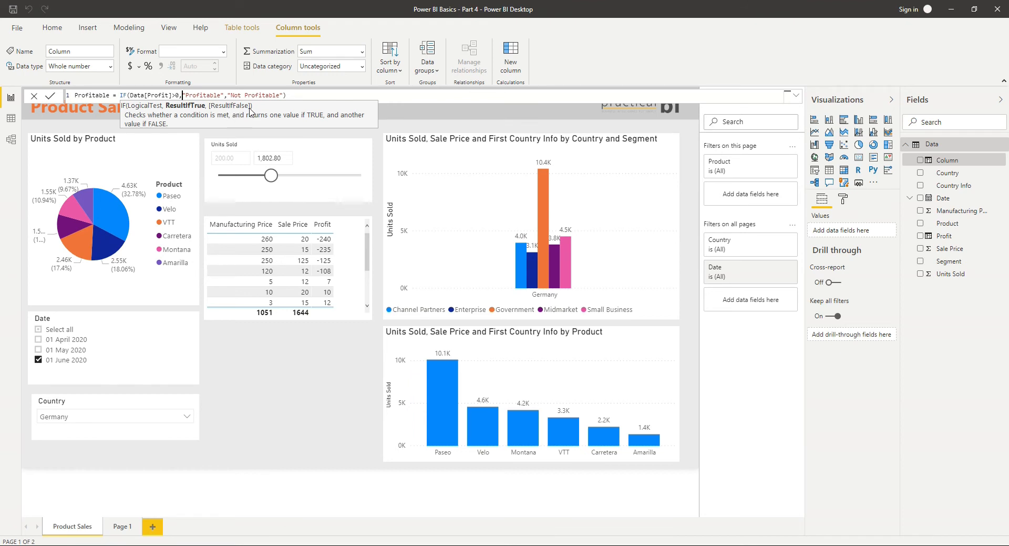
{"action": "mouse_move", "coordinate": [240, 116]}
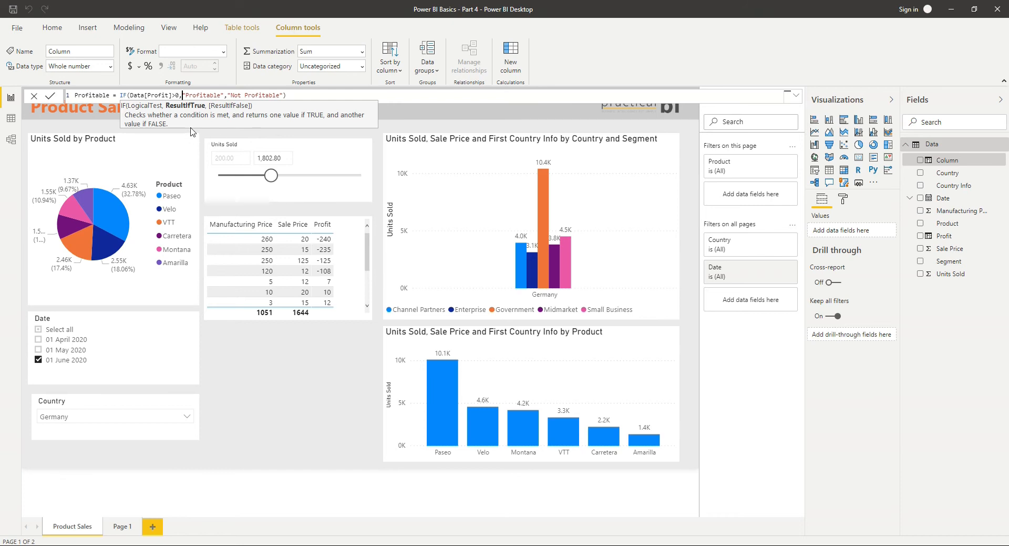
{"action": "mouse_move", "coordinate": [206, 112]}
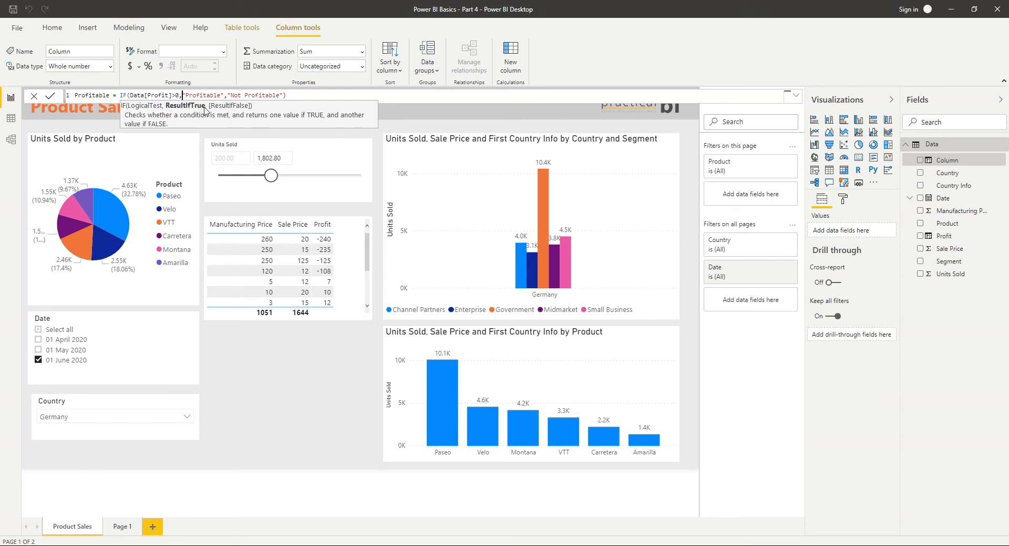
{"action": "mouse_move", "coordinate": [171, 123]}
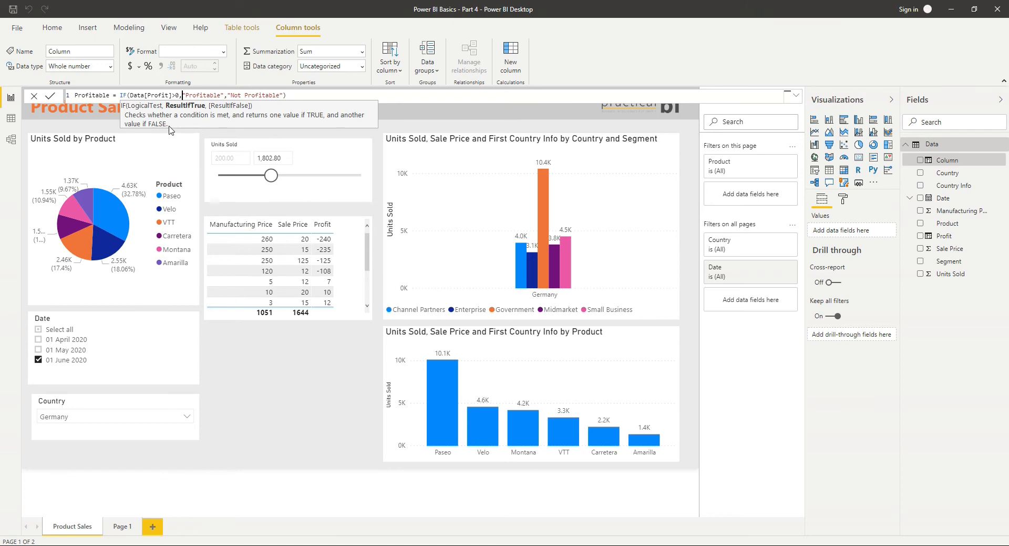
{"action": "mouse_move", "coordinate": [232, 112]}
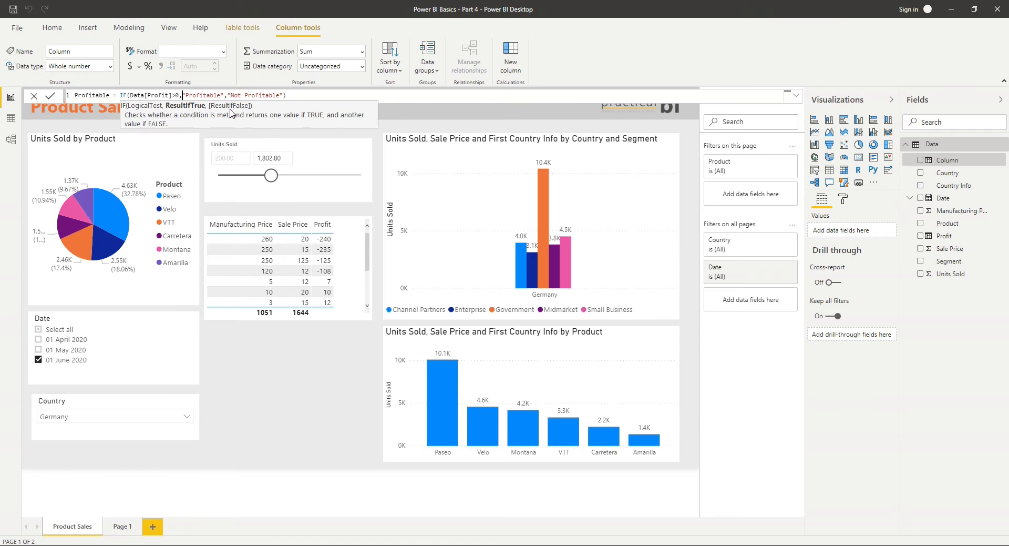
{"action": "mouse_move", "coordinate": [131, 124]}
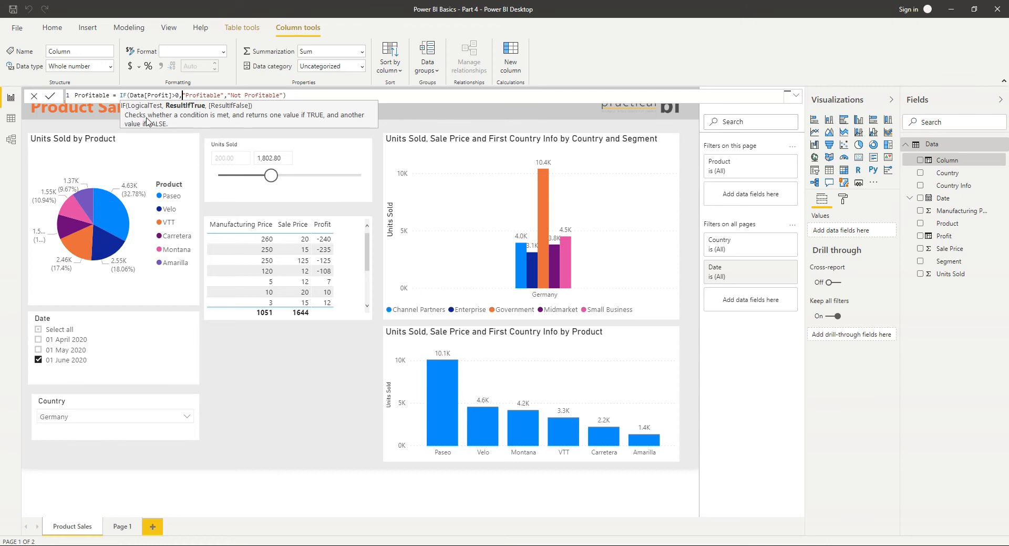
{"action": "mouse_move", "coordinate": [270, 125]}
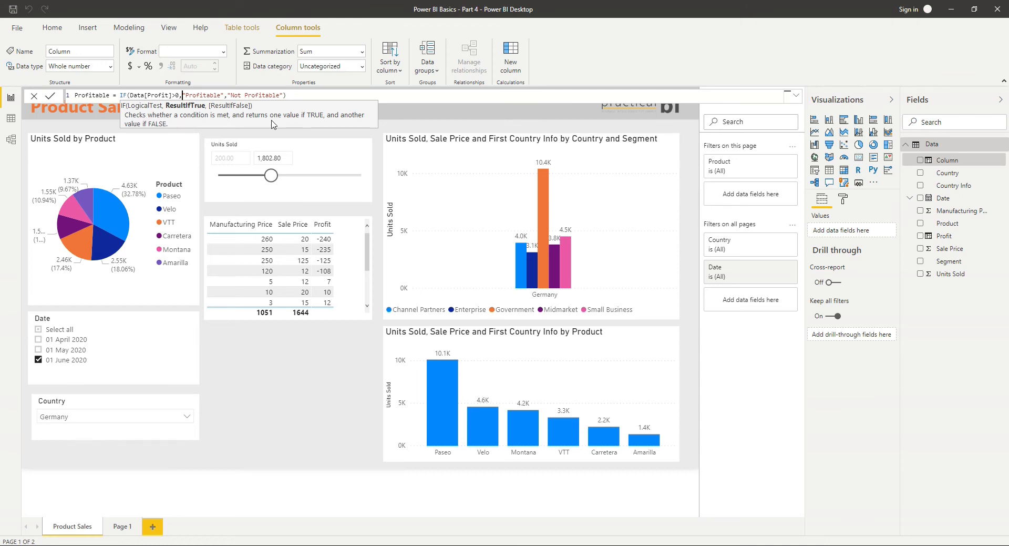
{"action": "mouse_move", "coordinate": [264, 126]}
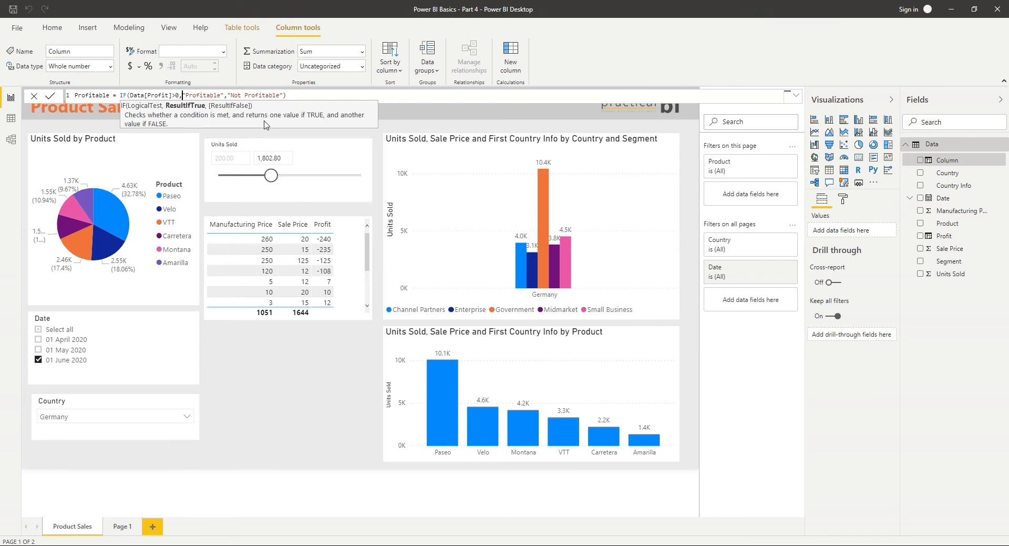
{"action": "mouse_move", "coordinate": [304, 92]}
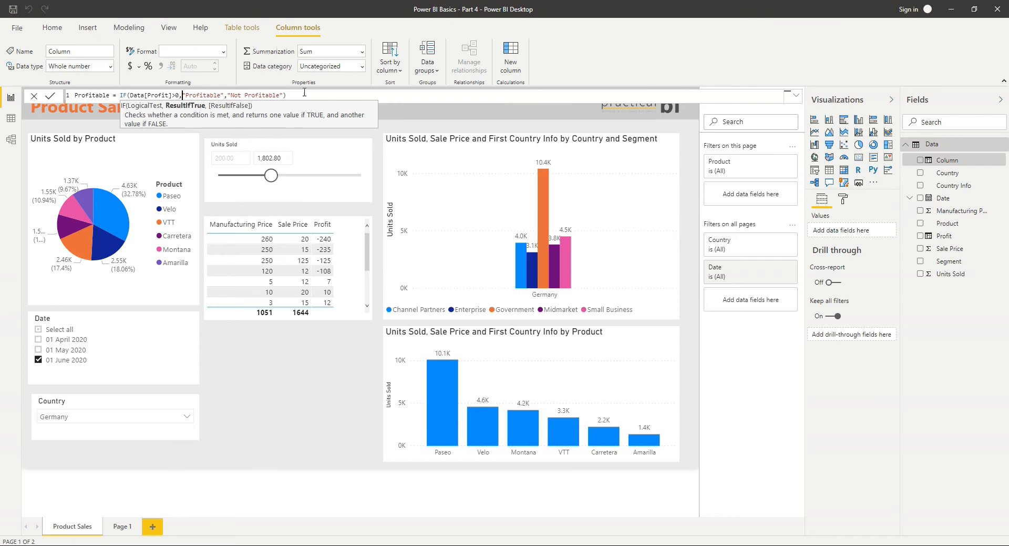
{"action": "mouse_move", "coordinate": [303, 108]}
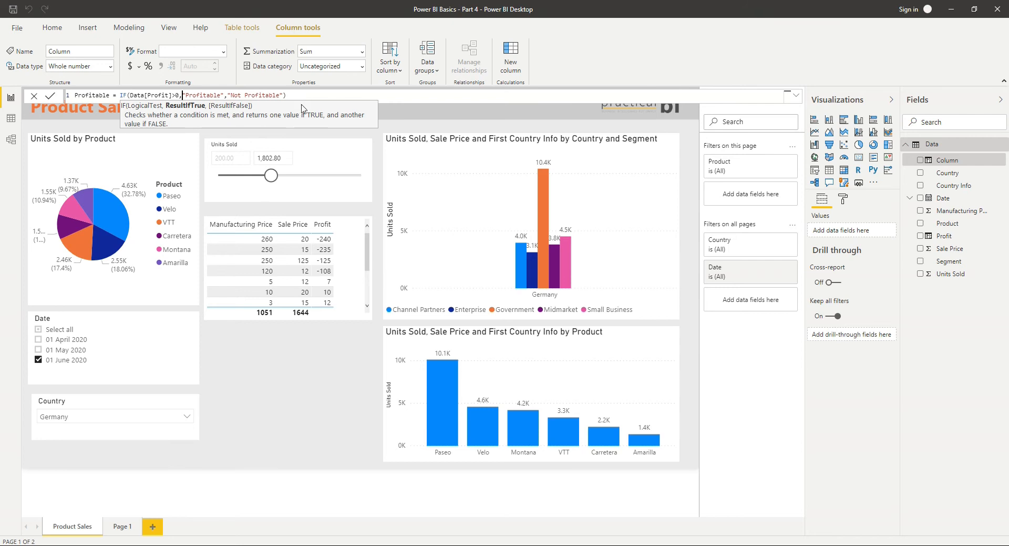
{"action": "mouse_move", "coordinate": [224, 116]}
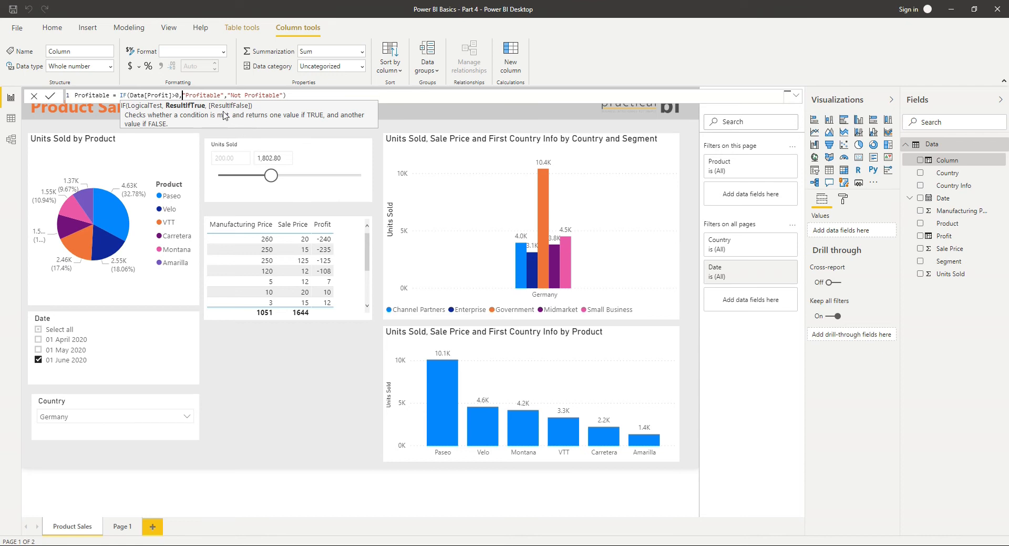
{"action": "mouse_move", "coordinate": [333, 92]}
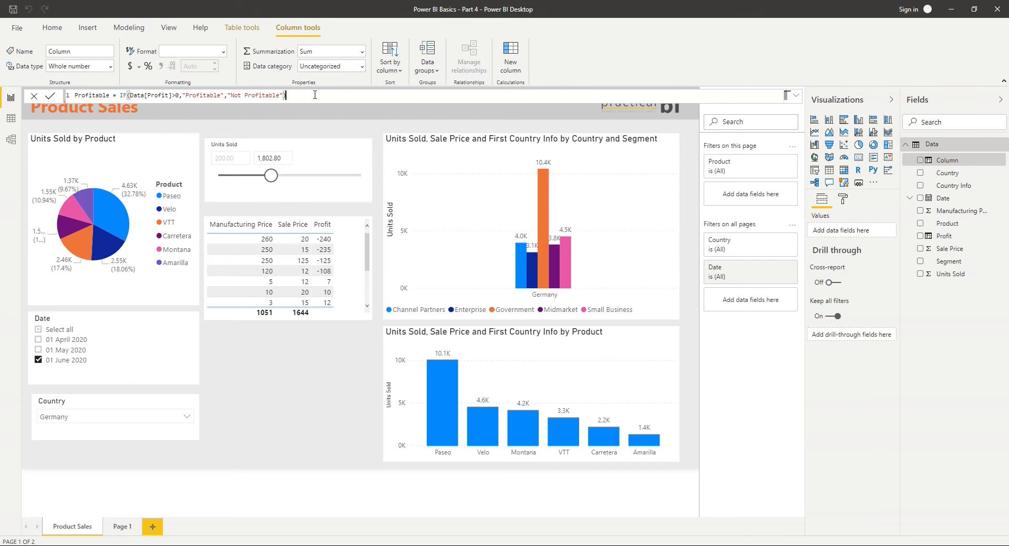
{"action": "mouse_move", "coordinate": [51, 96]}
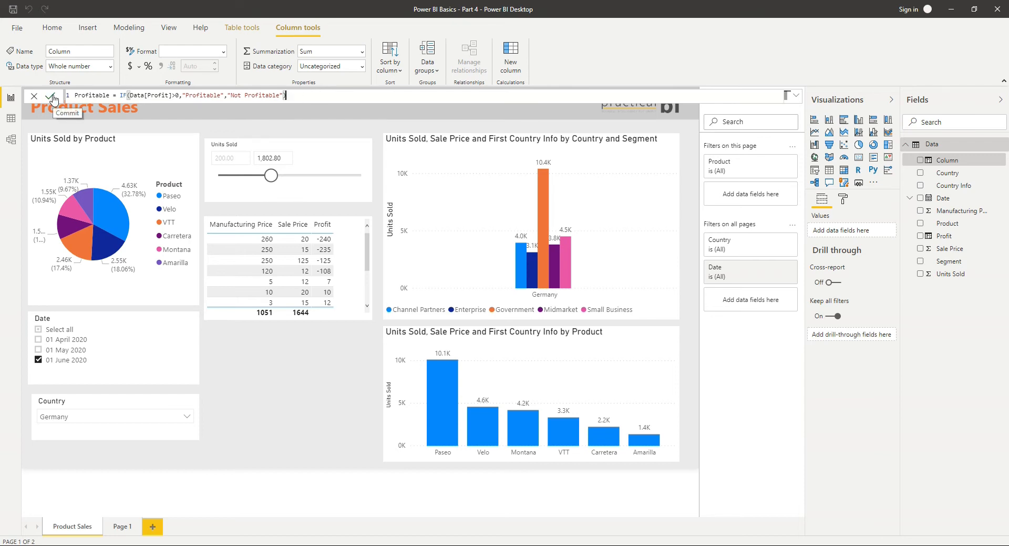
{"action": "mouse_move", "coordinate": [321, 113]}
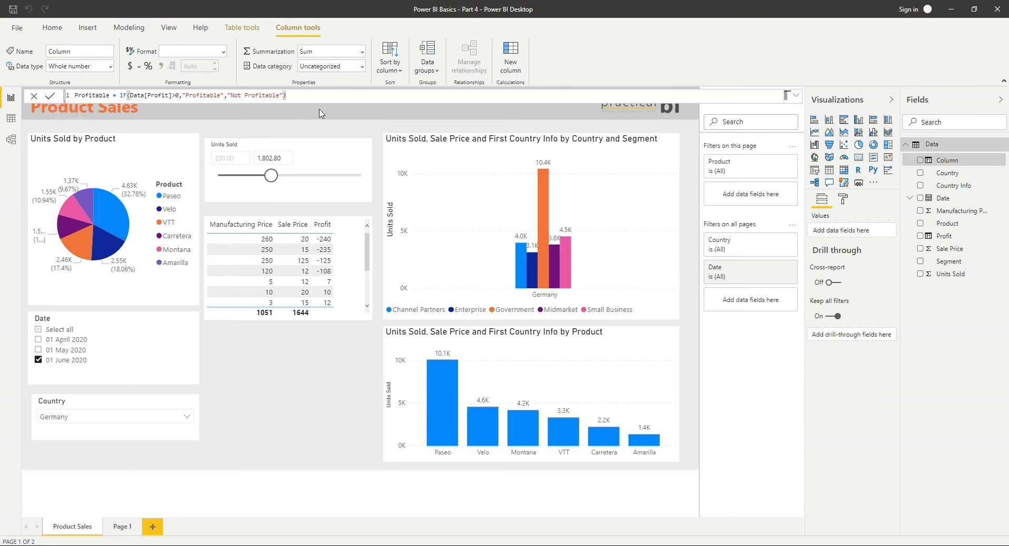
- Commit the Profitable formula to create the Text column
{"action": "left_click", "coordinate": [51, 95]}
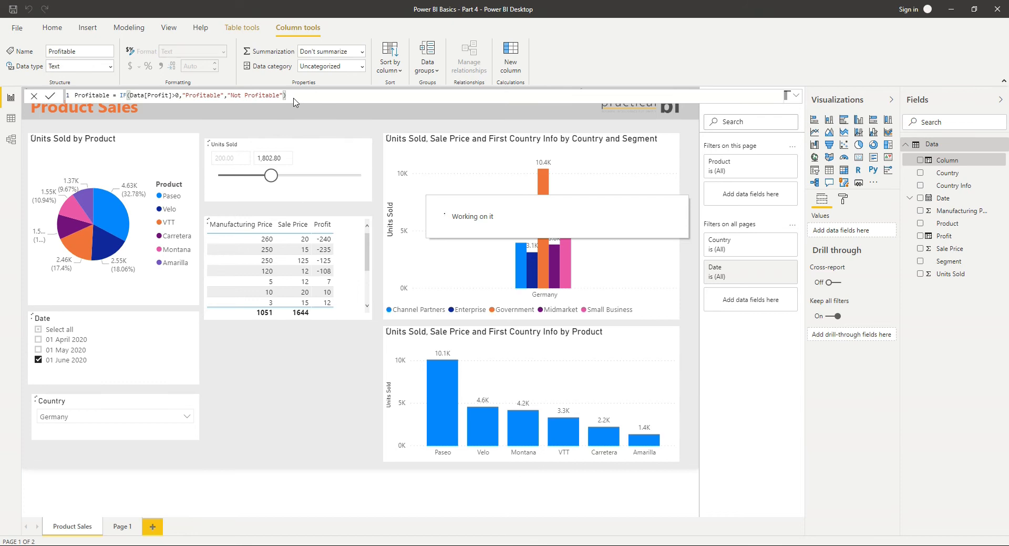
{"action": "mouse_move", "coordinate": [914, 313]}
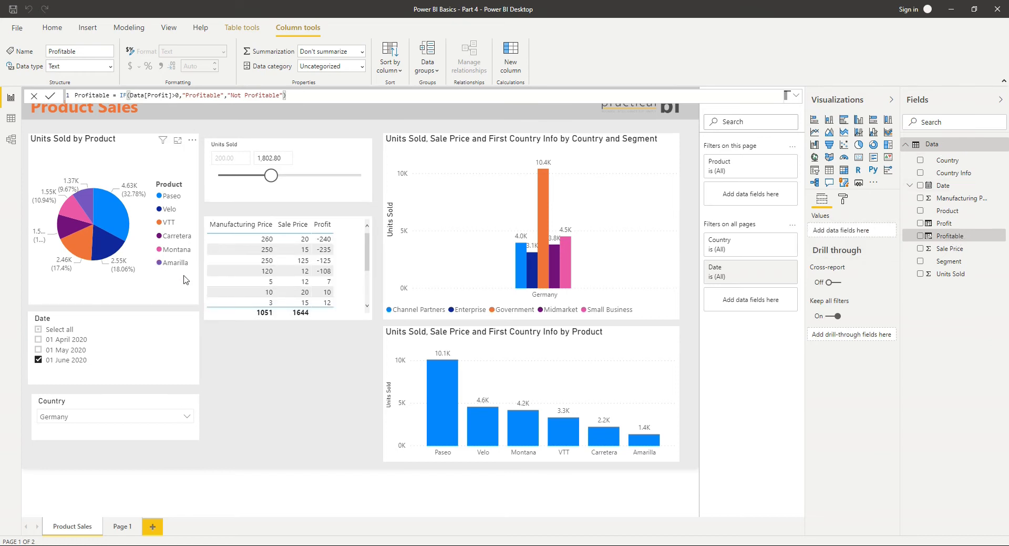
- Replace Product with Profitable as the Units Sold pie chart's legend
{"action": "left_click", "coordinate": [596, 251]}
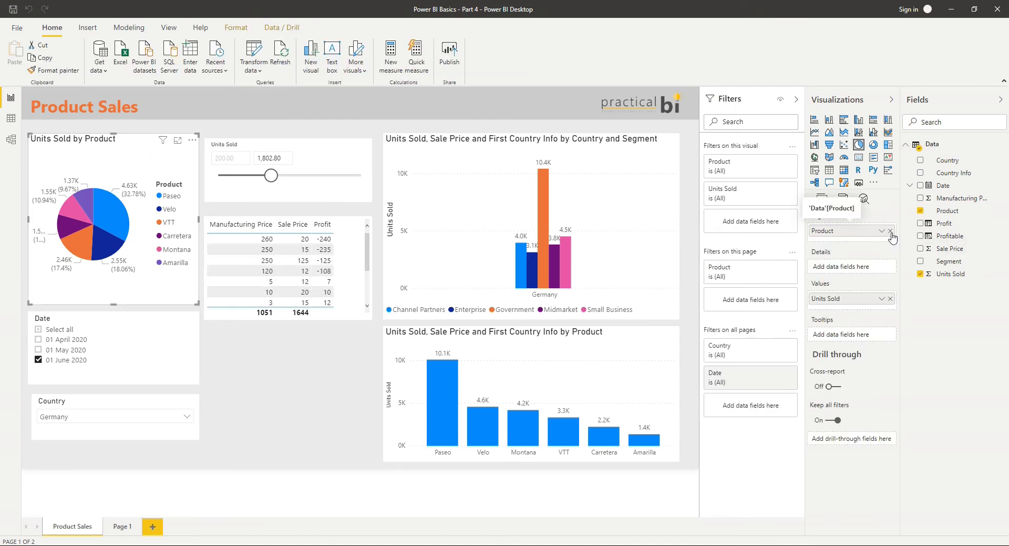
{"action": "left_click", "coordinate": [890, 231]}
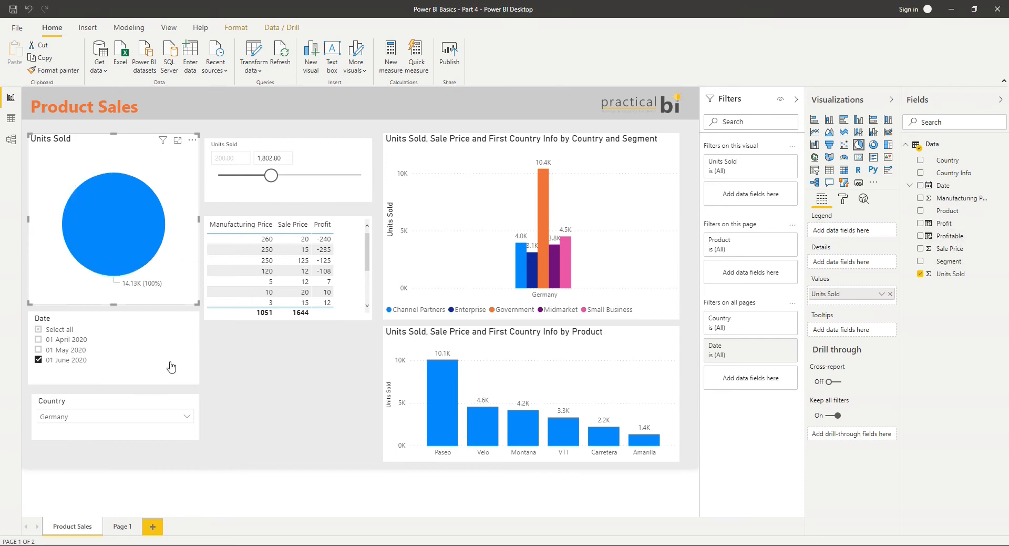
{"action": "left_click", "coordinate": [927, 235]}
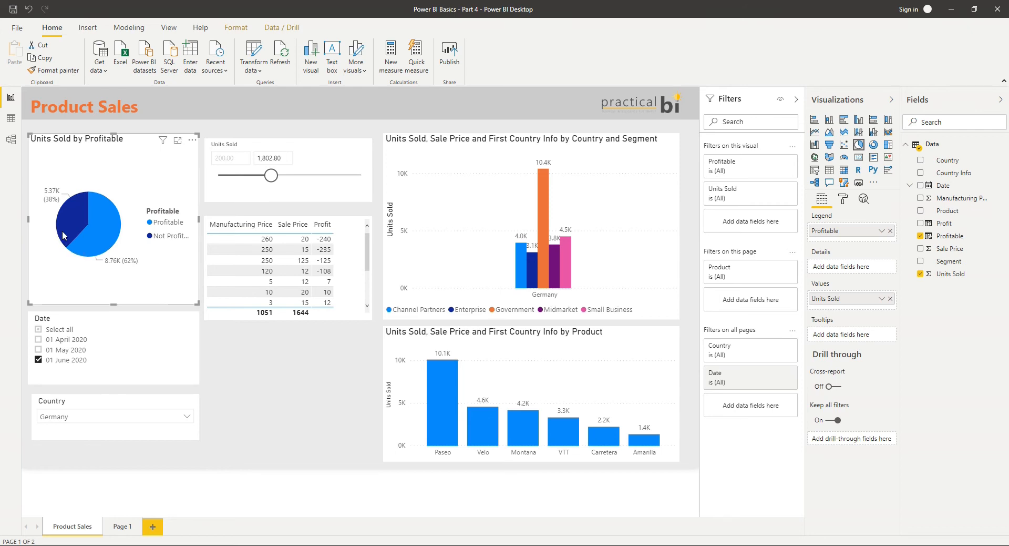
{"action": "mouse_move", "coordinate": [127, 277]}
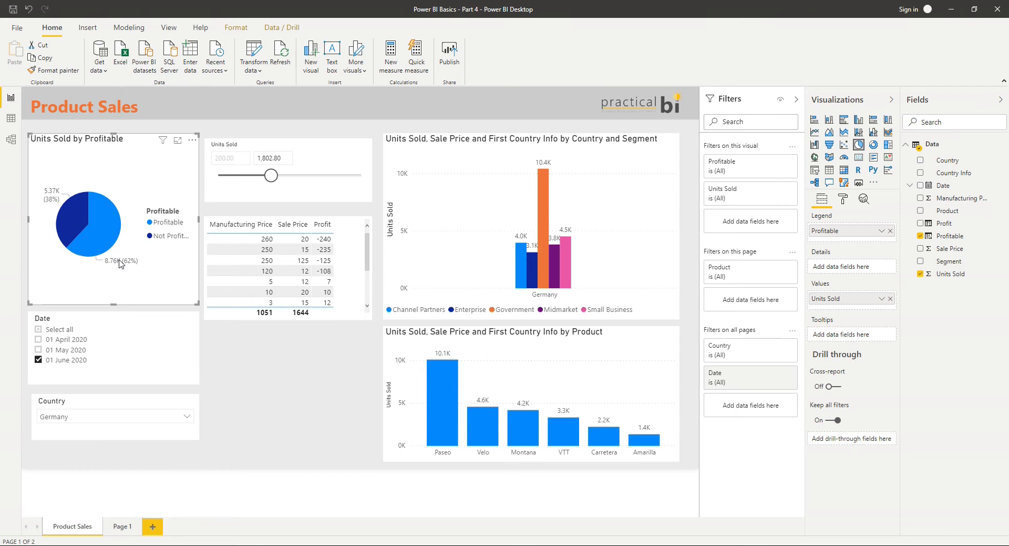
{"action": "mouse_move", "coordinate": [68, 225]}
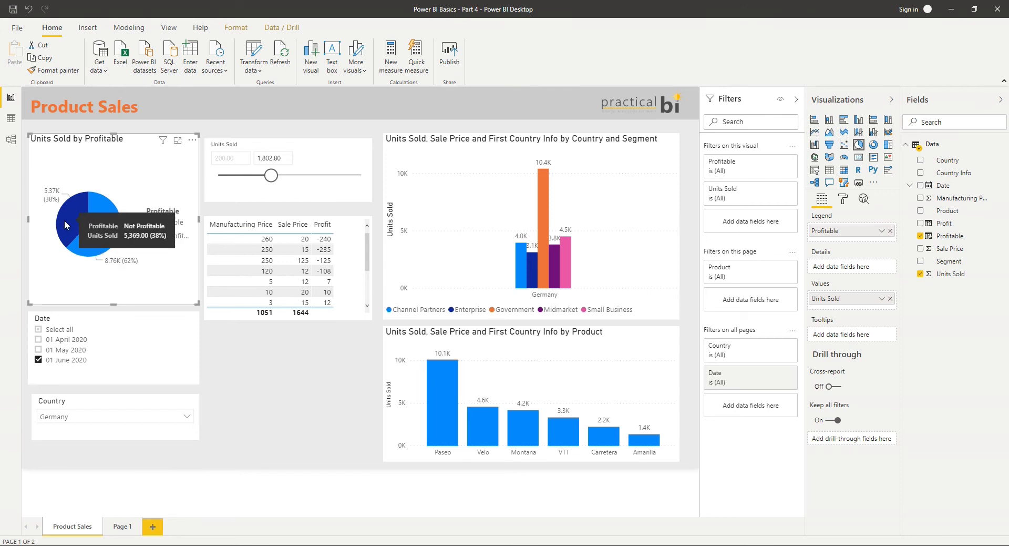
{"action": "mouse_move", "coordinate": [152, 281]}
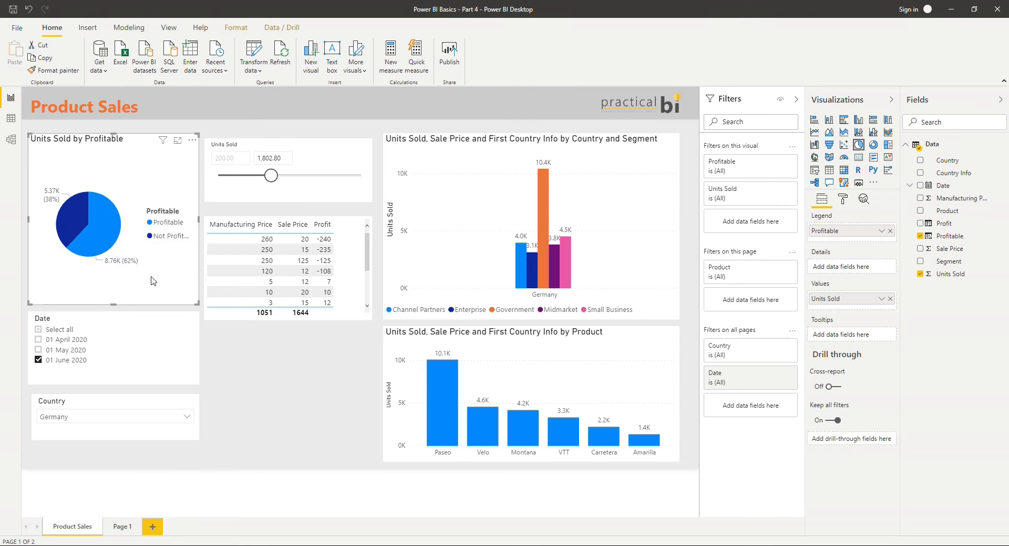
{"action": "mouse_move", "coordinate": [797, 336]}
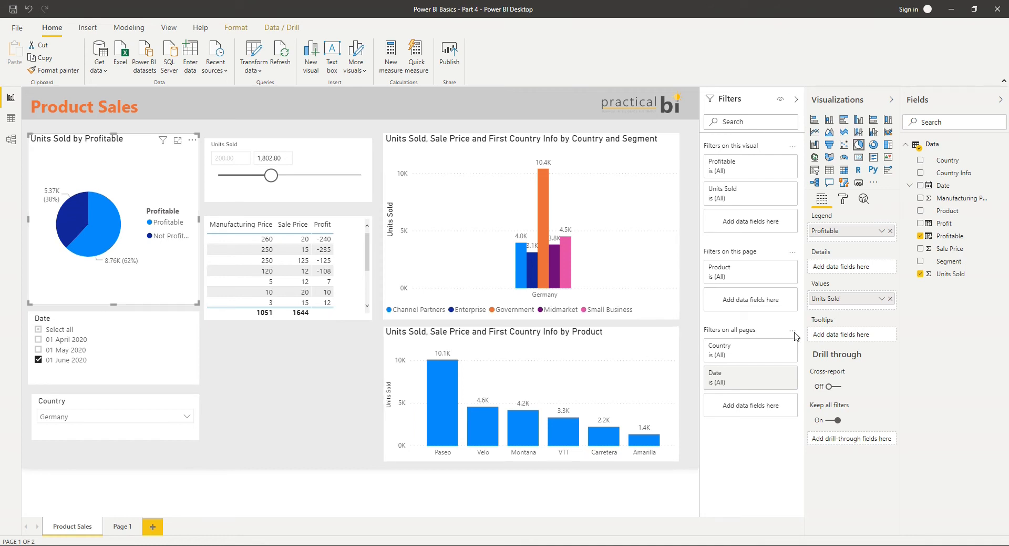
- In Data colors, make the Profitable slice green and Not Profitable red
{"action": "left_click", "coordinate": [842, 198]}
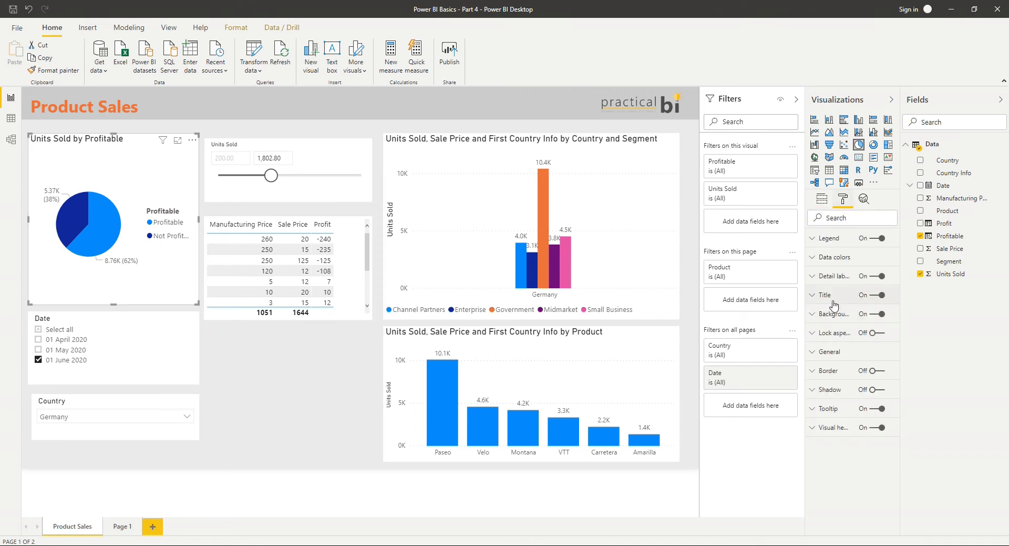
{"action": "left_click", "coordinate": [833, 257]}
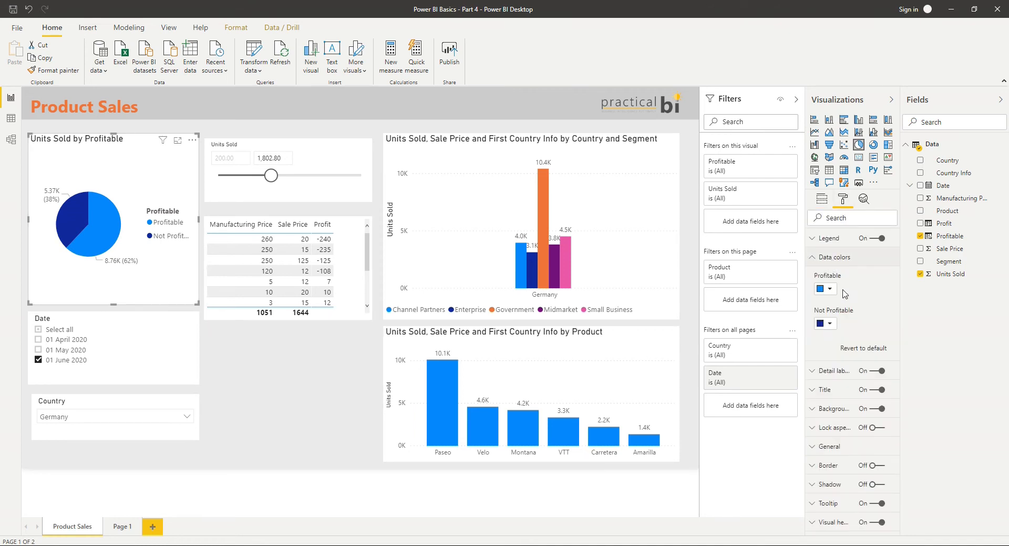
{"action": "left_click", "coordinate": [833, 288]}
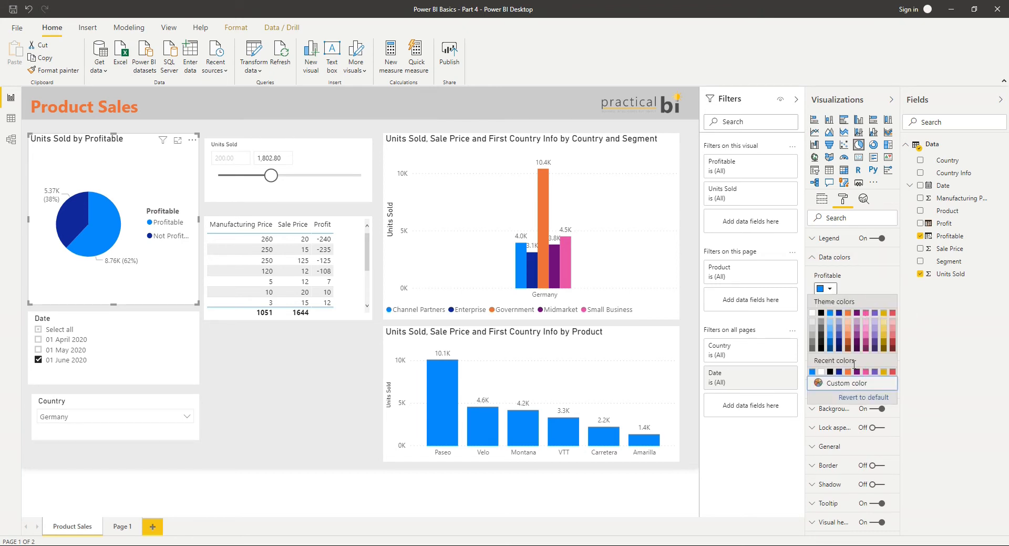
{"action": "left_click", "coordinate": [836, 382]}
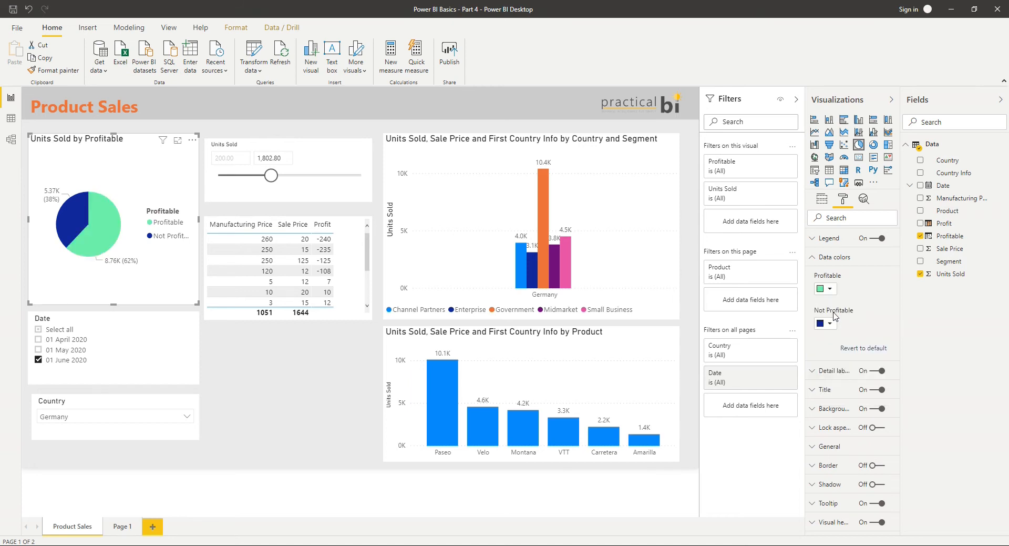
{"action": "left_click", "coordinate": [824, 322]}
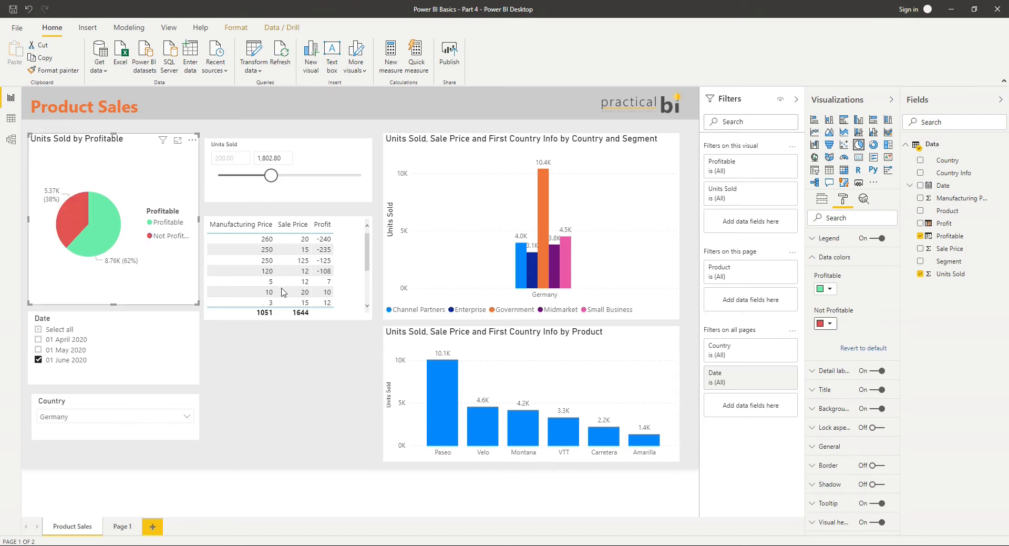
{"action": "mouse_move", "coordinate": [116, 238]}
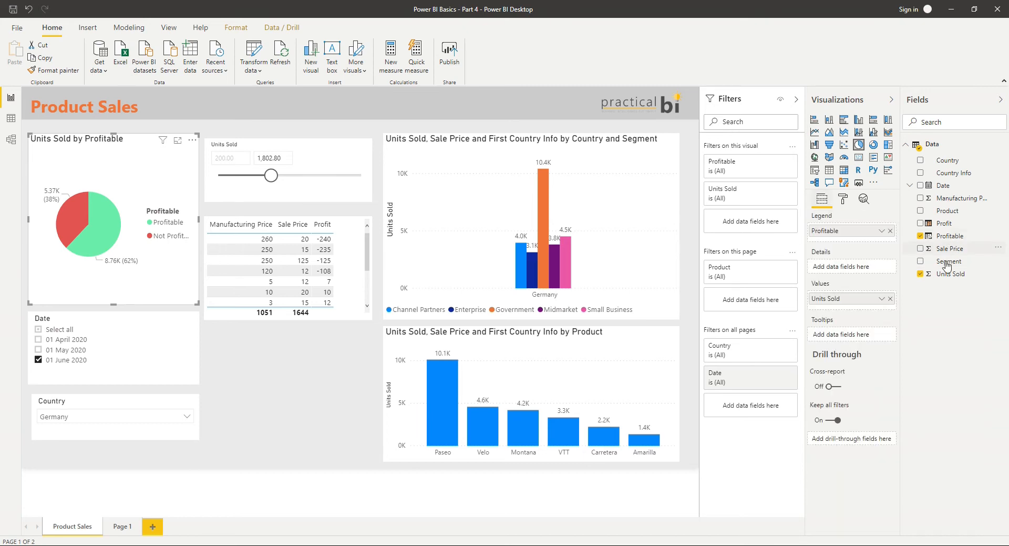
{"action": "mouse_move", "coordinate": [849, 250]}
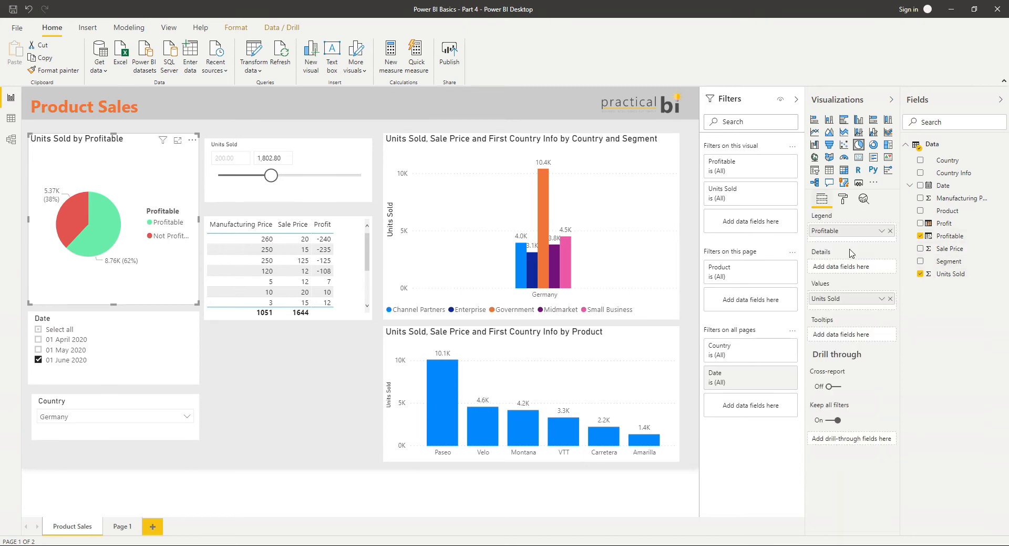
{"action": "mouse_move", "coordinate": [649, 332]}
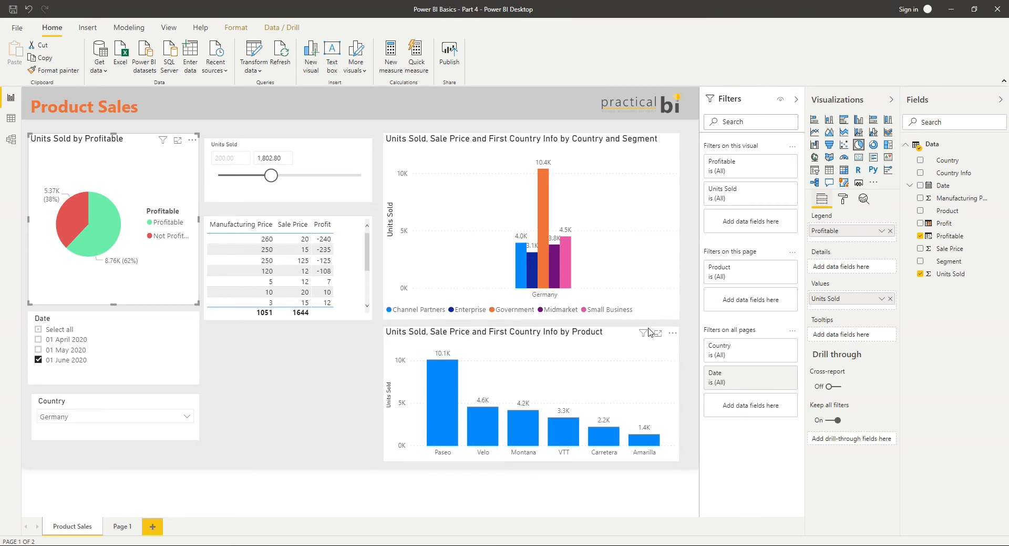
{"action": "mouse_move", "coordinate": [745, 374]}
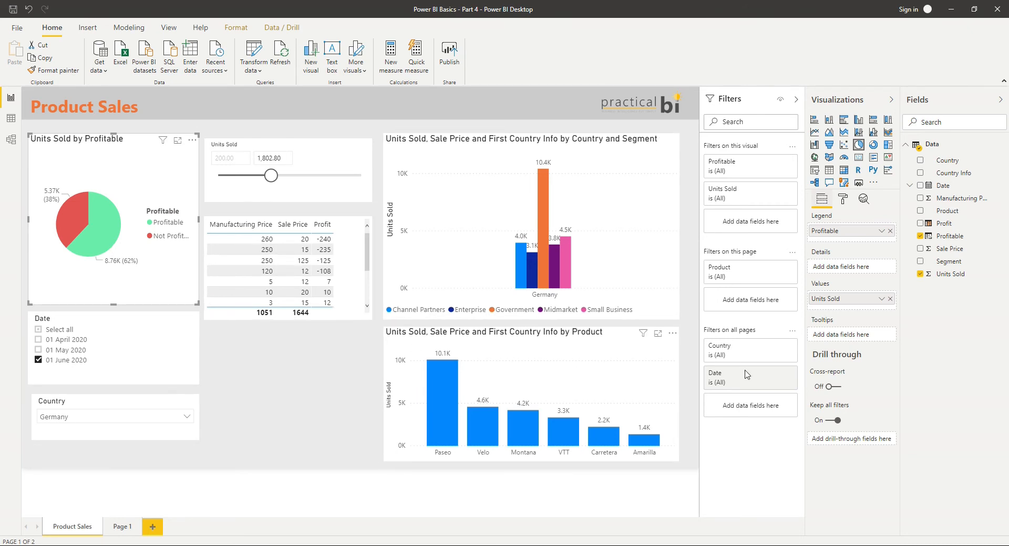
{"action": "mouse_move", "coordinate": [879, 304]}
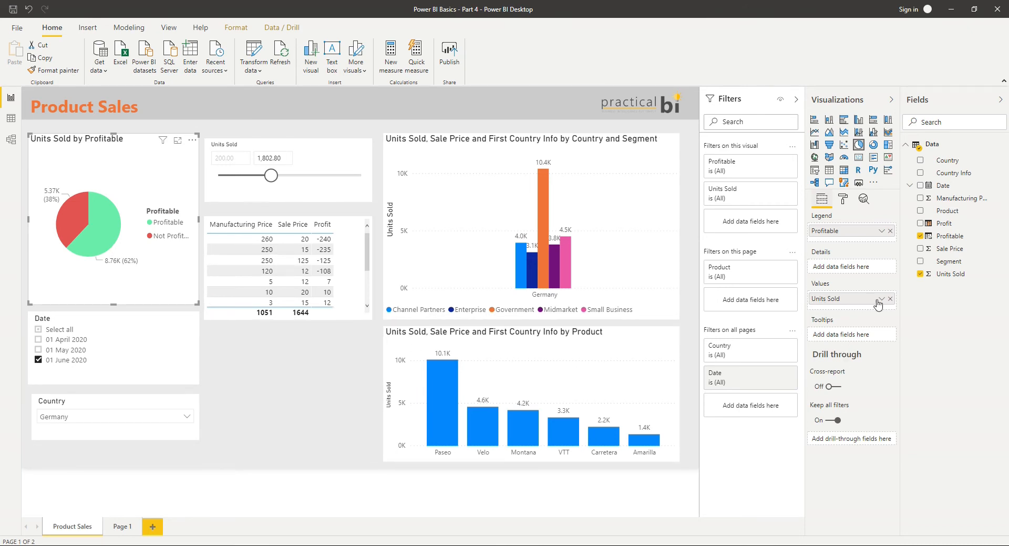
{"action": "left_click", "coordinate": [890, 298]}
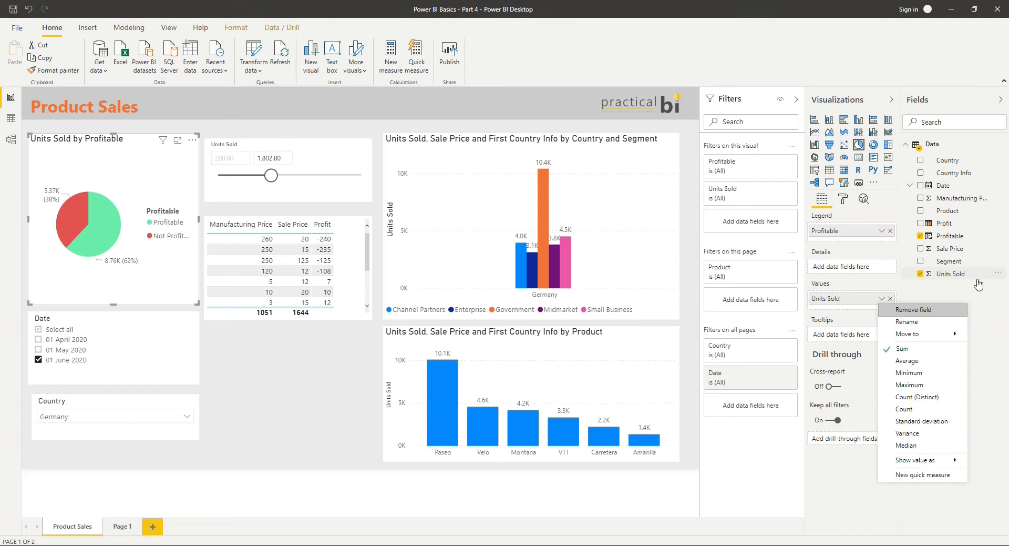
{"action": "left_click", "coordinate": [915, 327]}
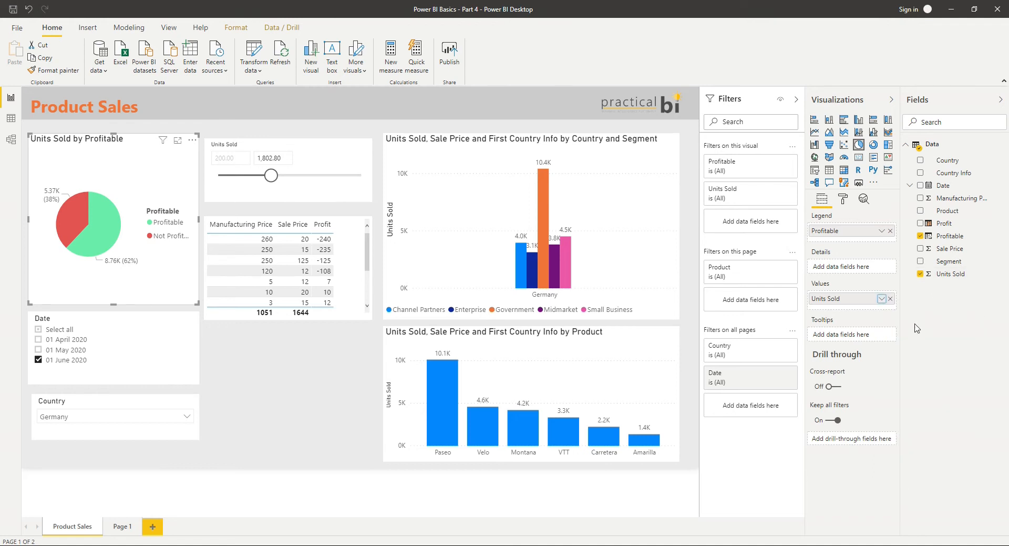
{"action": "mouse_move", "coordinate": [930, 322]}
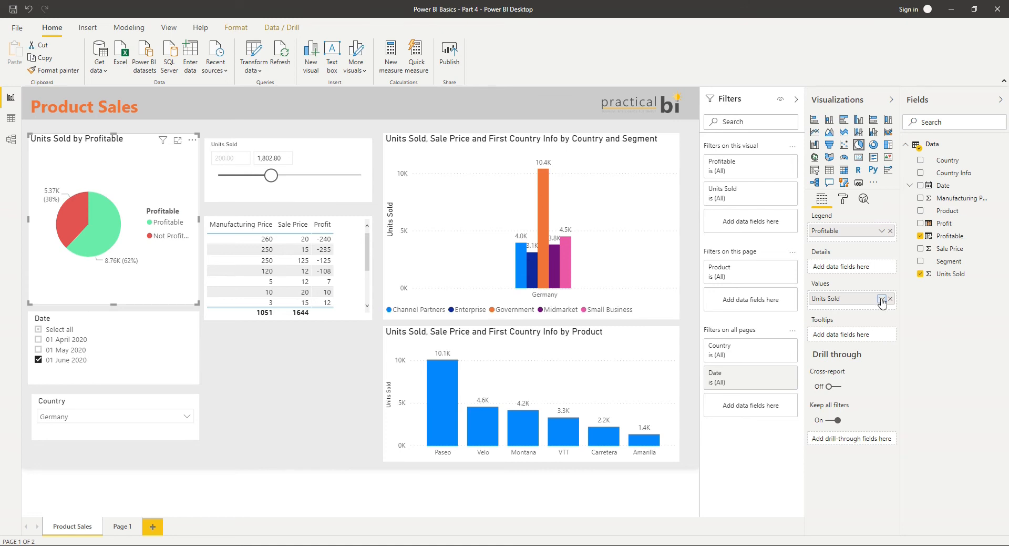
{"action": "left_click", "coordinate": [881, 298]}
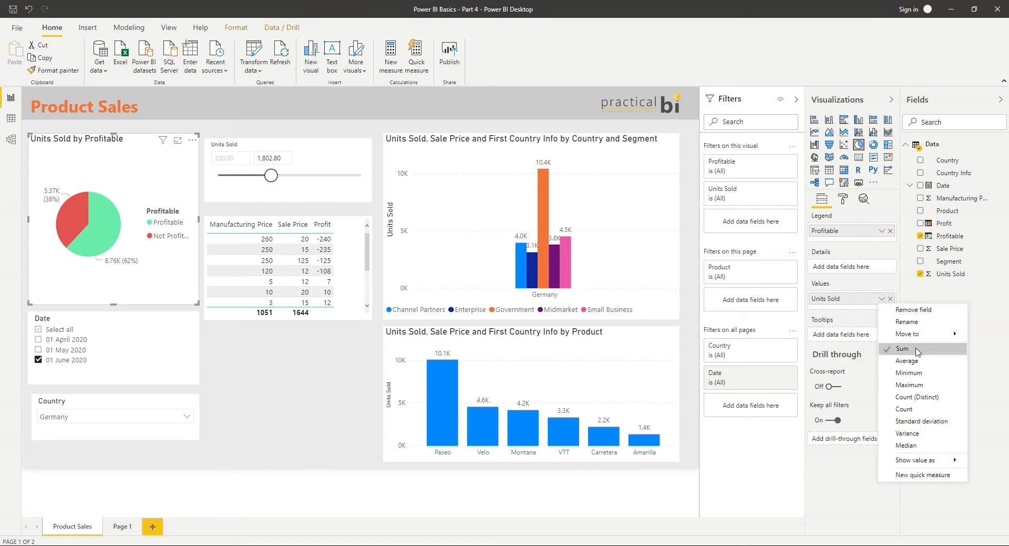
{"action": "mouse_move", "coordinate": [908, 373]}
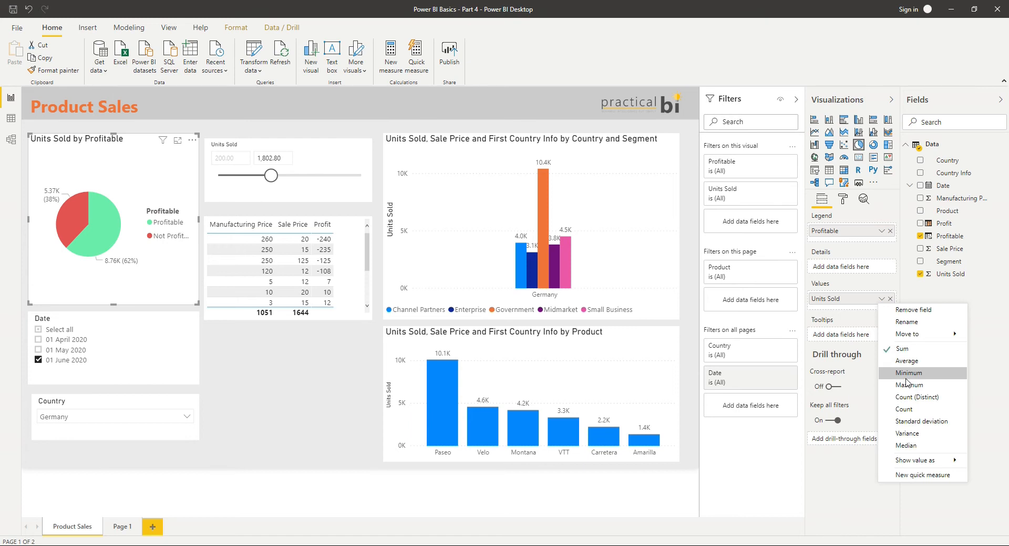
{"action": "mouse_move", "coordinate": [906, 334]}
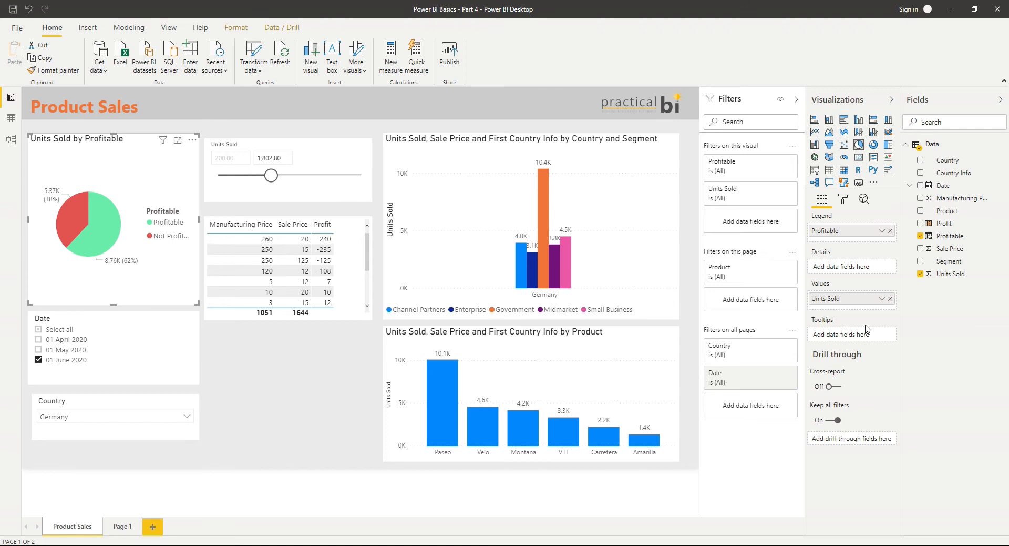
{"action": "mouse_move", "coordinate": [962, 314]}
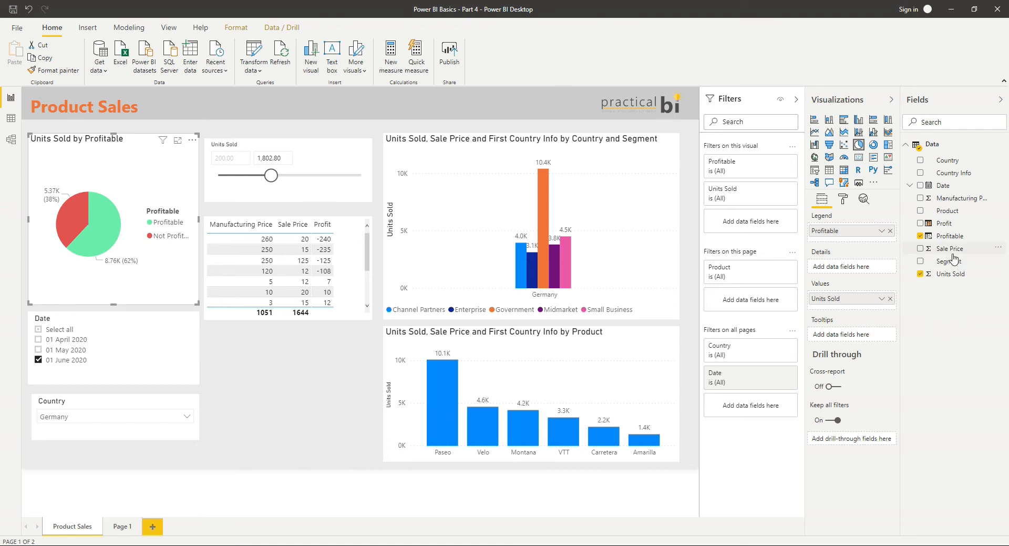
- Select the Sale Price field and show the Table tools options
{"action": "left_click", "coordinate": [951, 248]}
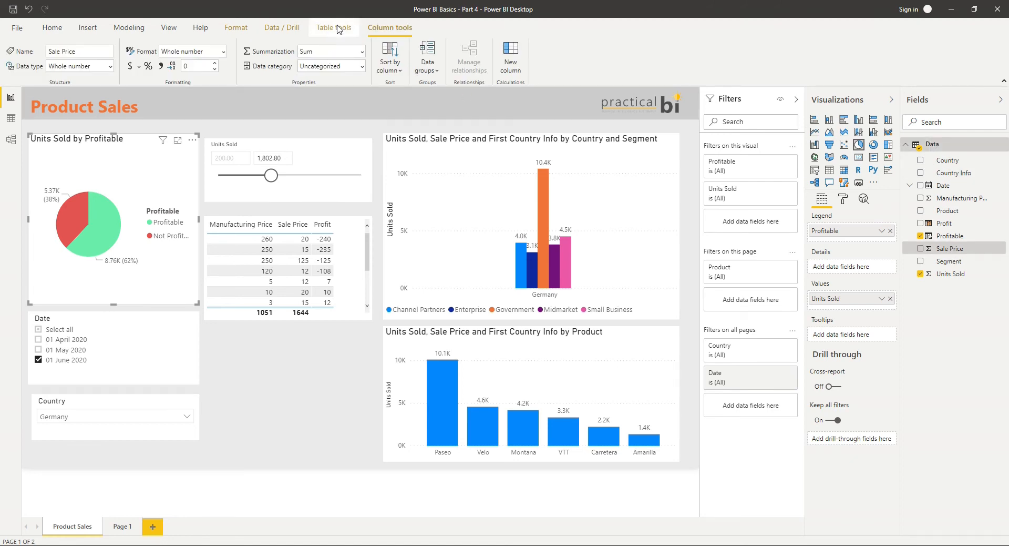
{"action": "left_click", "coordinate": [333, 27]}
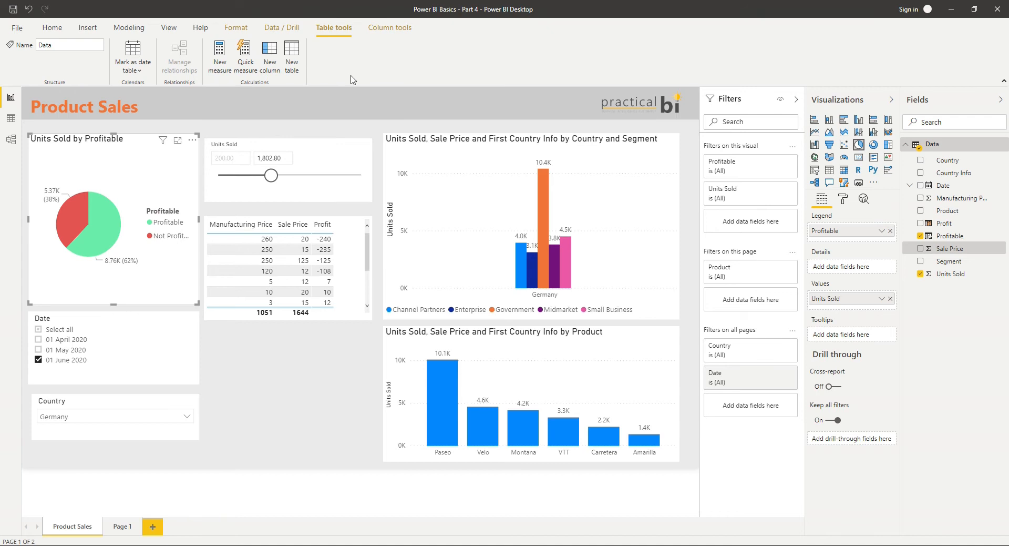
{"action": "mouse_move", "coordinate": [246, 54]}
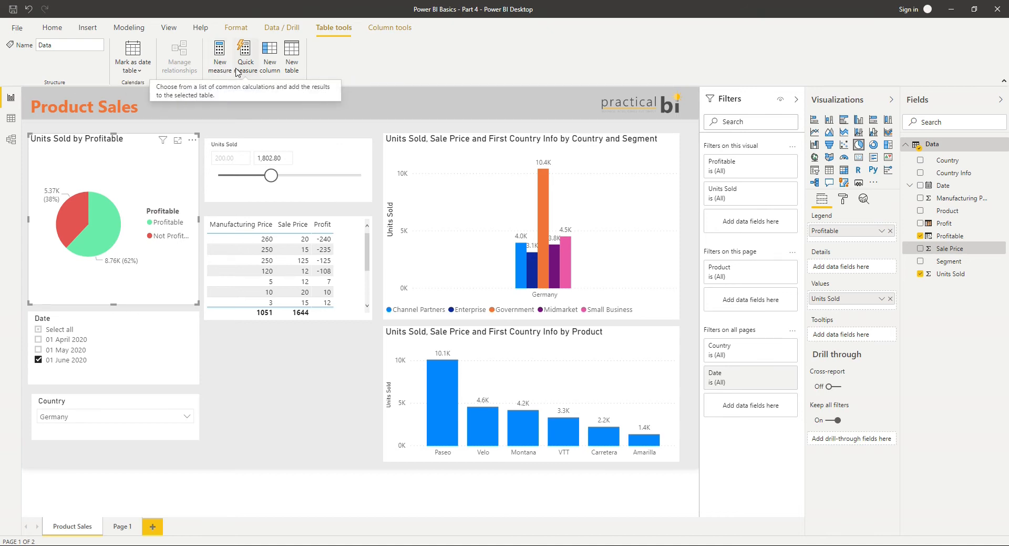
{"action": "mouse_move", "coordinate": [225, 83]}
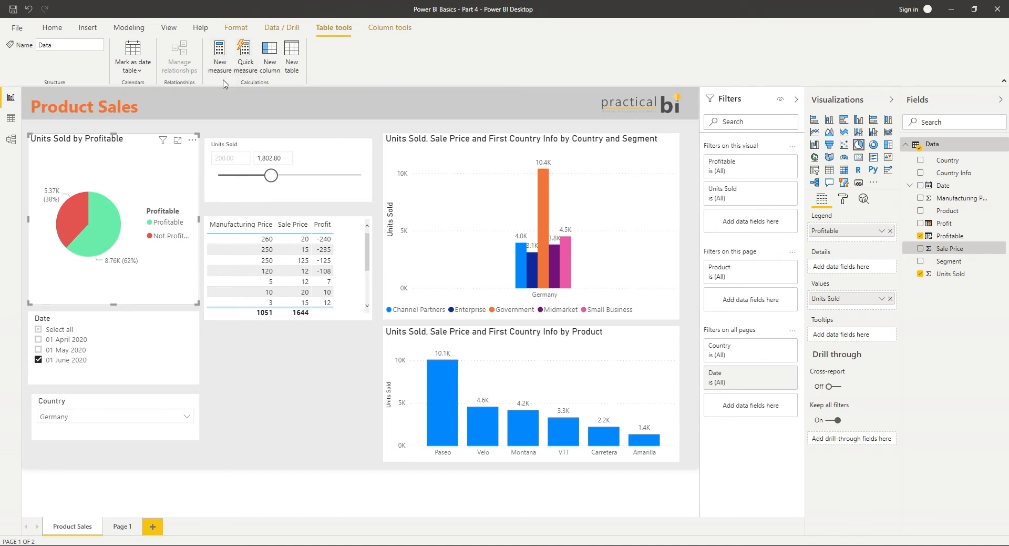
{"action": "mouse_move", "coordinate": [245, 55]}
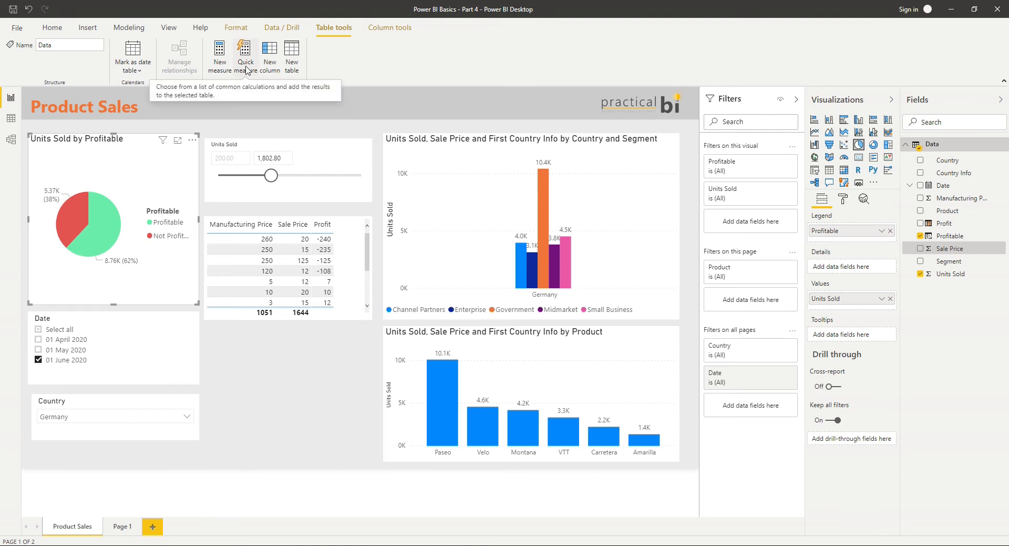
{"action": "mouse_move", "coordinate": [250, 92]}
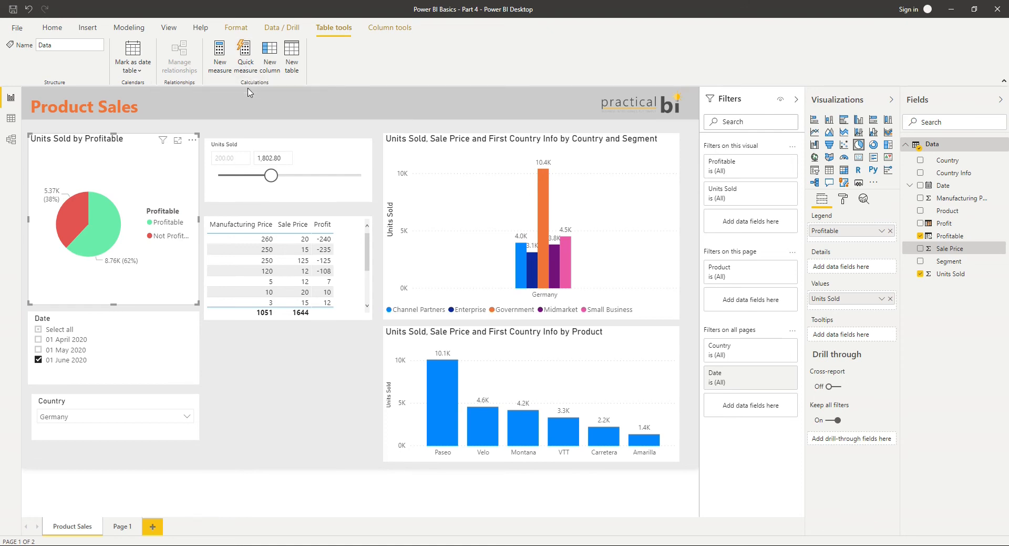
{"action": "mouse_move", "coordinate": [257, 189]}
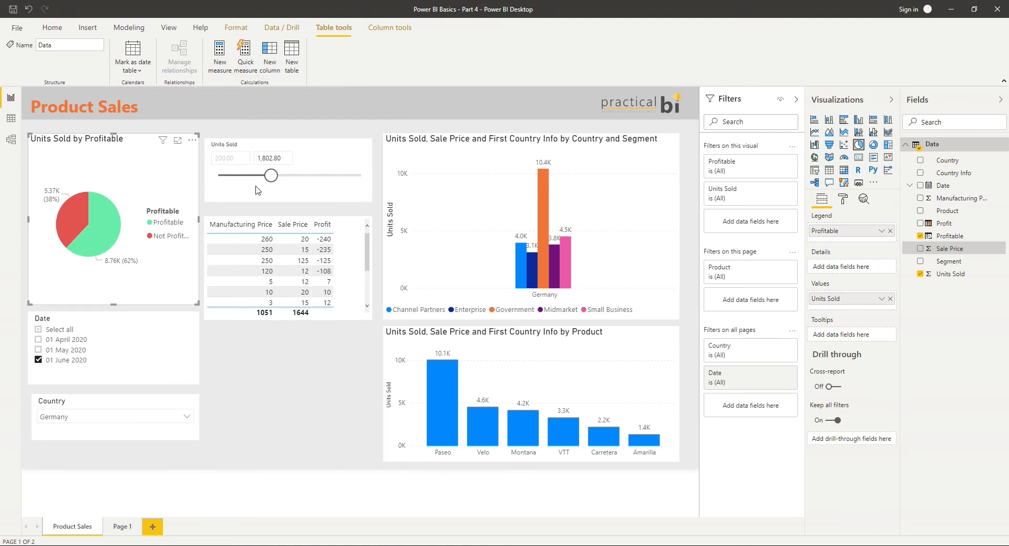
- Create an Average per category quick measure with Units Sold as the base value
{"action": "left_click", "coordinate": [245, 55]}
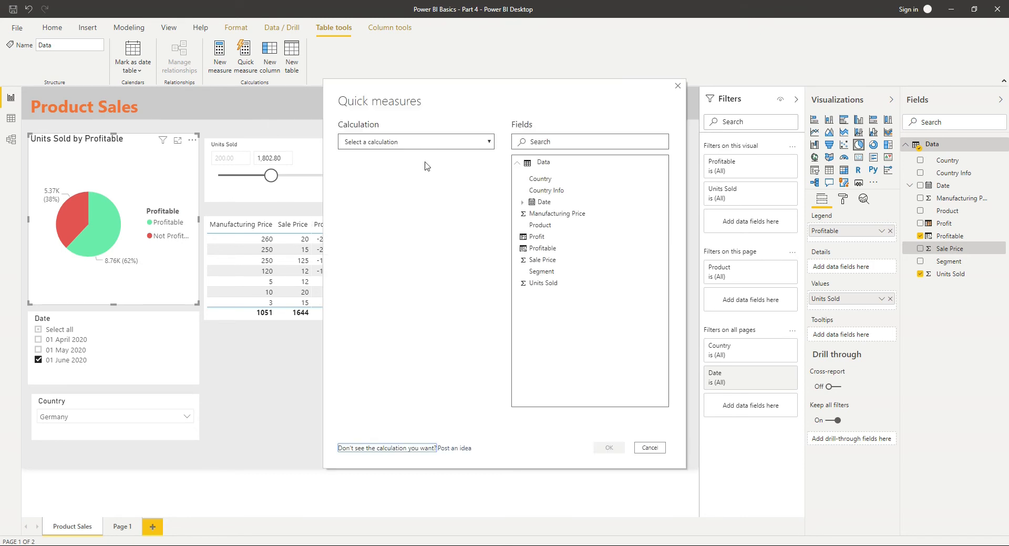
{"action": "mouse_move", "coordinate": [442, 165]}
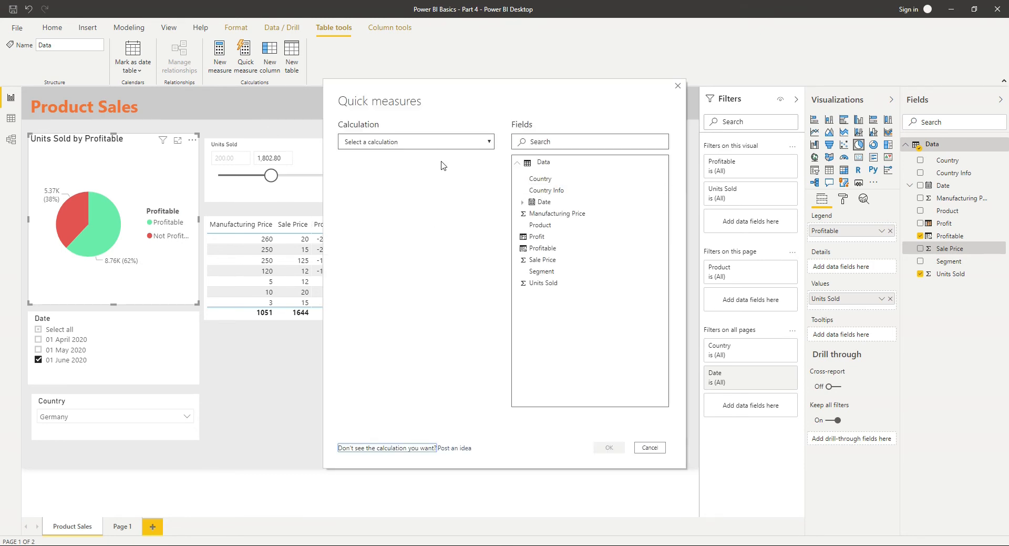
{"action": "mouse_move", "coordinate": [419, 179]}
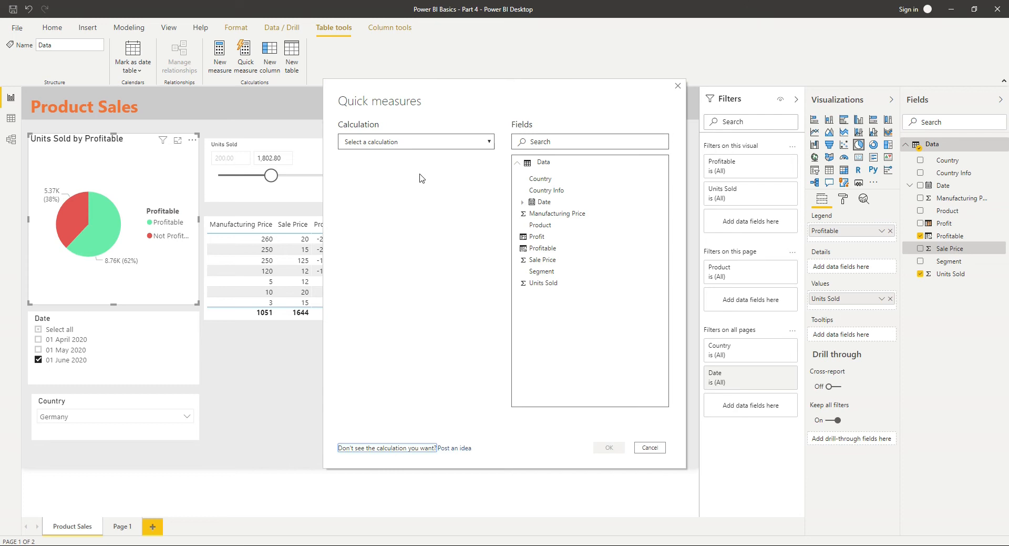
{"action": "left_click", "coordinate": [416, 141]}
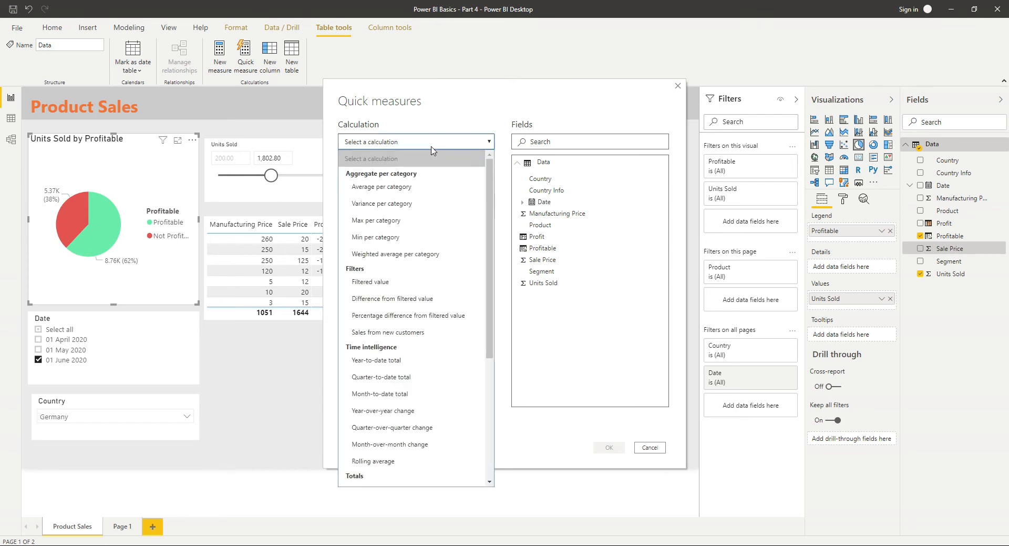
{"action": "mouse_move", "coordinate": [477, 181]}
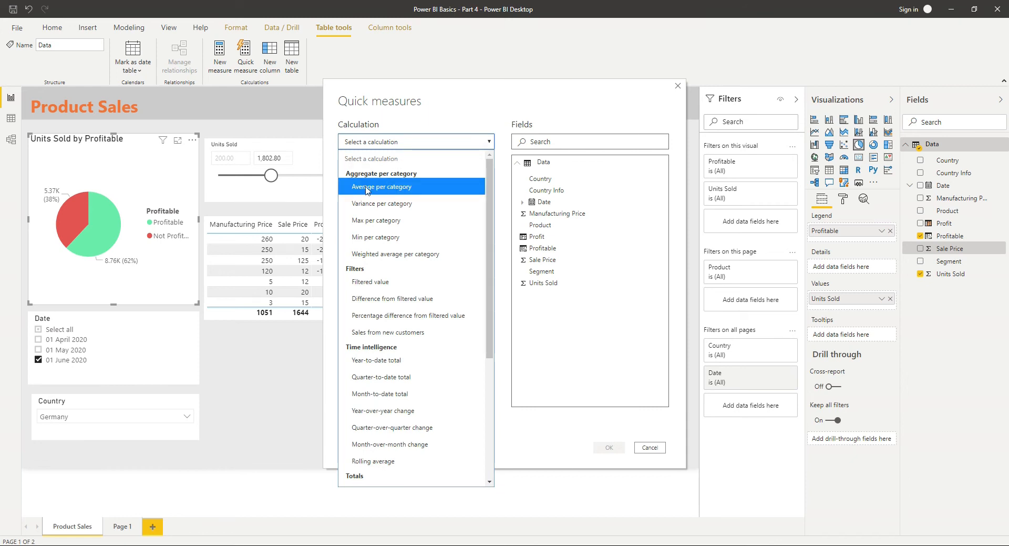
{"action": "left_click", "coordinate": [381, 186]}
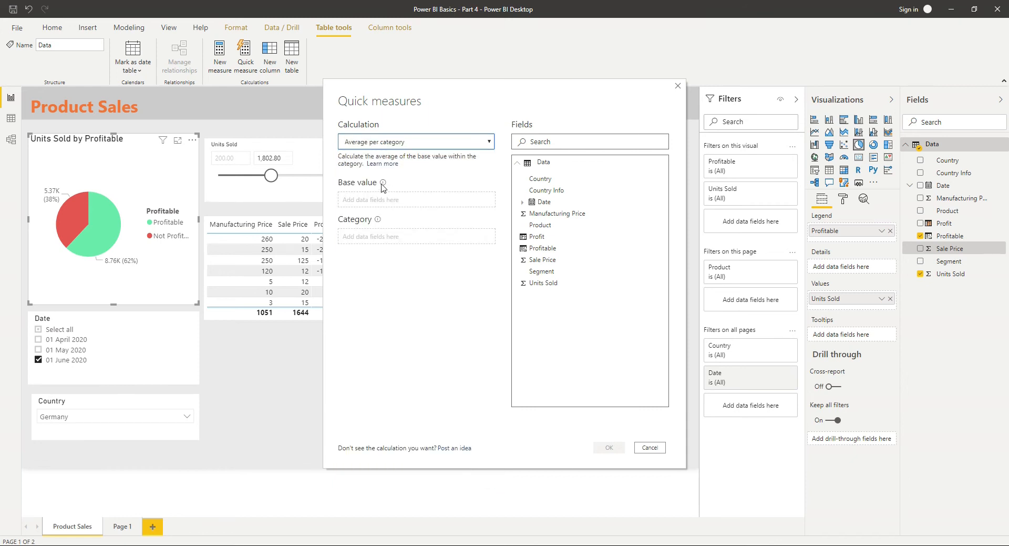
{"action": "mouse_move", "coordinate": [436, 160]}
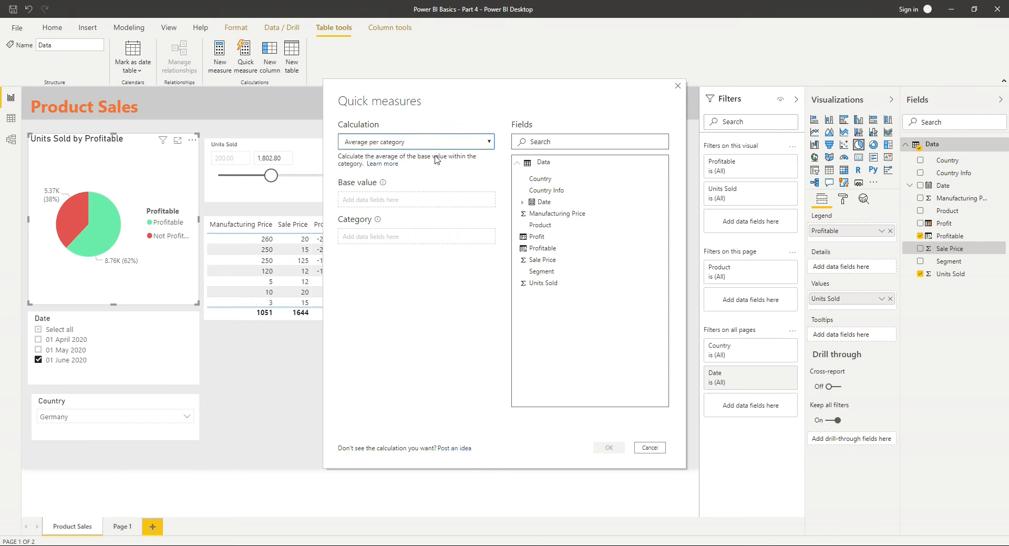
{"action": "mouse_move", "coordinate": [589, 307]}
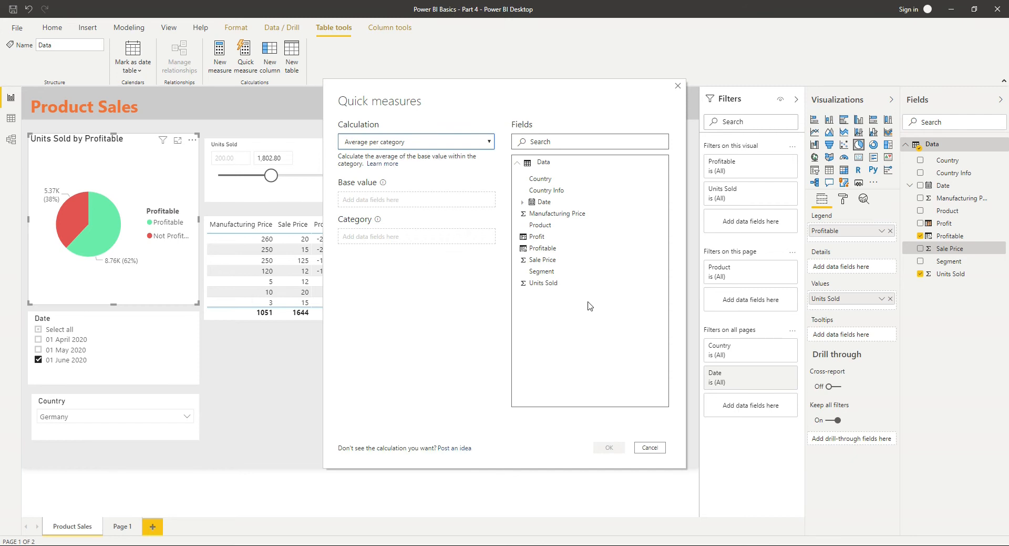
{"action": "left_click_drag", "start_coordinate": [544, 282], "coordinate": [416, 200]}
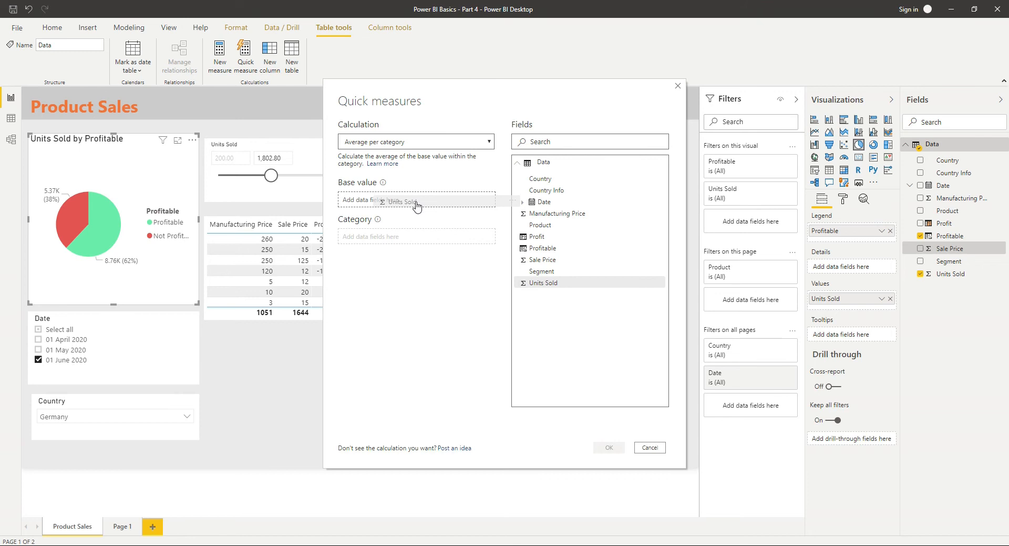
{"action": "left_click_drag", "start_coordinate": [544, 282], "coordinate": [415, 199]}
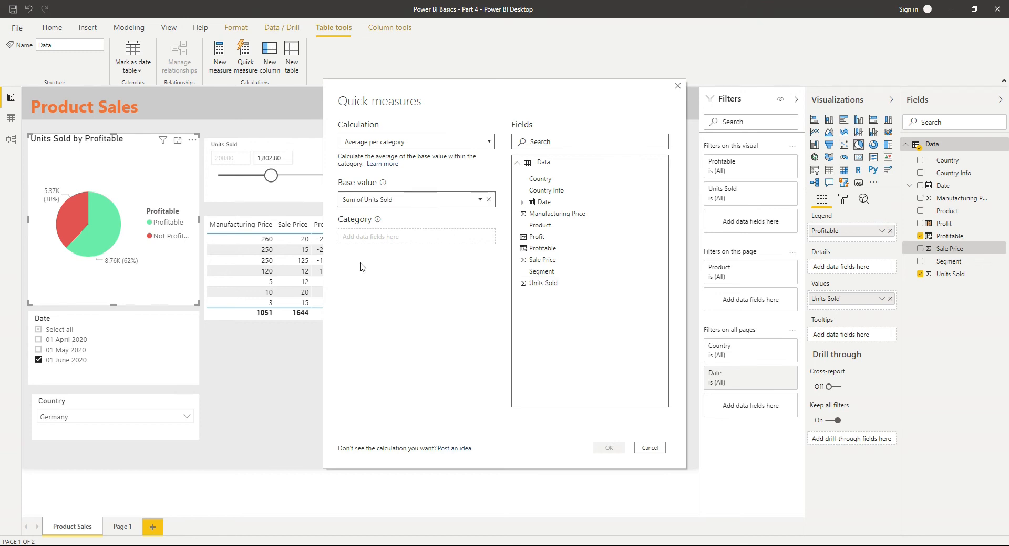
{"action": "mouse_move", "coordinate": [427, 149]}
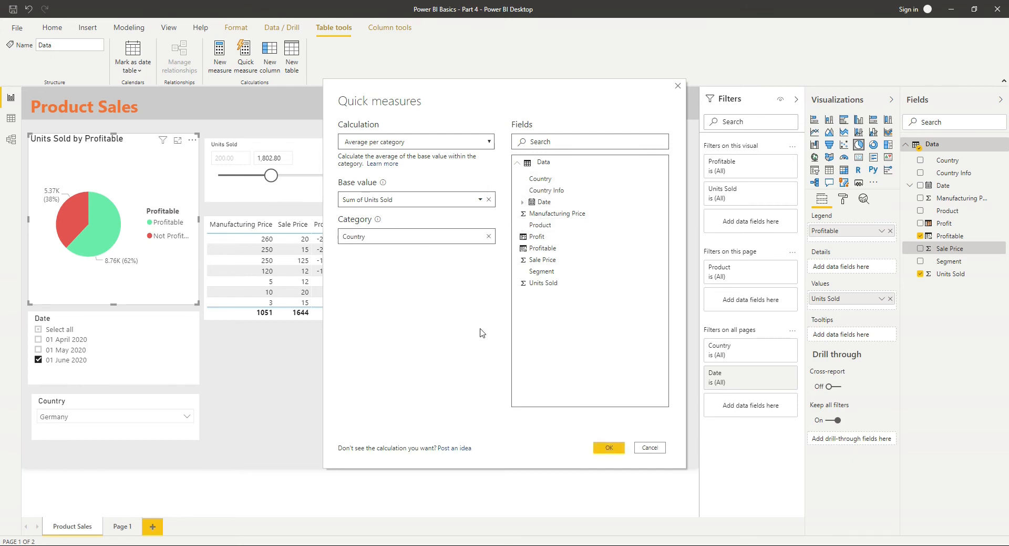
{"action": "mouse_move", "coordinate": [406, 168]}
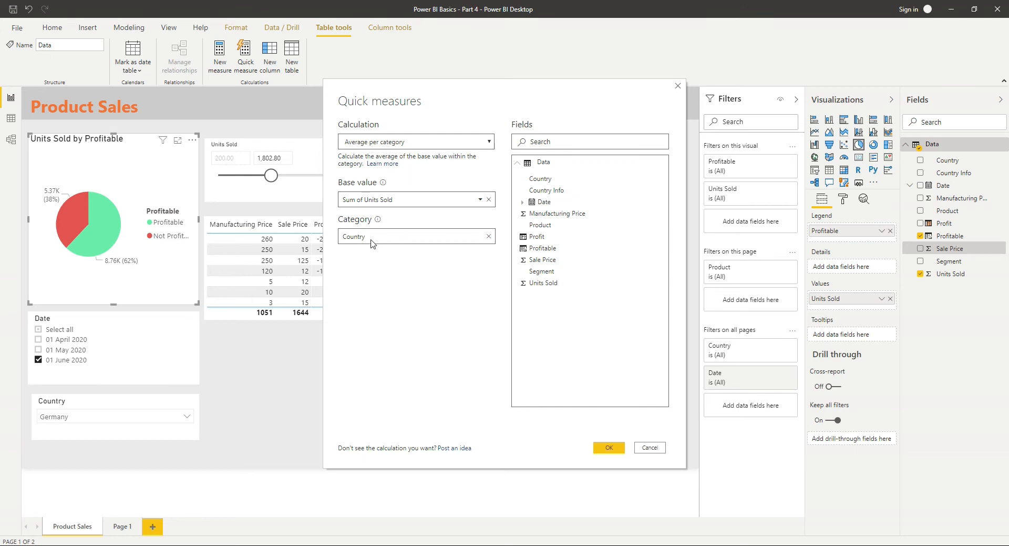
{"action": "mouse_move", "coordinate": [482, 205]}
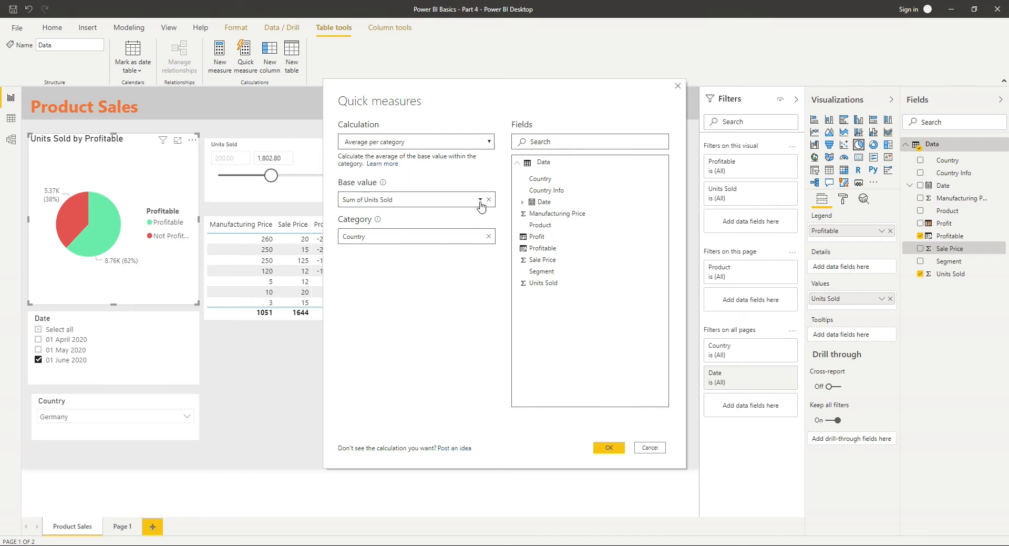
{"action": "mouse_move", "coordinate": [608, 447]}
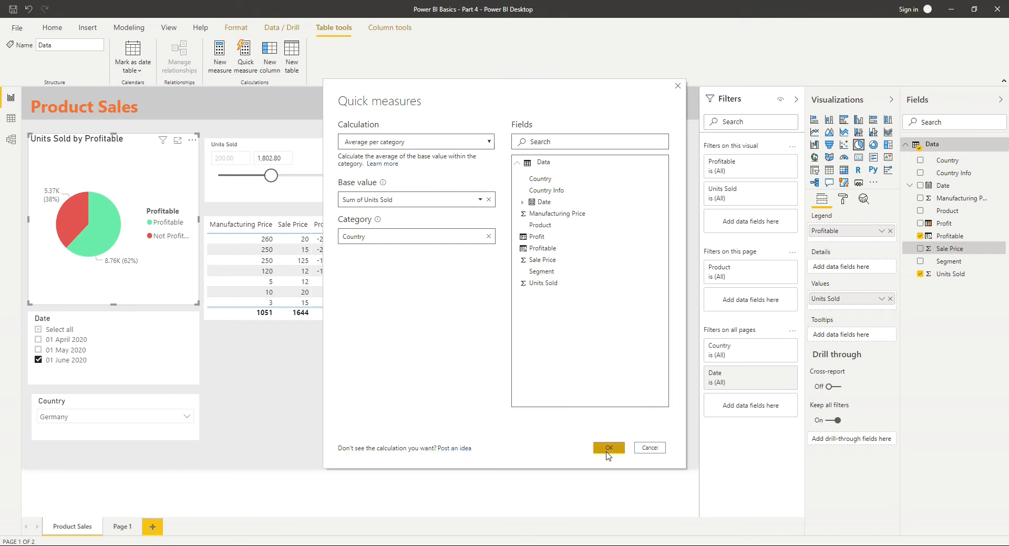
- Confirm the quick measure averaging Units Sold per Country
{"action": "left_click", "coordinate": [608, 447]}
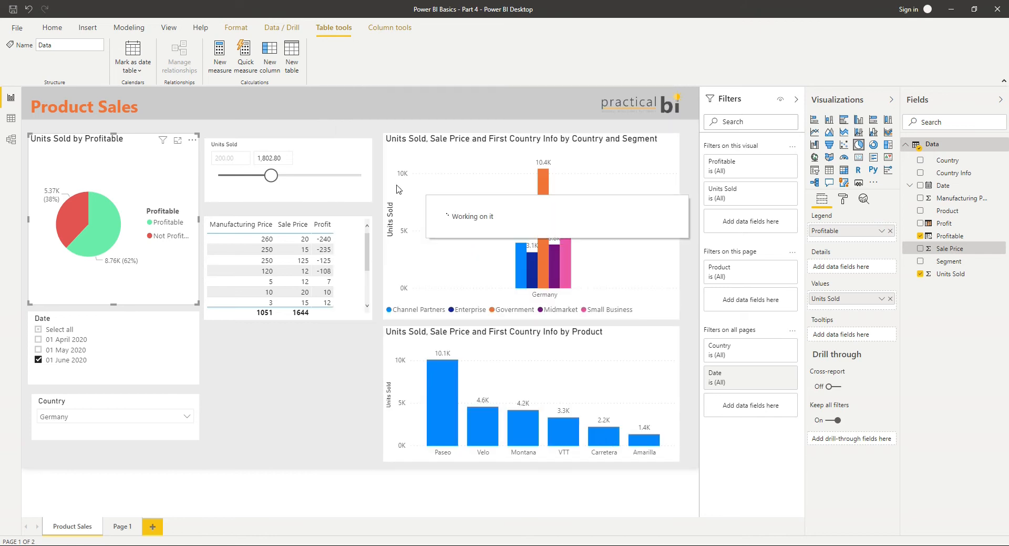
{"action": "mouse_move", "coordinate": [379, 170]}
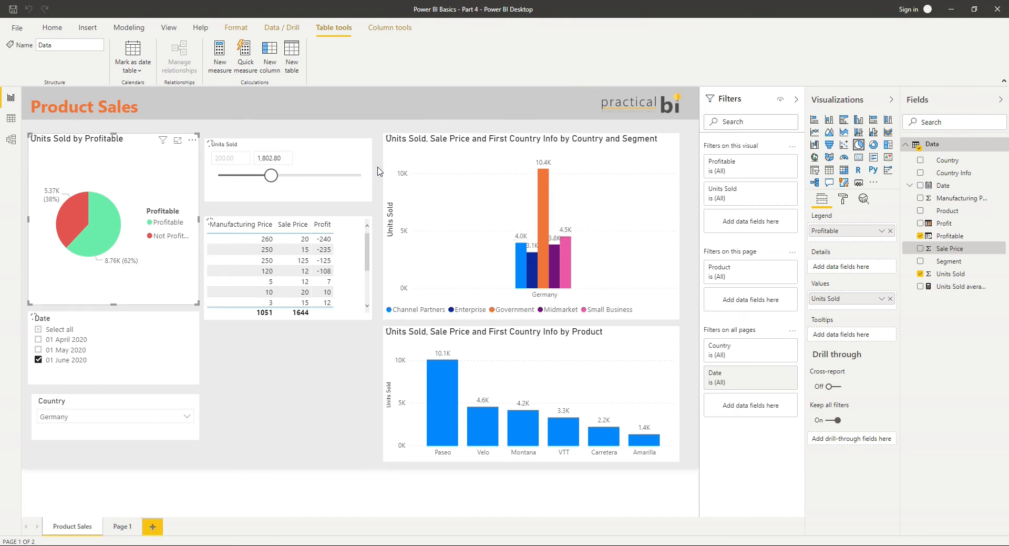
{"action": "mouse_move", "coordinate": [943, 291]}
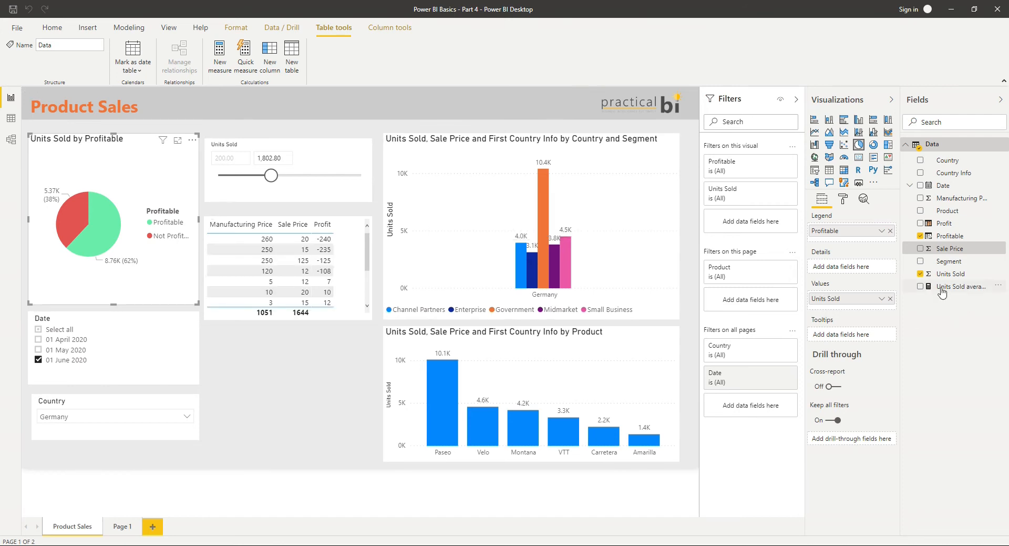
{"action": "mouse_move", "coordinate": [940, 291]}
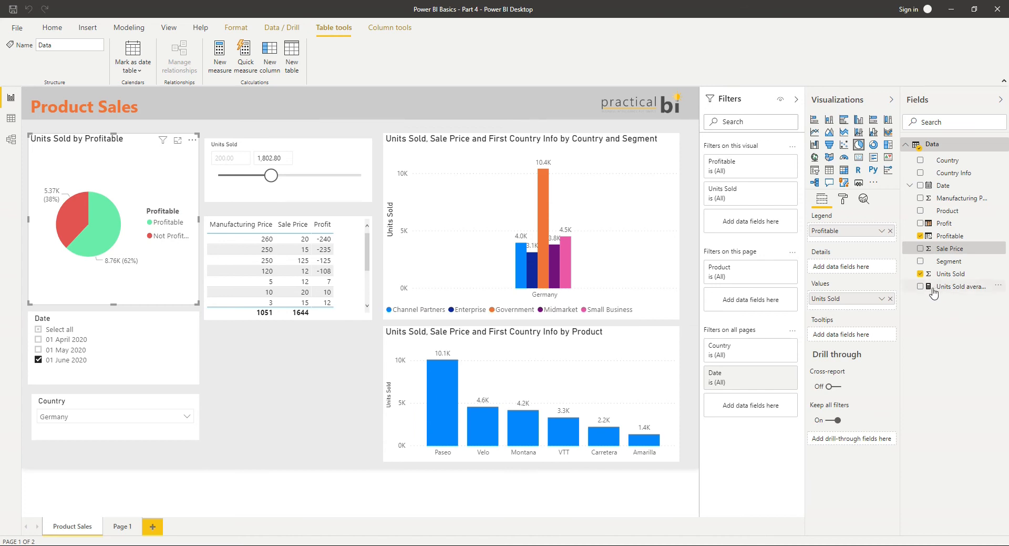
{"action": "mouse_move", "coordinate": [945, 291]}
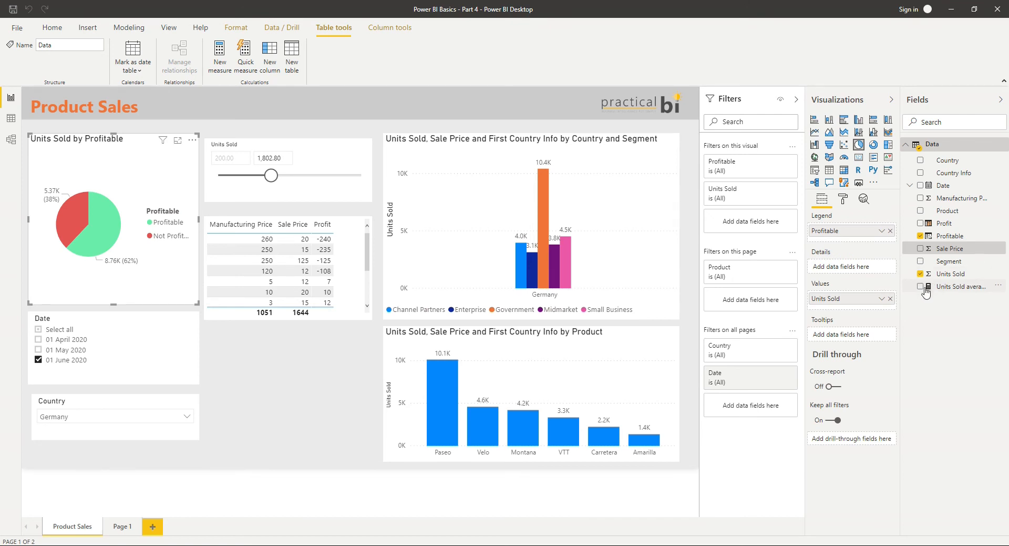
{"action": "mouse_move", "coordinate": [939, 293]}
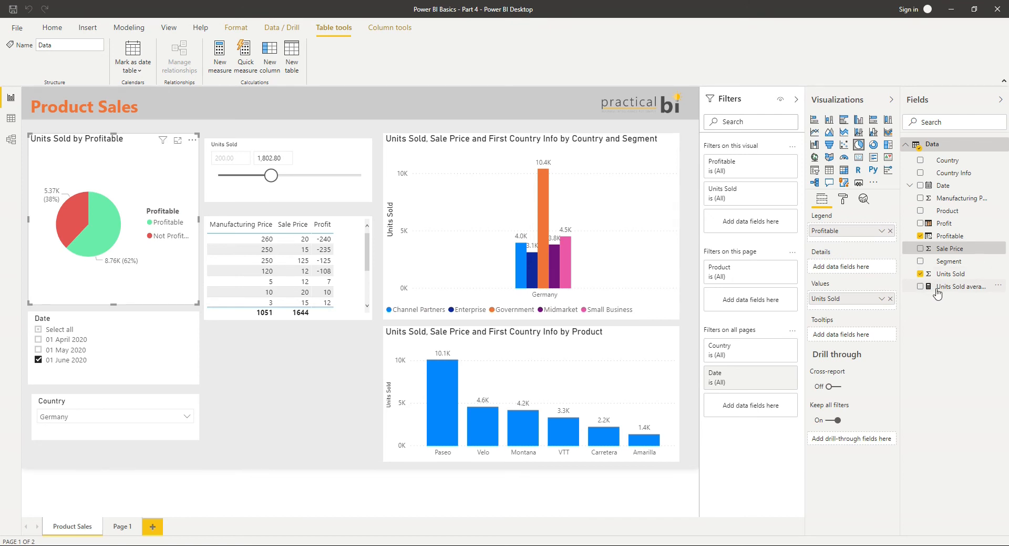
- Open the Units Sold average per Country formula, expand it to read, then collapse it
{"action": "left_click", "coordinate": [962, 286]}
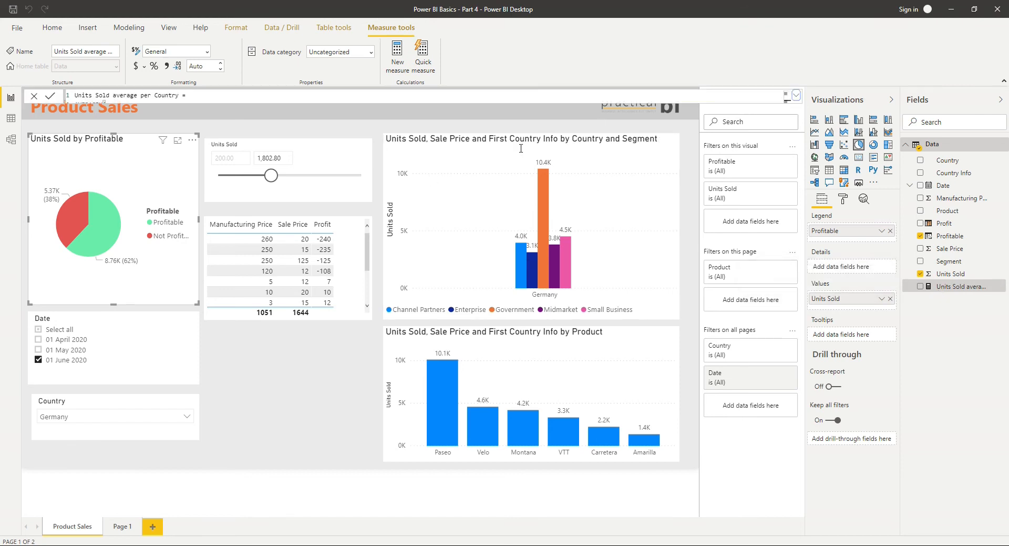
{"action": "left_click", "coordinate": [796, 96]}
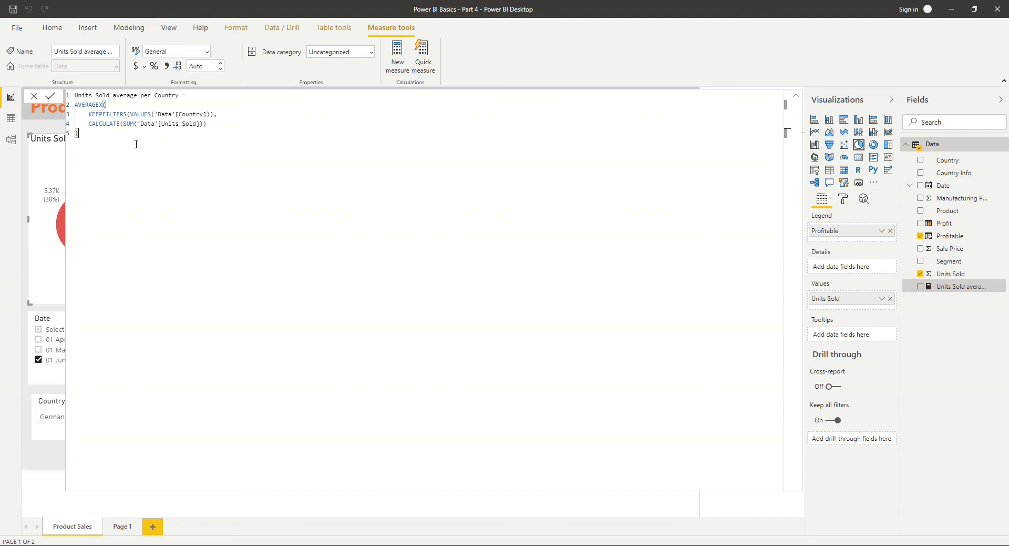
{"action": "mouse_move", "coordinate": [212, 137]}
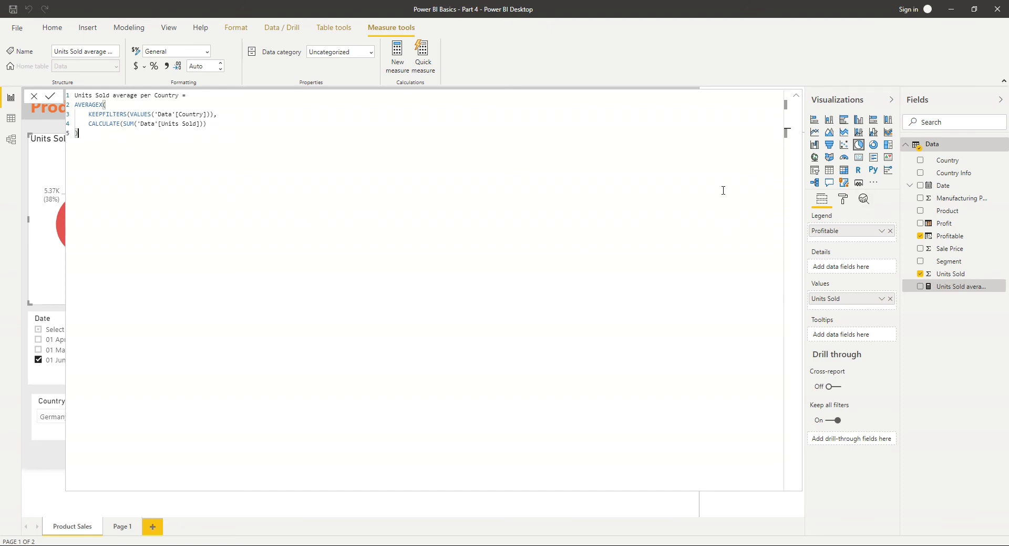
{"action": "mouse_move", "coordinate": [920, 175]}
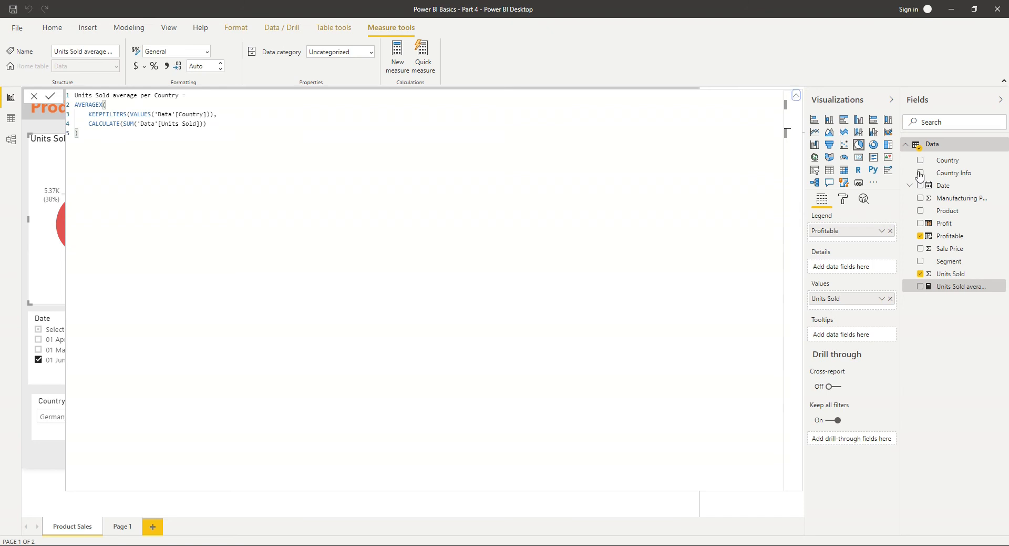
{"action": "left_click", "coordinate": [49, 95]}
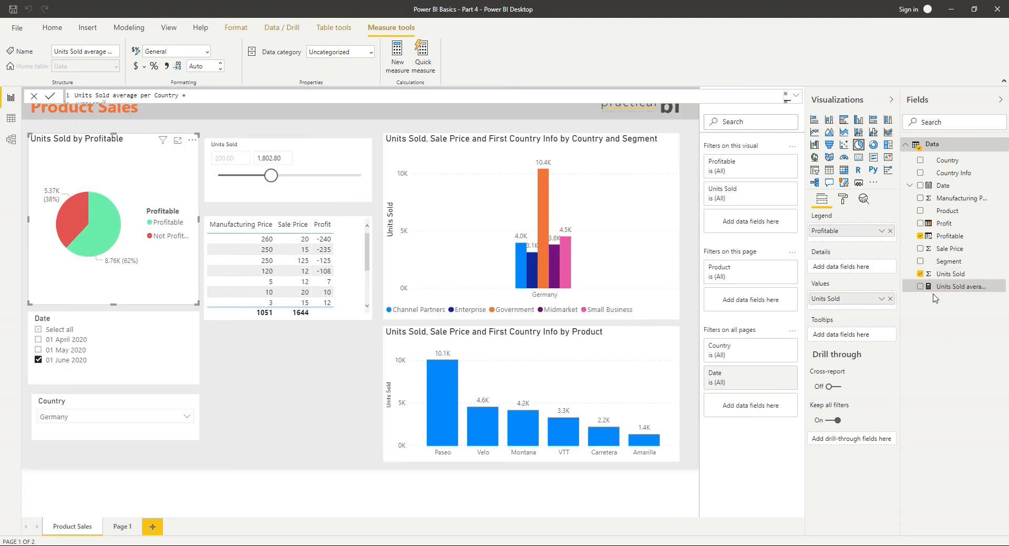
{"action": "mouse_move", "coordinate": [932, 295]}
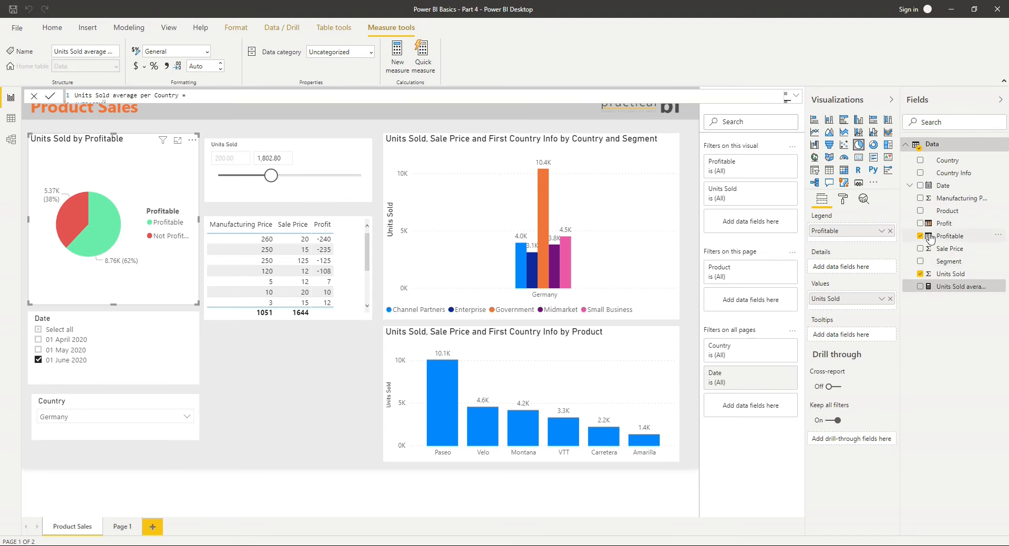
{"action": "mouse_move", "coordinate": [934, 229]}
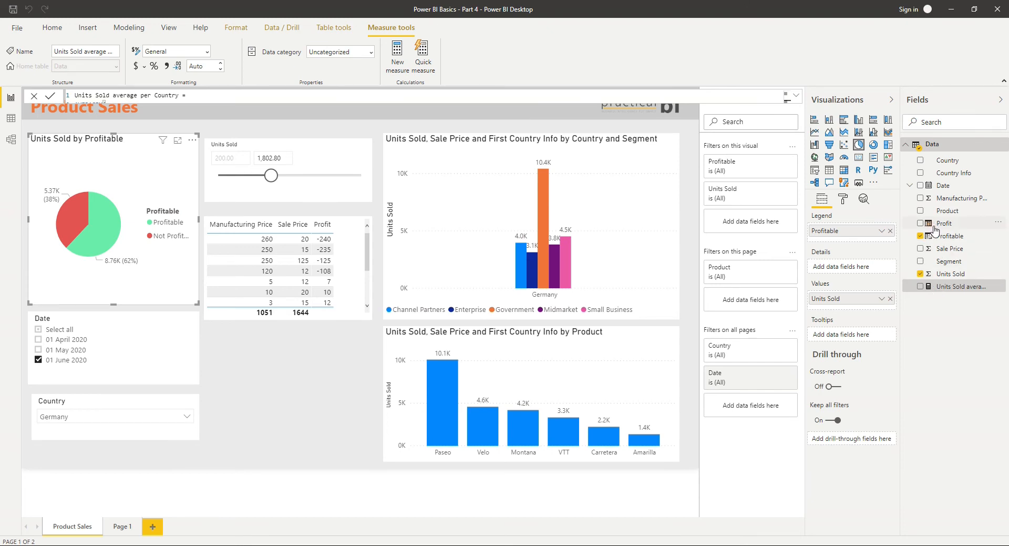
{"action": "mouse_move", "coordinate": [934, 240]}
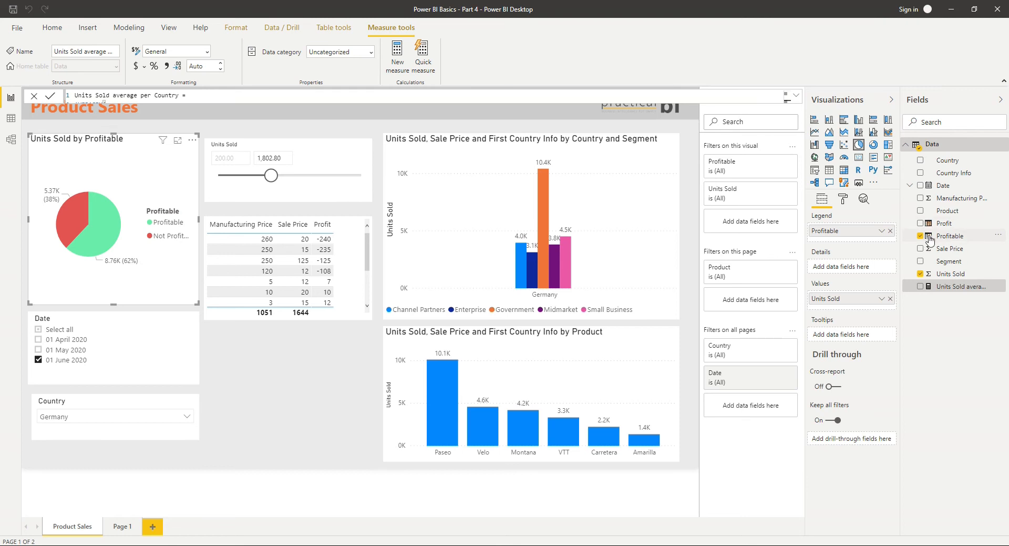
{"action": "mouse_move", "coordinate": [940, 359]}
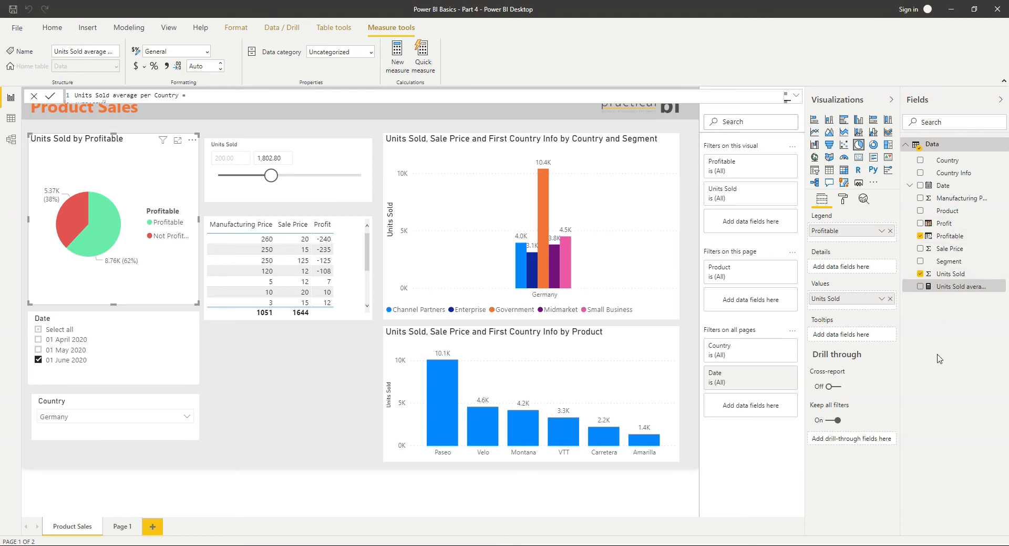
{"action": "mouse_move", "coordinate": [963, 210]}
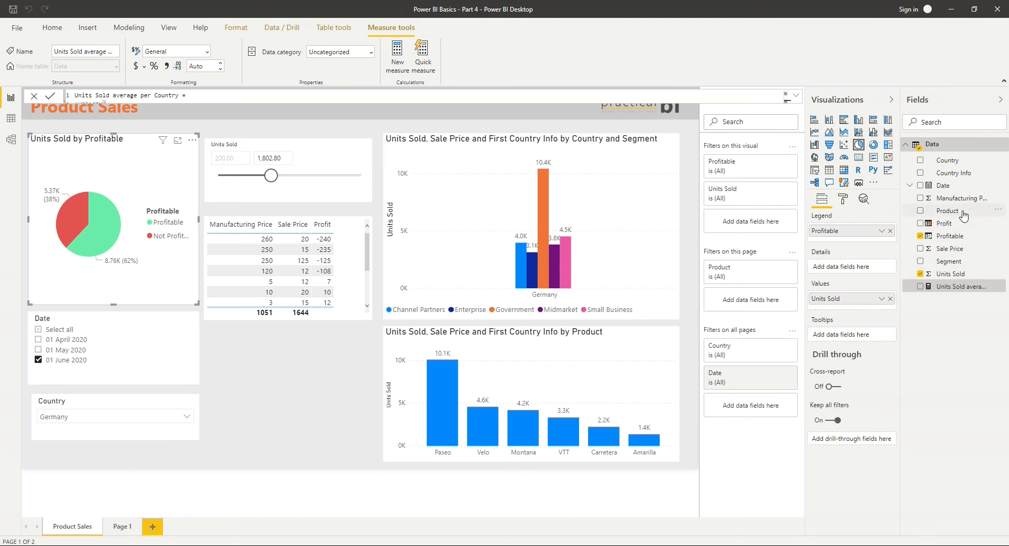
{"action": "mouse_move", "coordinate": [955, 223]}
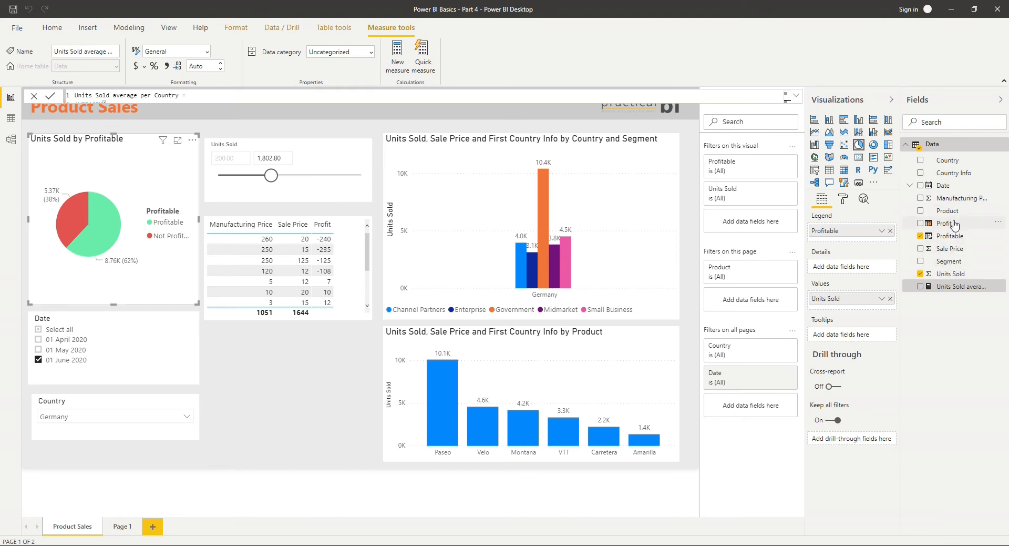
{"action": "mouse_move", "coordinate": [940, 314]}
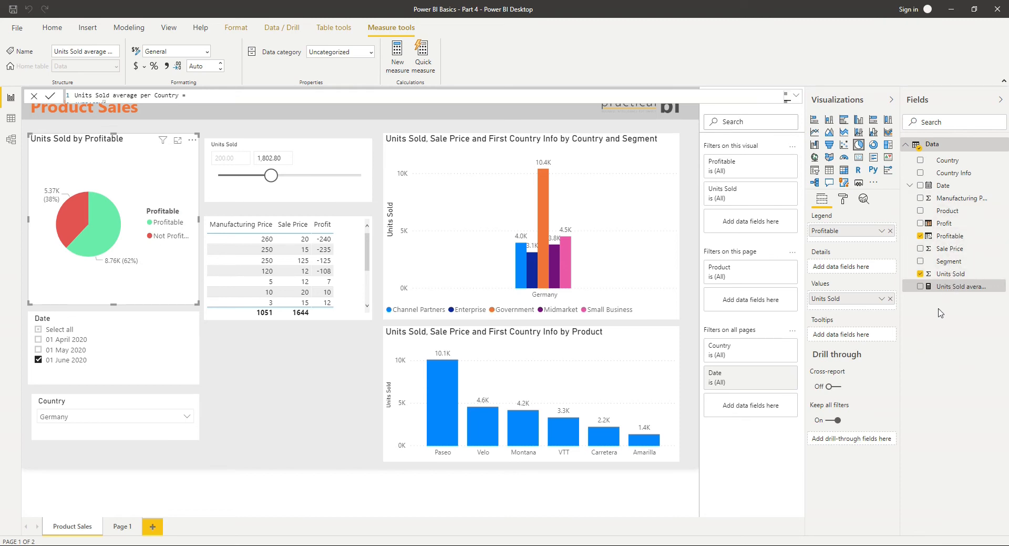
{"action": "mouse_move", "coordinate": [934, 325]}
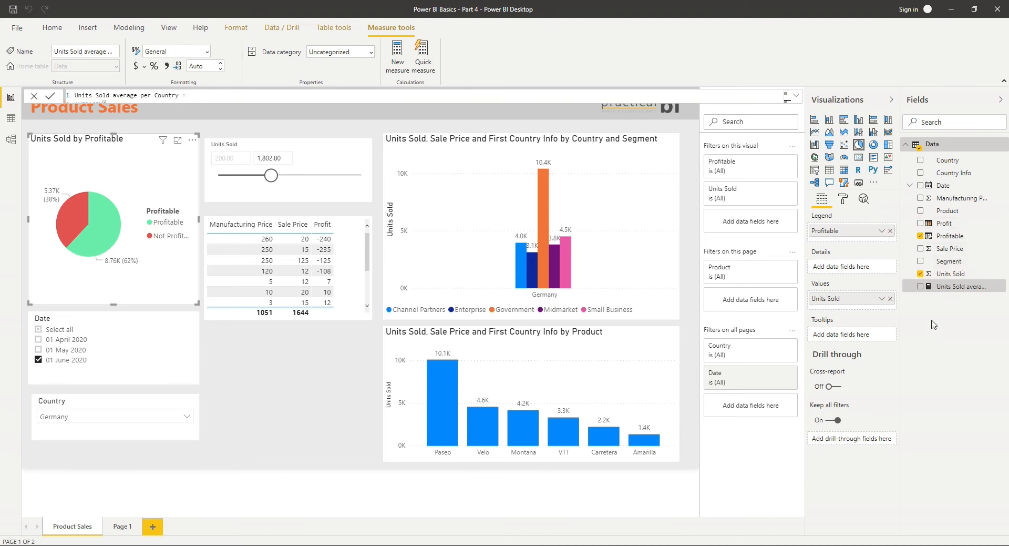
{"action": "mouse_move", "coordinate": [933, 231]}
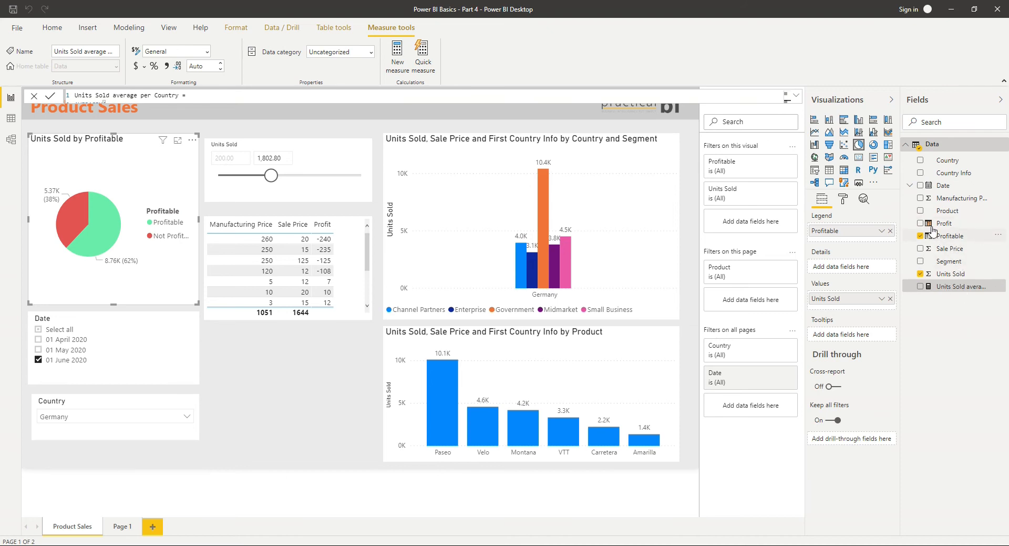
{"action": "mouse_move", "coordinate": [954, 301]}
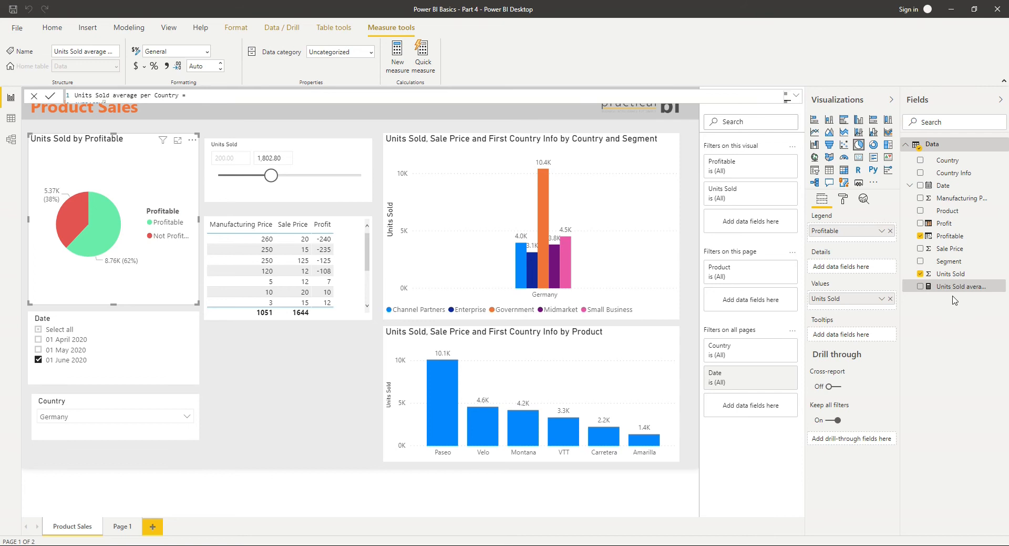
- Delete the Units Sold average per Country measure and confirm the deletion
{"action": "right_click", "coordinate": [956, 286]}
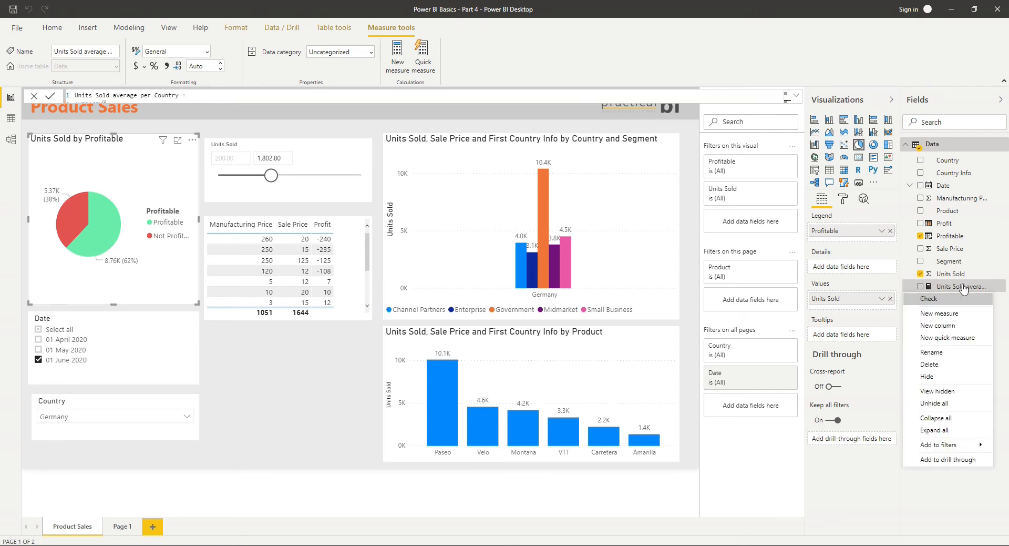
{"action": "mouse_move", "coordinate": [929, 364]}
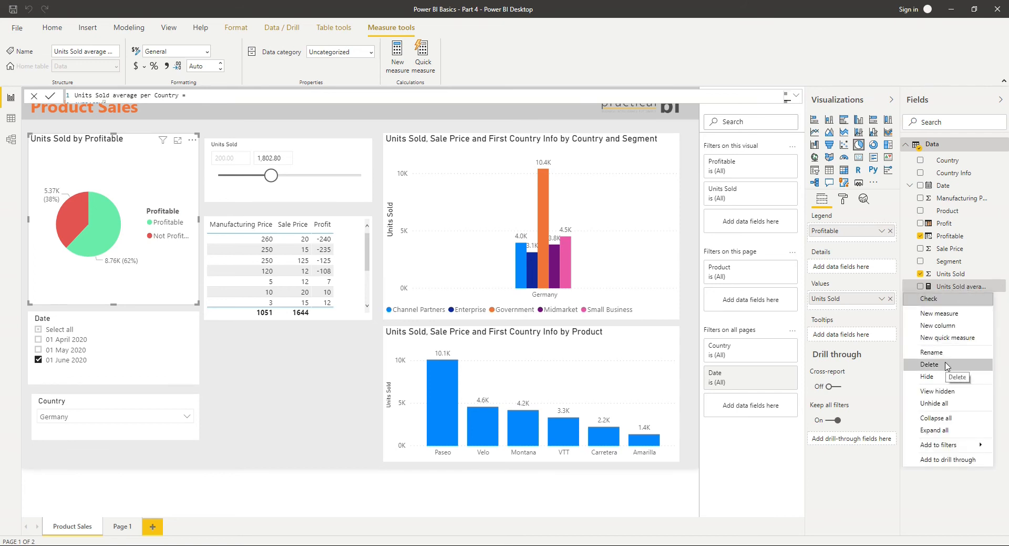
{"action": "left_click", "coordinate": [944, 370]}
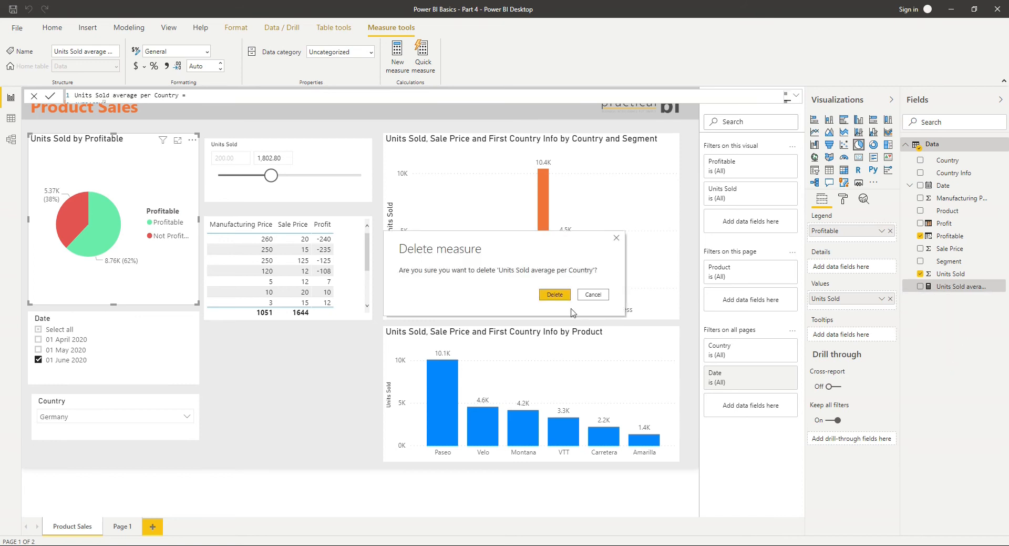
{"action": "left_click", "coordinate": [592, 293]}
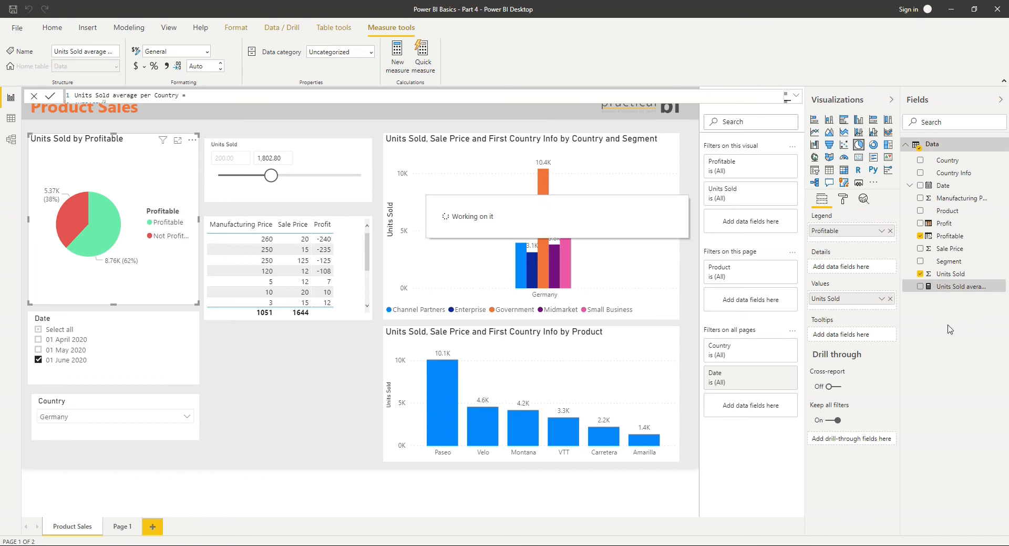
{"action": "left_click", "coordinate": [52, 28]}
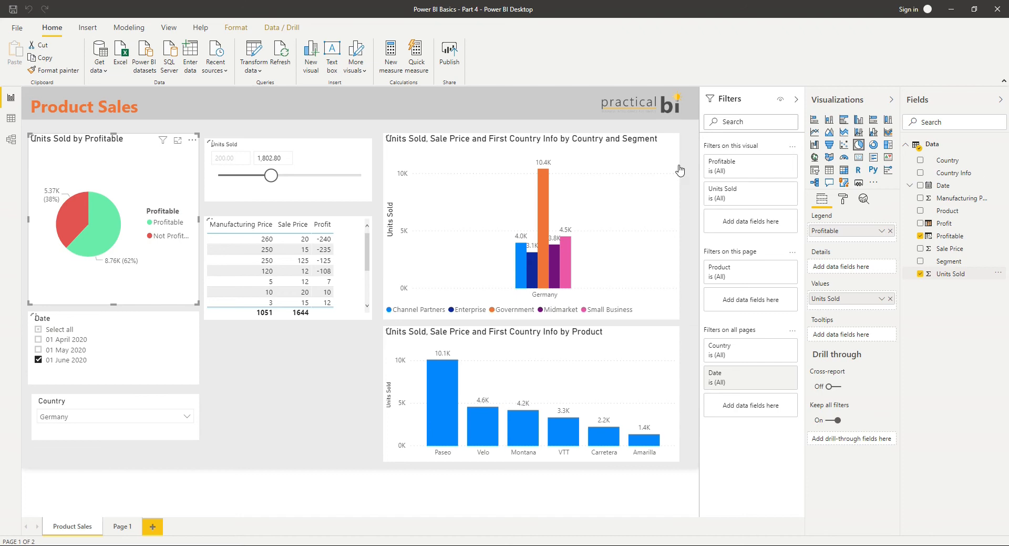
{"action": "mouse_move", "coordinate": [932, 144]}
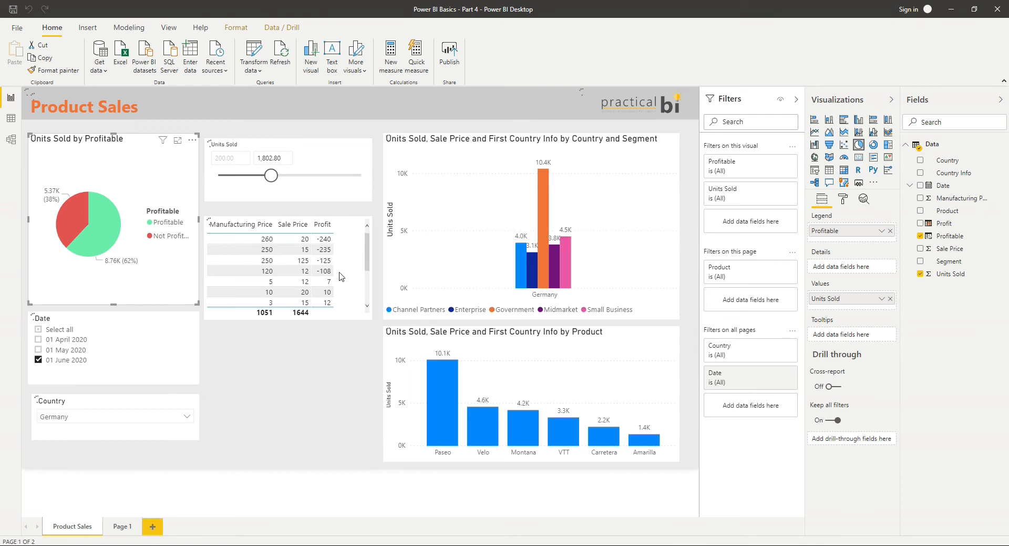
- Start a new measure and enter the formula Sum of Sales = SUM(Data[Units Sold])
{"action": "left_click", "coordinate": [390, 55]}
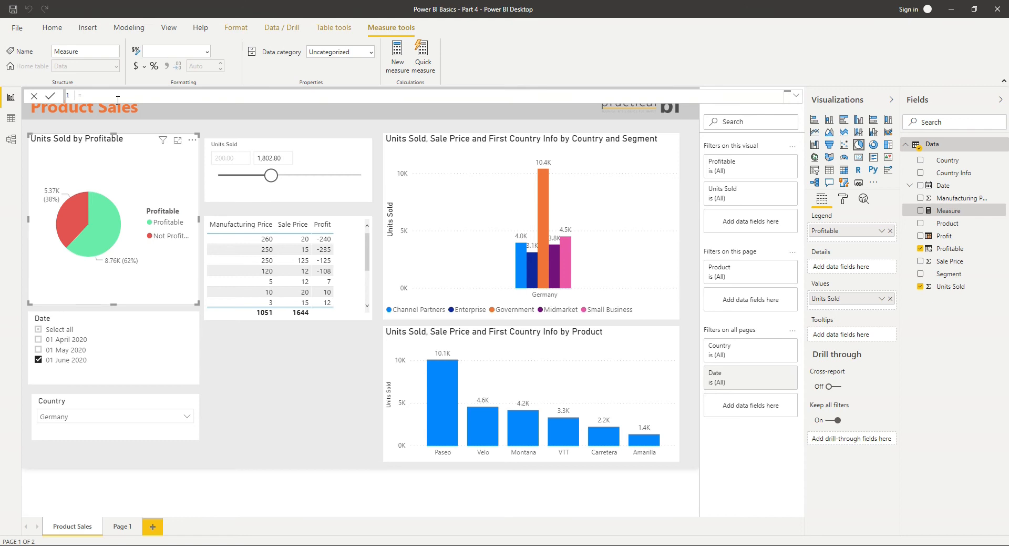
{"action": "type", "text": "Sum of Sales"}
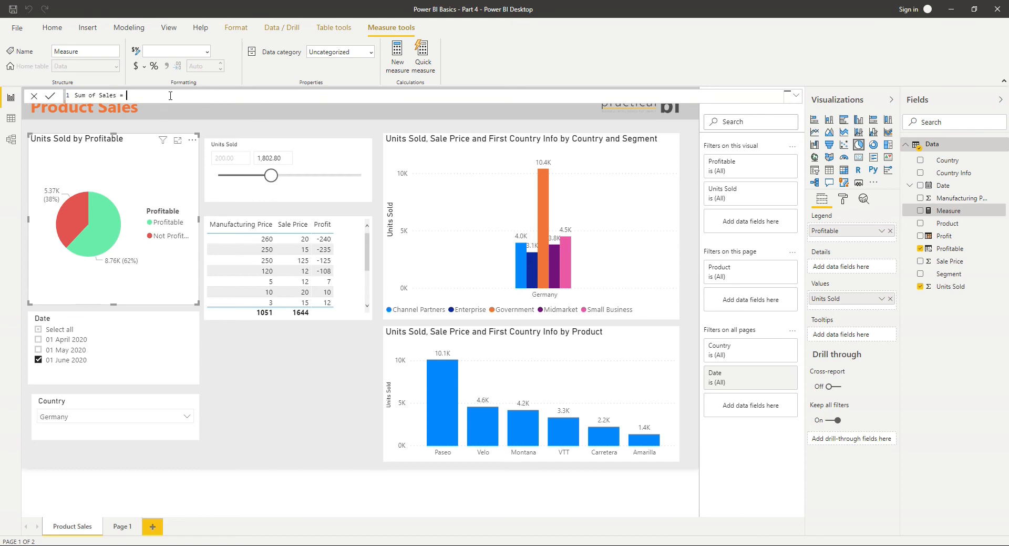
{"action": "type", "text": "SUM"}
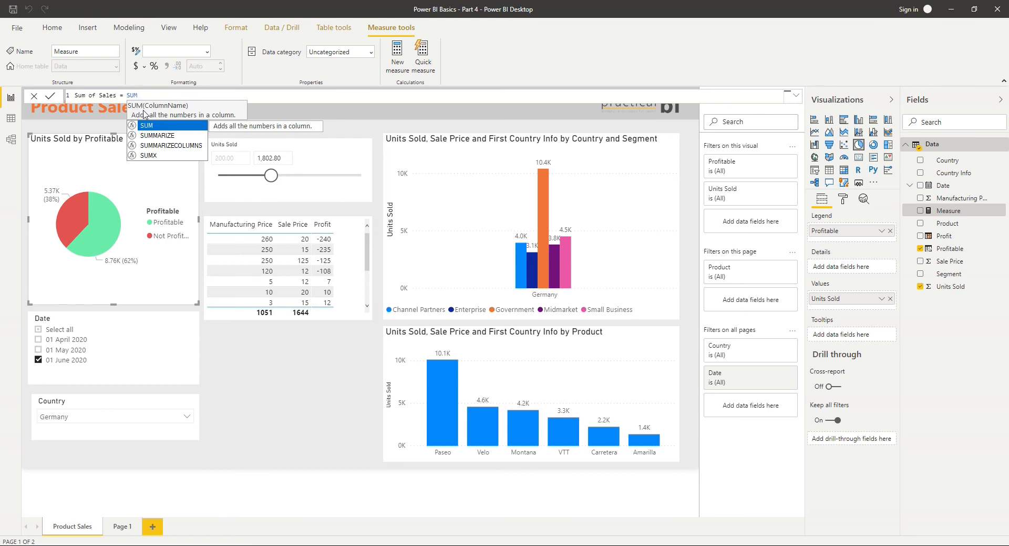
{"action": "mouse_move", "coordinate": [183, 113]}
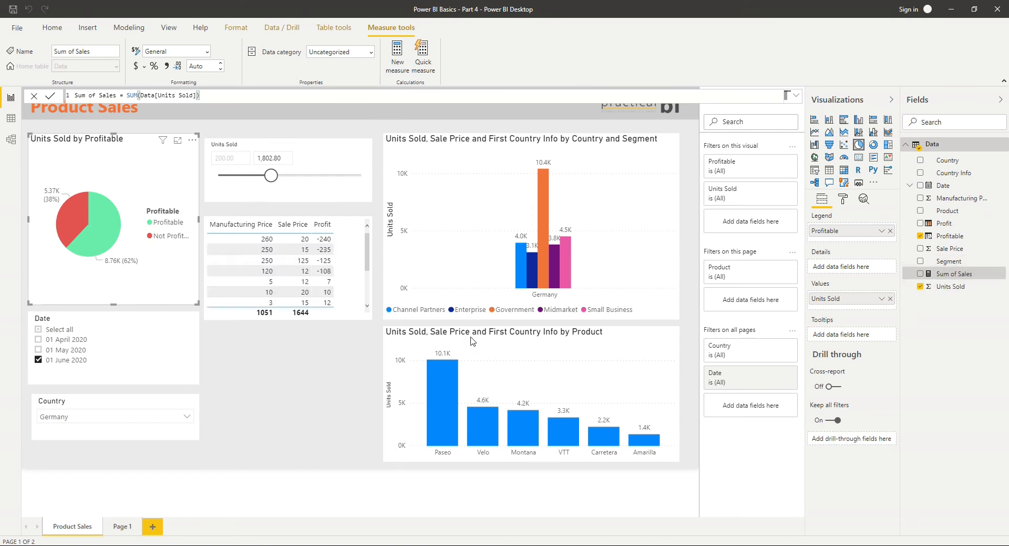
{"action": "mouse_move", "coordinate": [843, 326]}
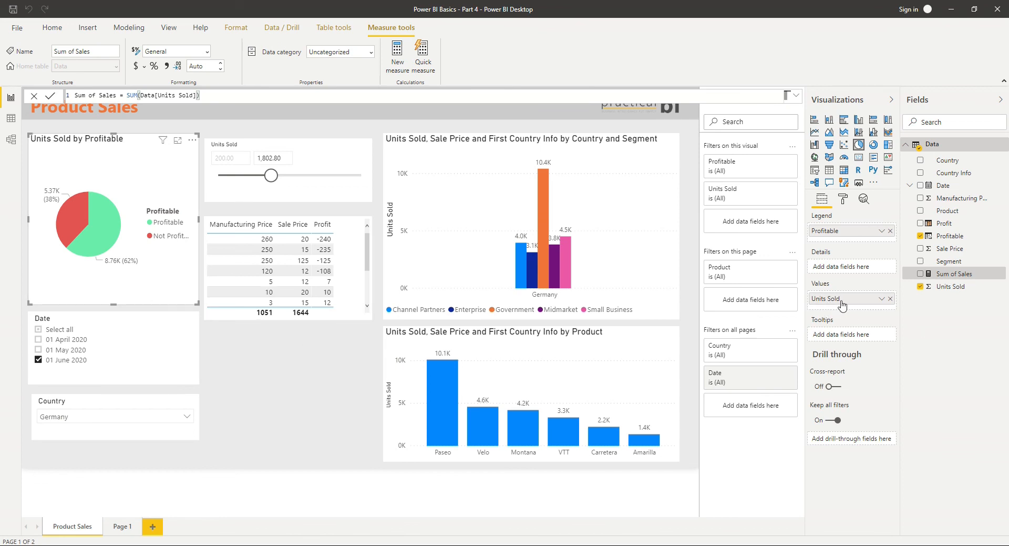
{"action": "mouse_move", "coordinate": [977, 281]}
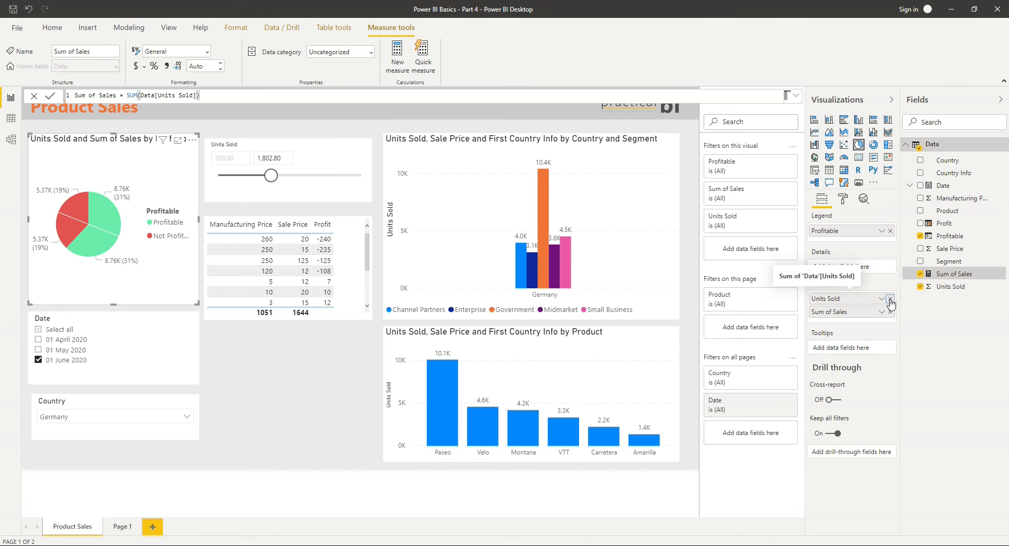
- Remove Units Sold from the pie chart's Values, leaving Sum of Sales
{"action": "left_click", "coordinate": [891, 303]}
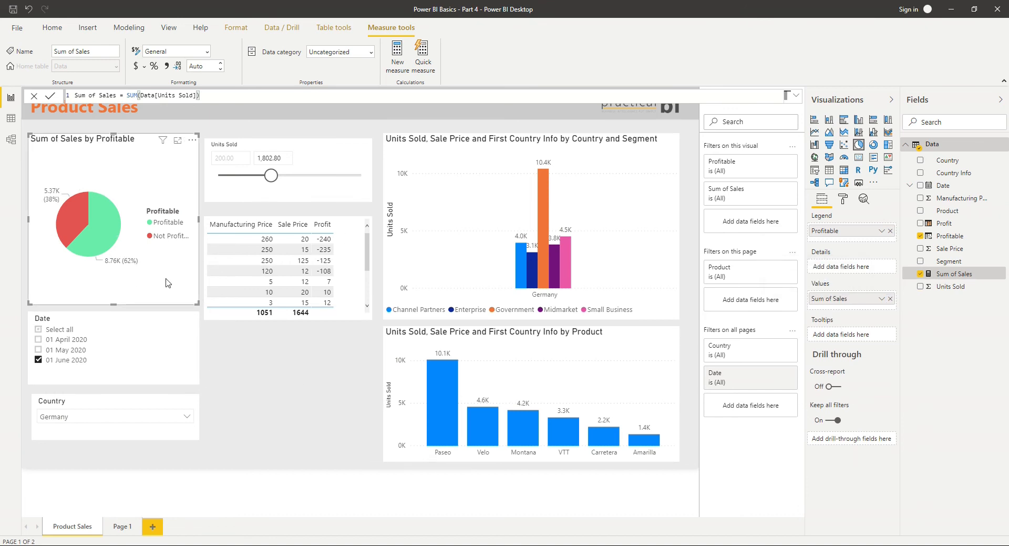
{"action": "mouse_move", "coordinate": [178, 285]}
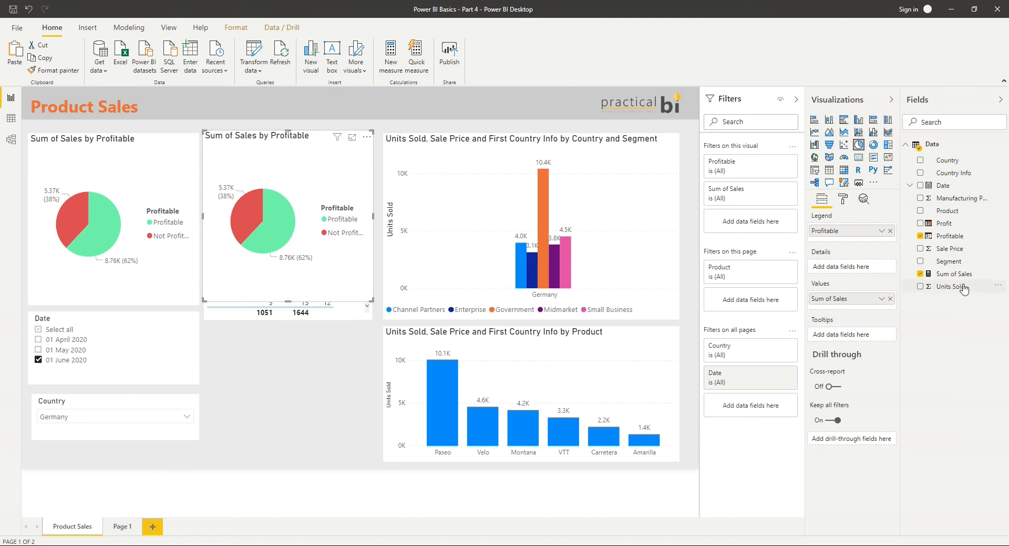
- Switch the copied pie chart from Sum of Sales to summed Units Sold, then select it
{"action": "left_click", "coordinate": [921, 286]}
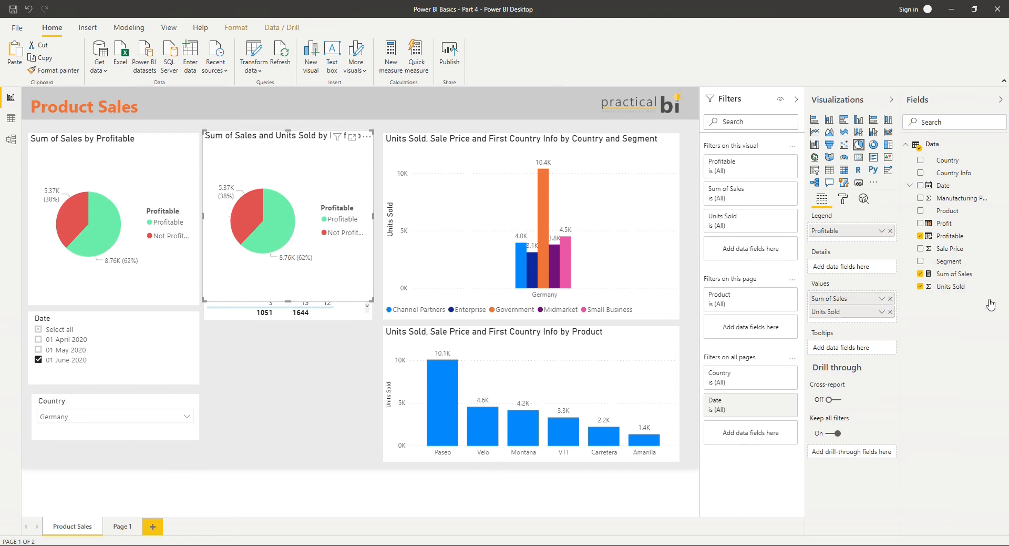
{"action": "left_click", "coordinate": [891, 299]}
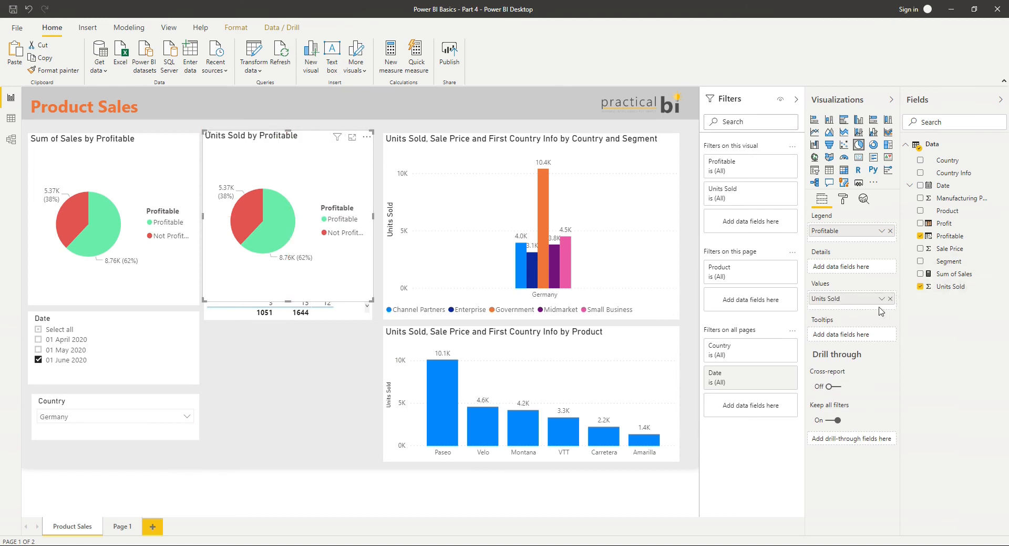
{"action": "left_click", "coordinate": [891, 298]}
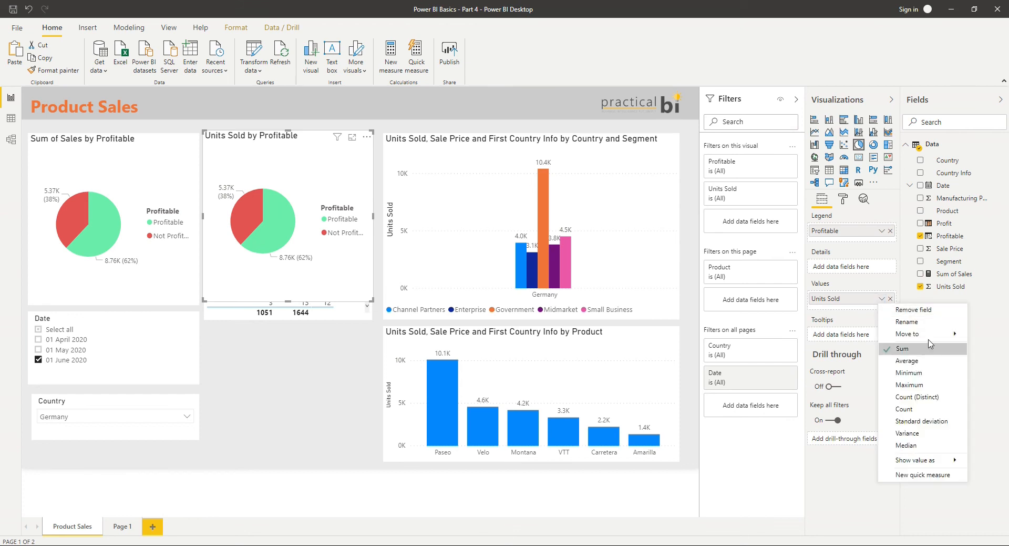
{"action": "left_click", "coordinate": [178, 293]}
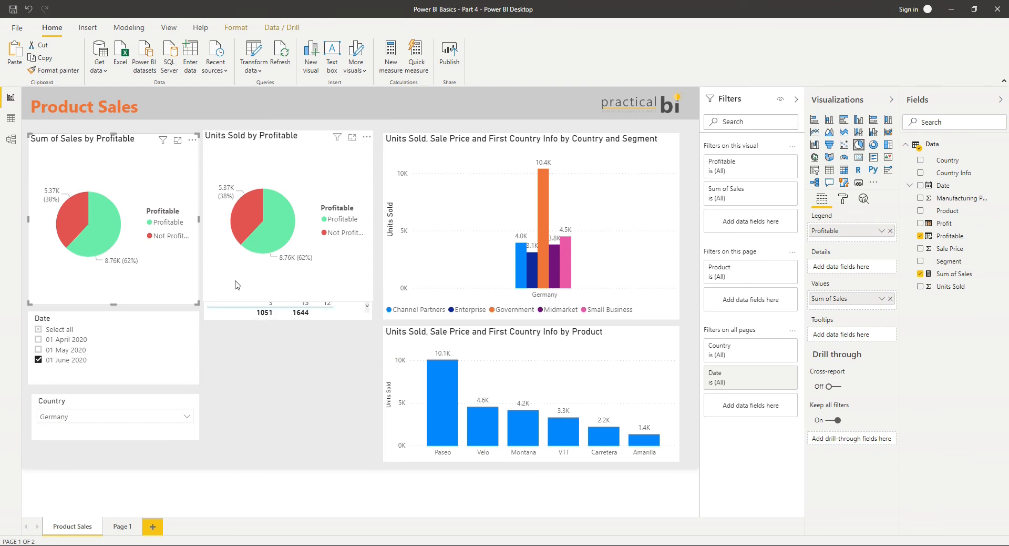
{"action": "mouse_move", "coordinate": [334, 278]}
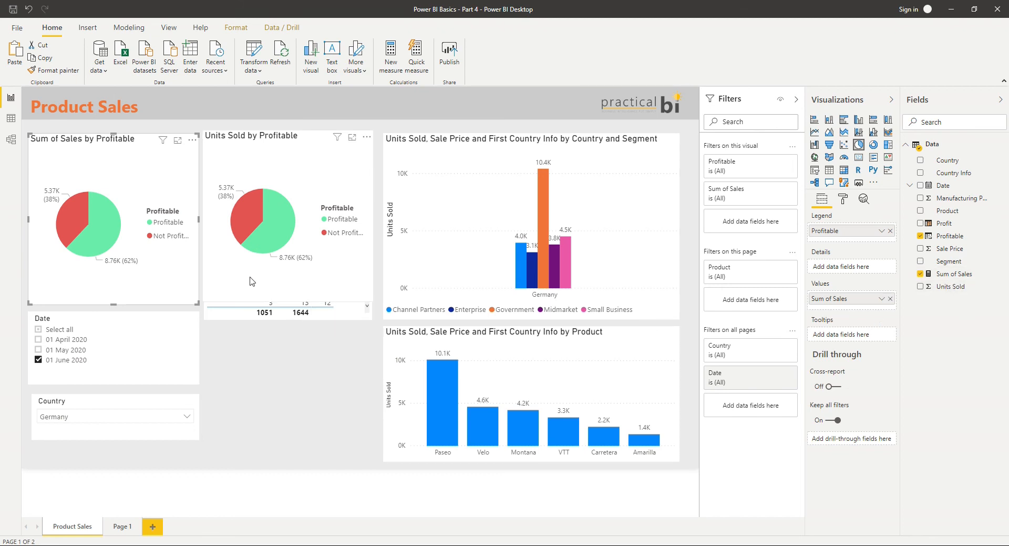
{"action": "left_click", "coordinate": [277, 232]}
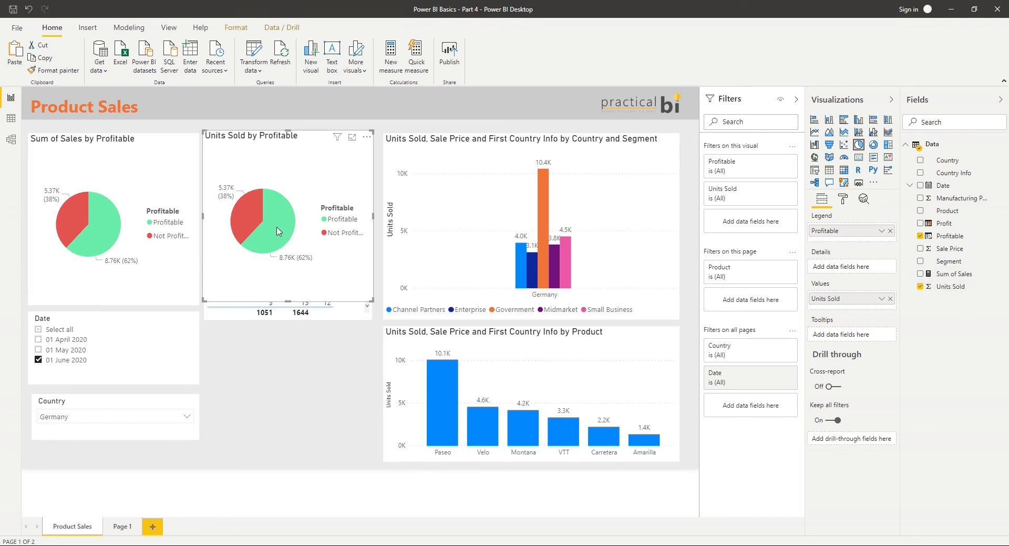
{"action": "mouse_move", "coordinate": [277, 230]}
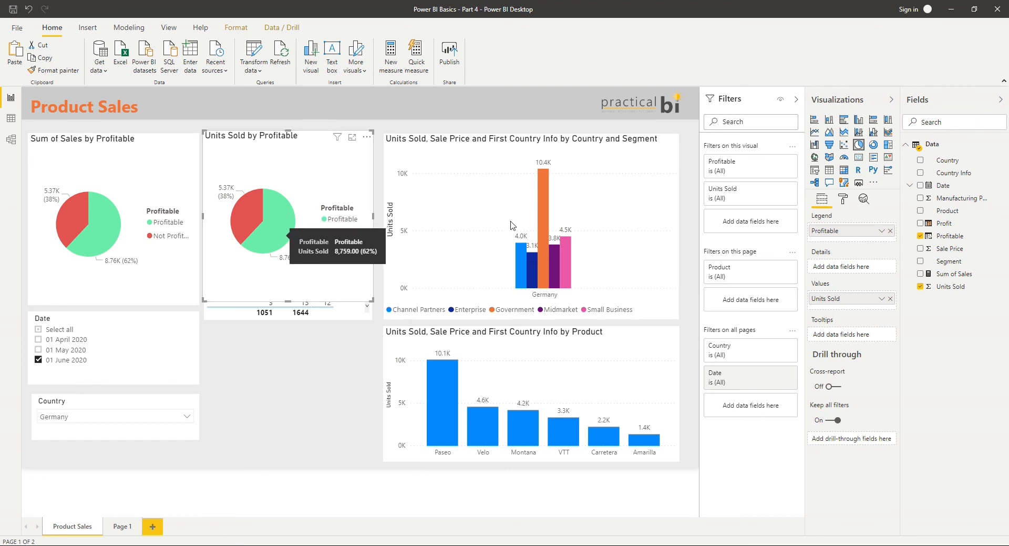
- Show the Profitable slice of the Units Sold pie as a table of detail rows
{"action": "right_click", "coordinate": [273, 230]}
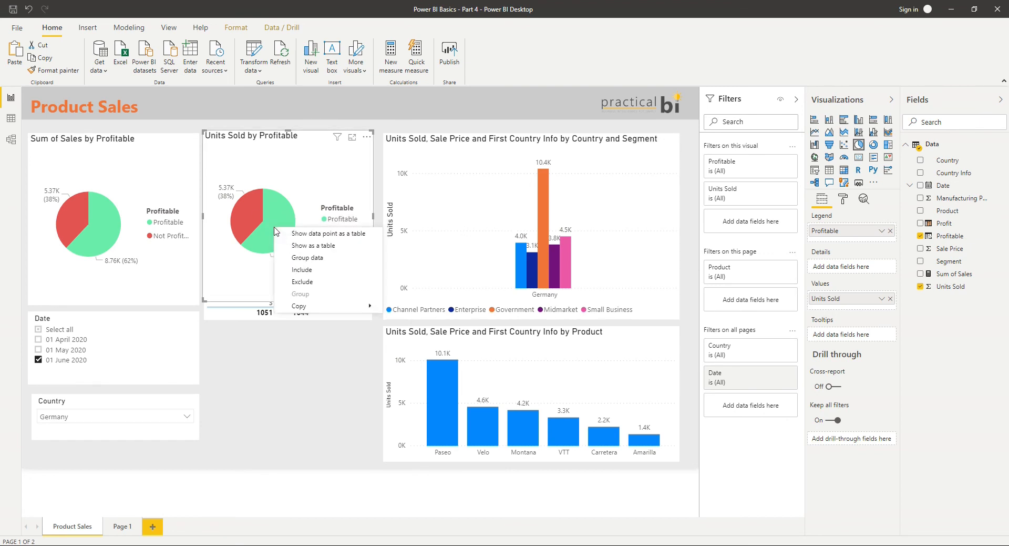
{"action": "mouse_move", "coordinate": [328, 233]}
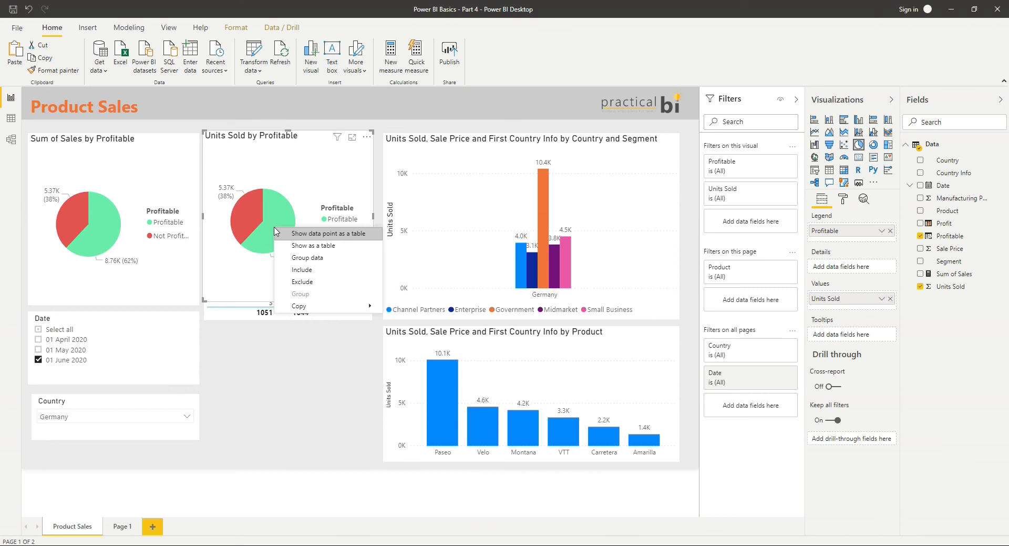
{"action": "mouse_move", "coordinate": [316, 236]}
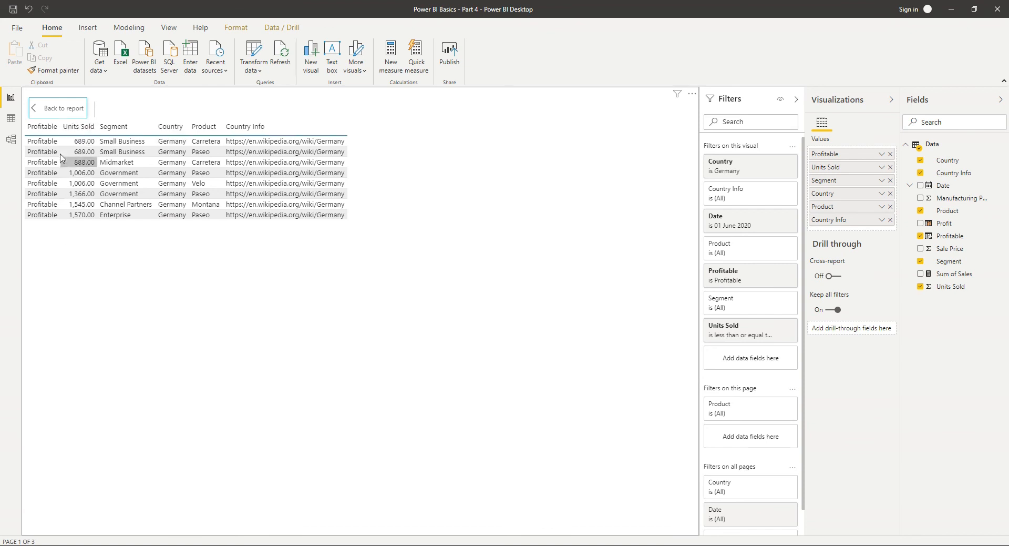
{"action": "mouse_move", "coordinate": [58, 141]}
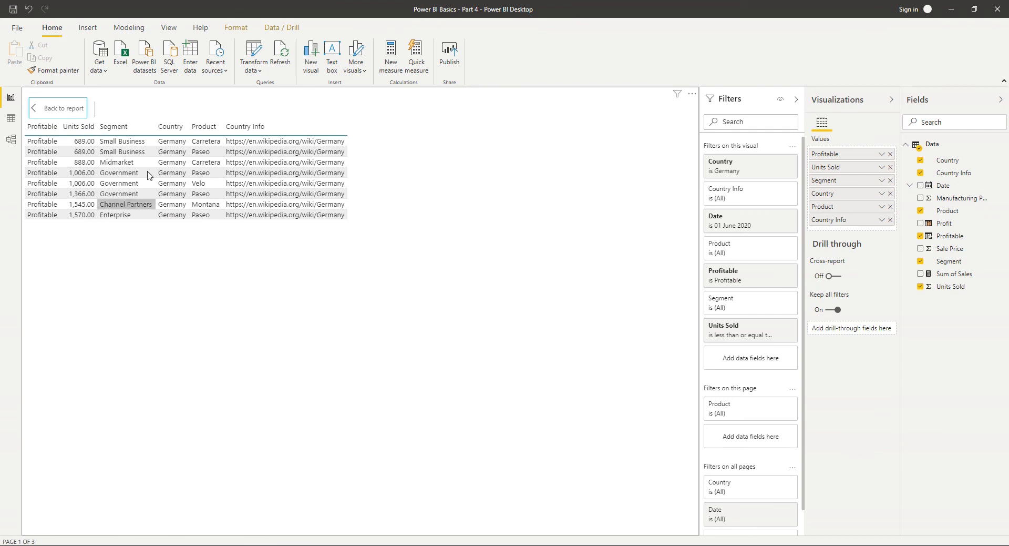
{"action": "left_click", "coordinate": [285, 141]}
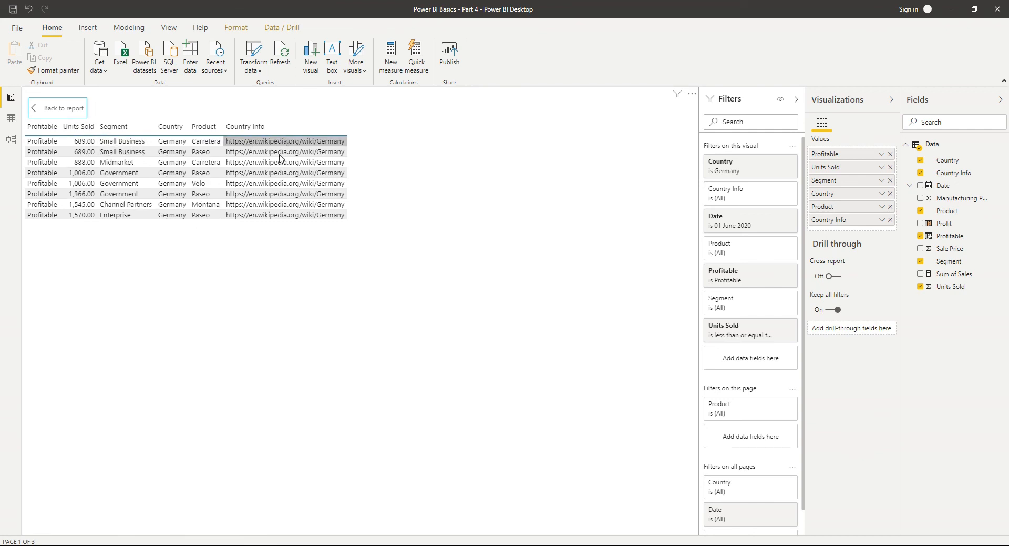
{"action": "mouse_move", "coordinate": [77, 112]}
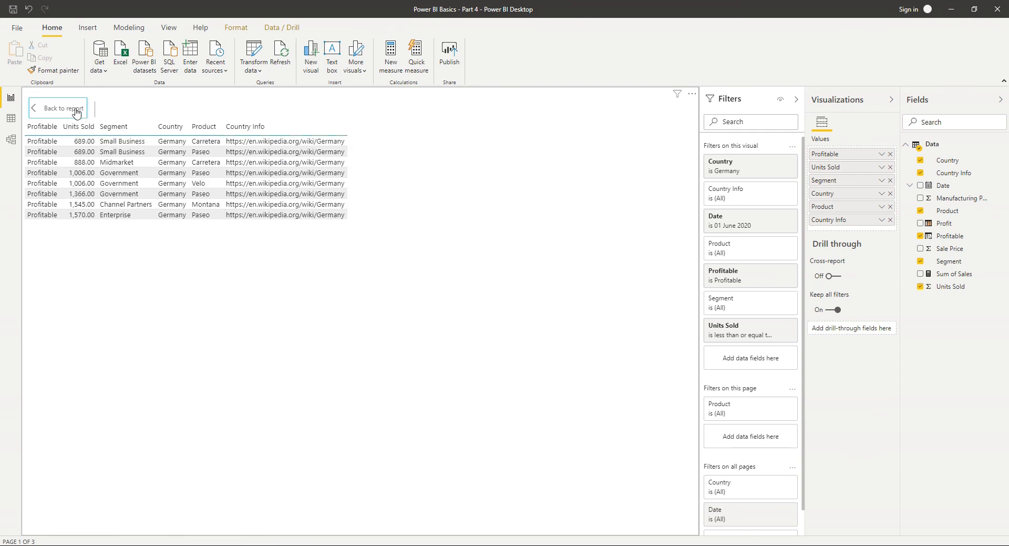
- Return to the report and right-click both pie charts to compare their drill options
{"action": "left_click", "coordinate": [57, 109]}
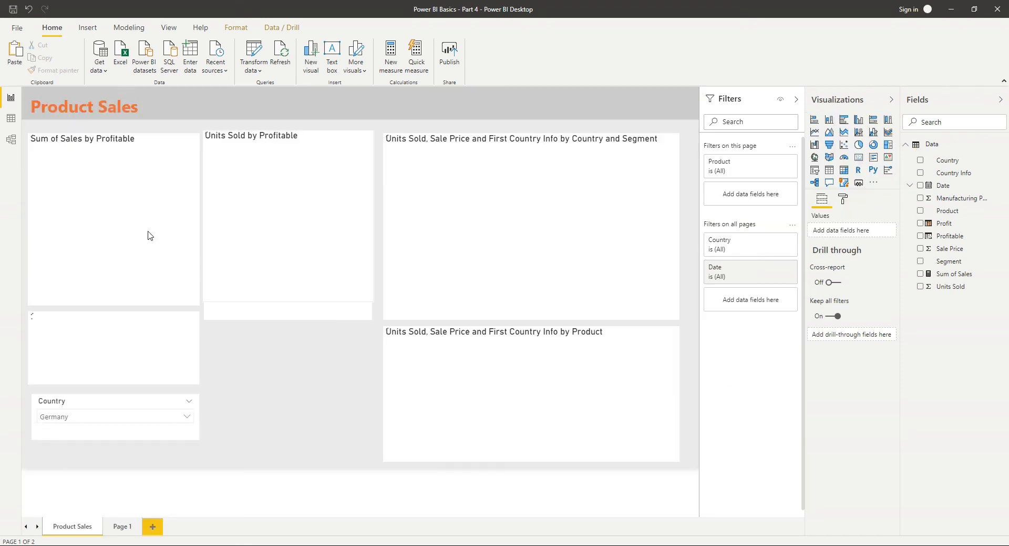
{"action": "left_click", "coordinate": [287, 216]}
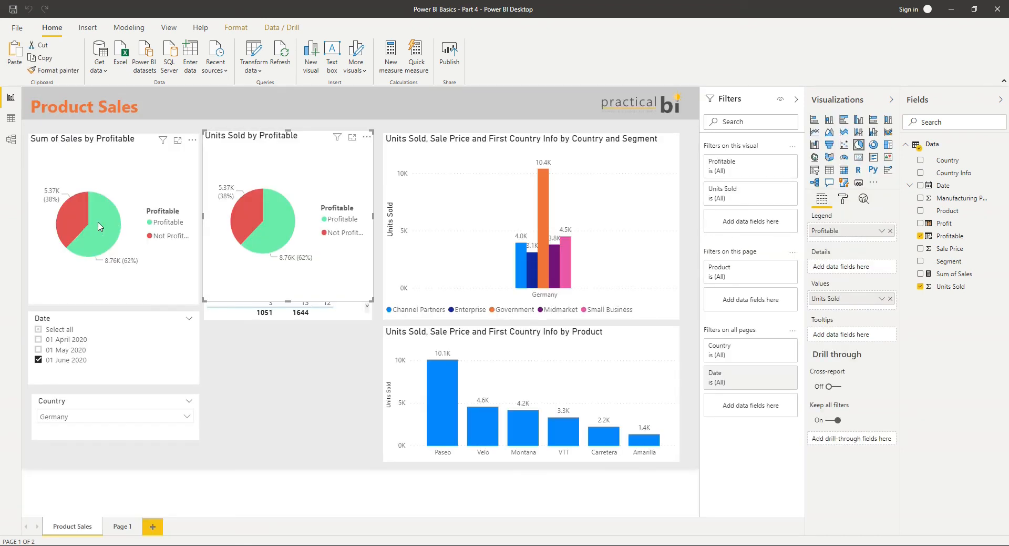
{"action": "right_click", "coordinate": [100, 225]}
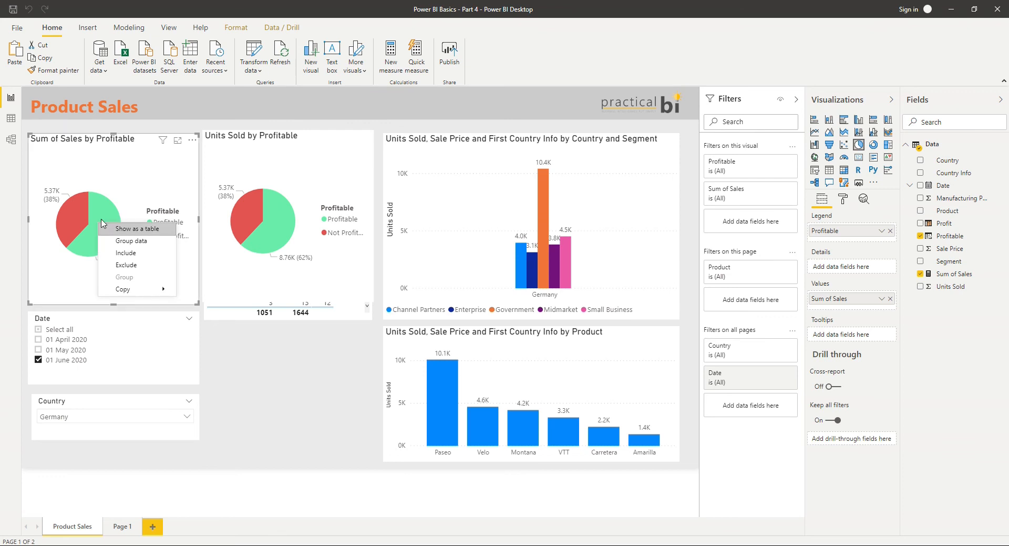
{"action": "mouse_move", "coordinate": [142, 238]}
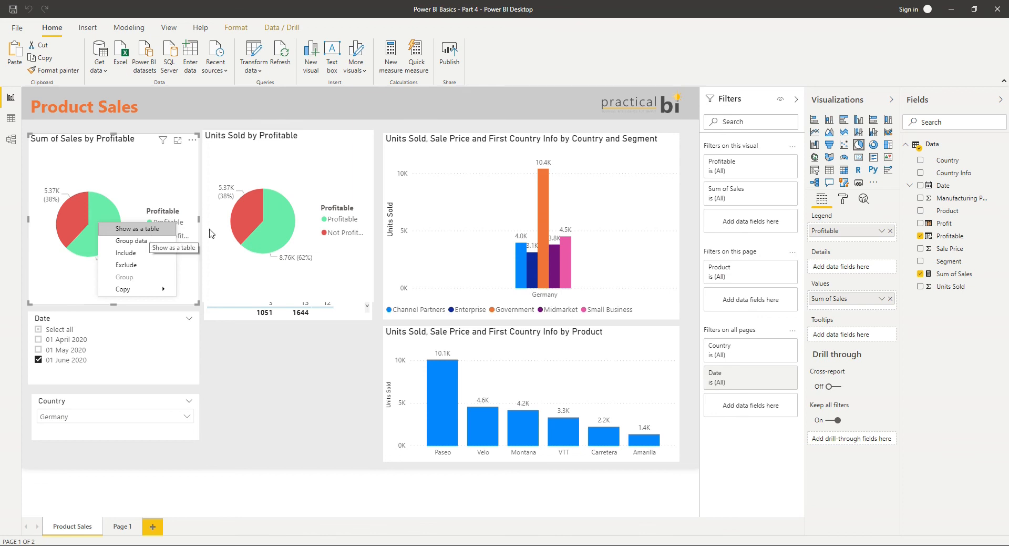
{"action": "right_click", "coordinate": [267, 241]}
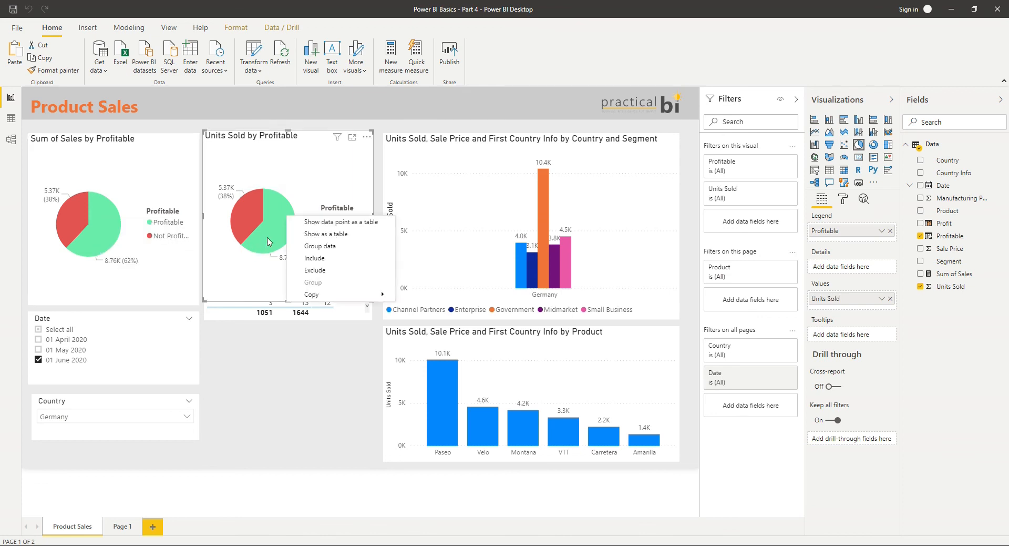
{"action": "mouse_move", "coordinate": [325, 233]}
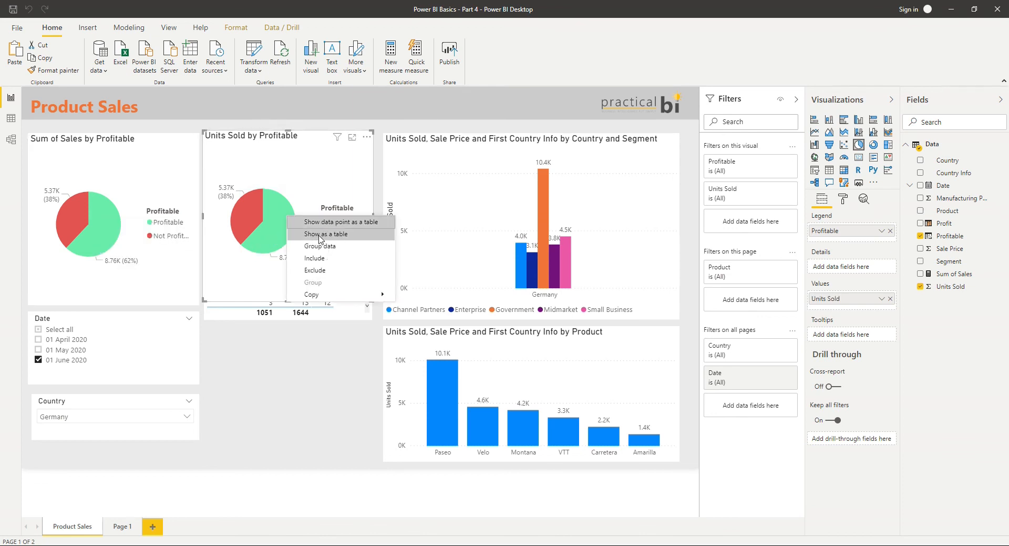
{"action": "mouse_move", "coordinate": [321, 239]}
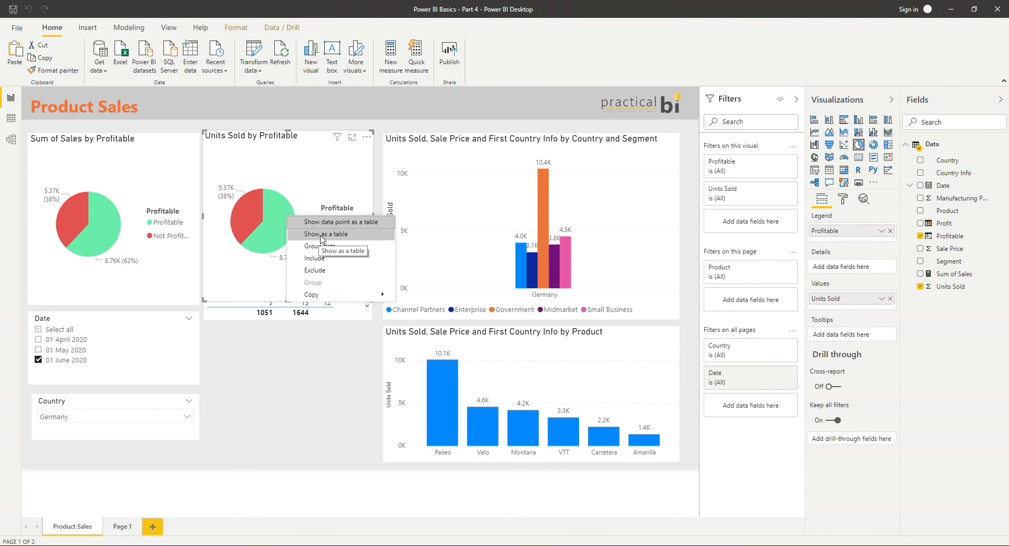
{"action": "mouse_move", "coordinate": [343, 233]}
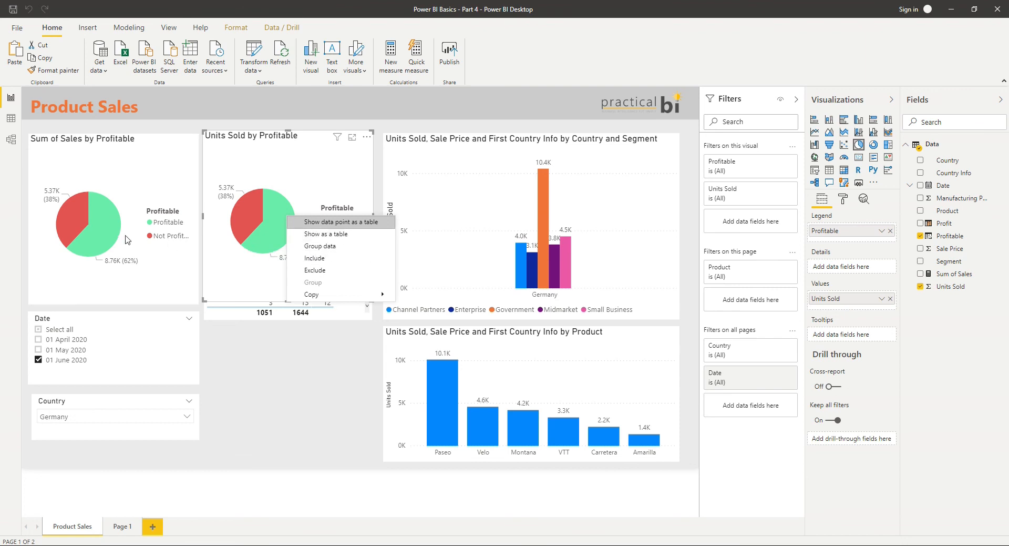
{"action": "mouse_move", "coordinate": [165, 280]}
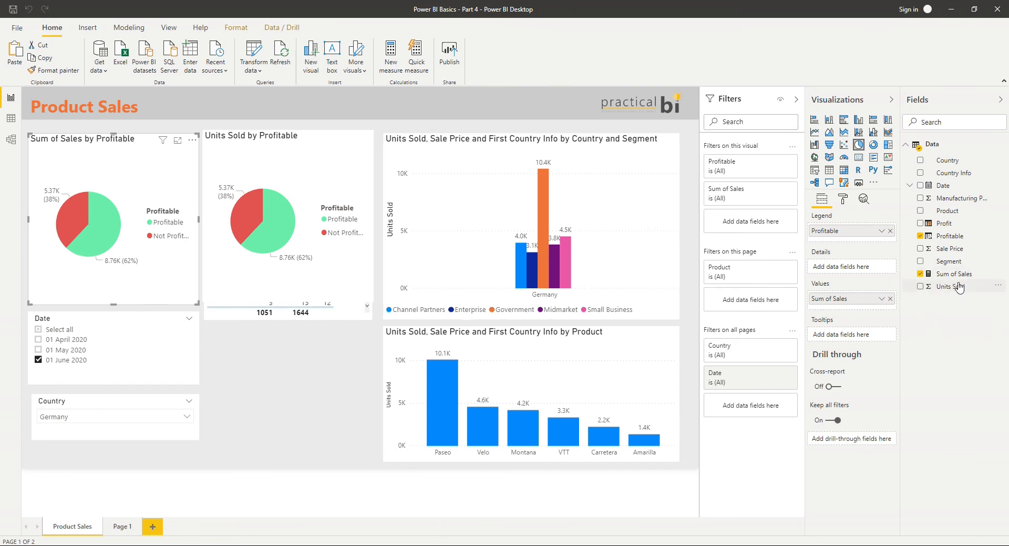
{"action": "left_click", "coordinate": [920, 286]}
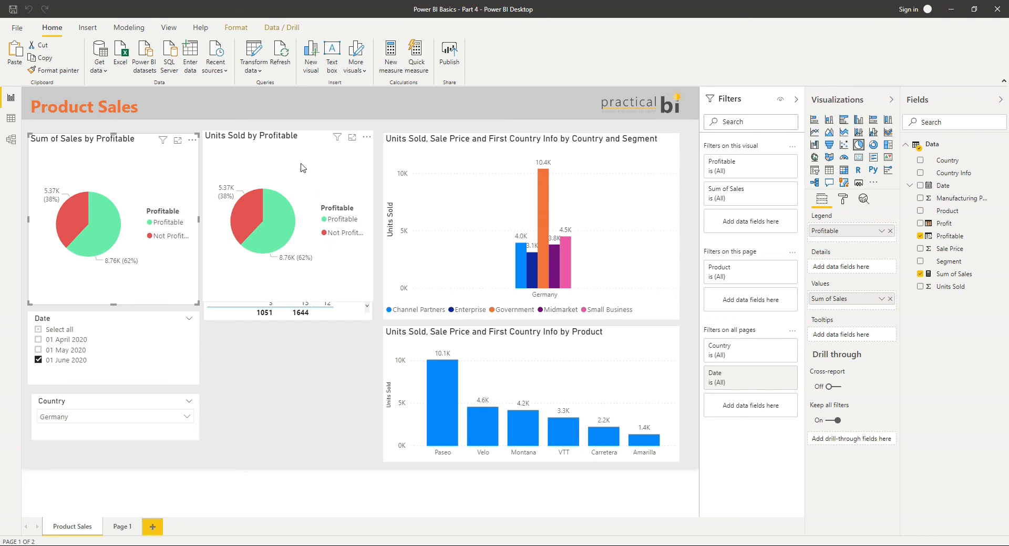
{"action": "mouse_move", "coordinate": [879, 295]}
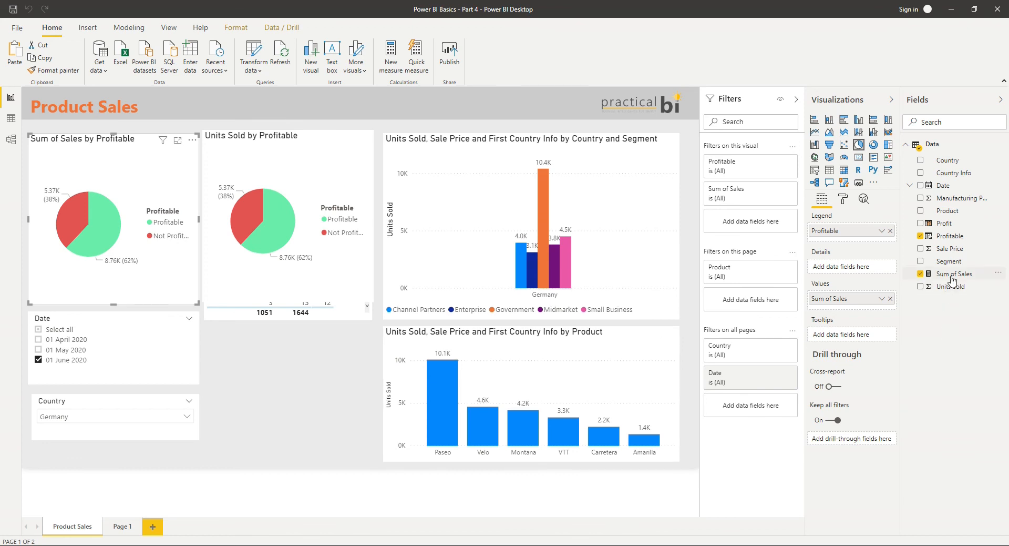
- Rewrite the Sum of Sales formula as IF(SUM(Data[Units Sold])>10,"Fab","Boo")
{"action": "left_click", "coordinate": [921, 285]}
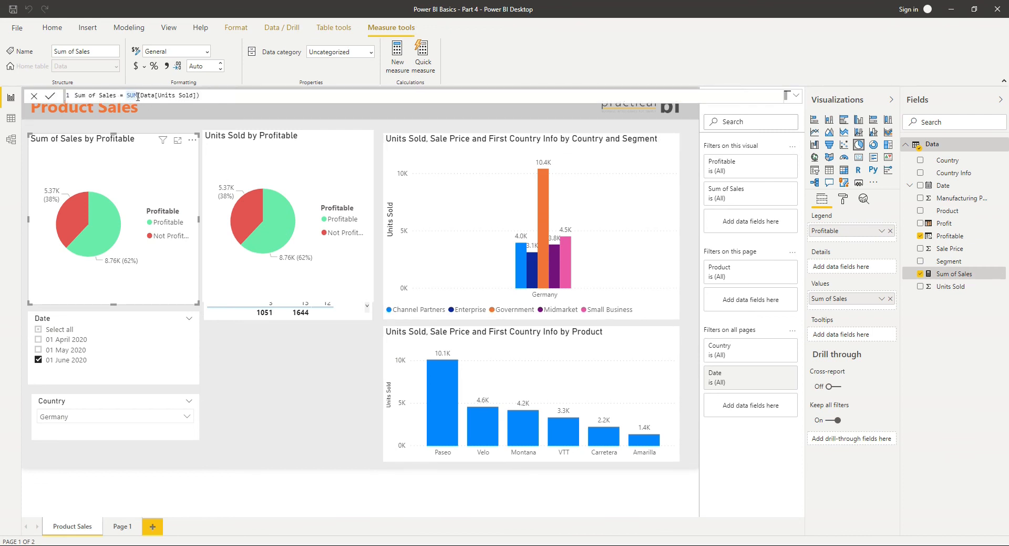
{"action": "type", "text": "IF("}
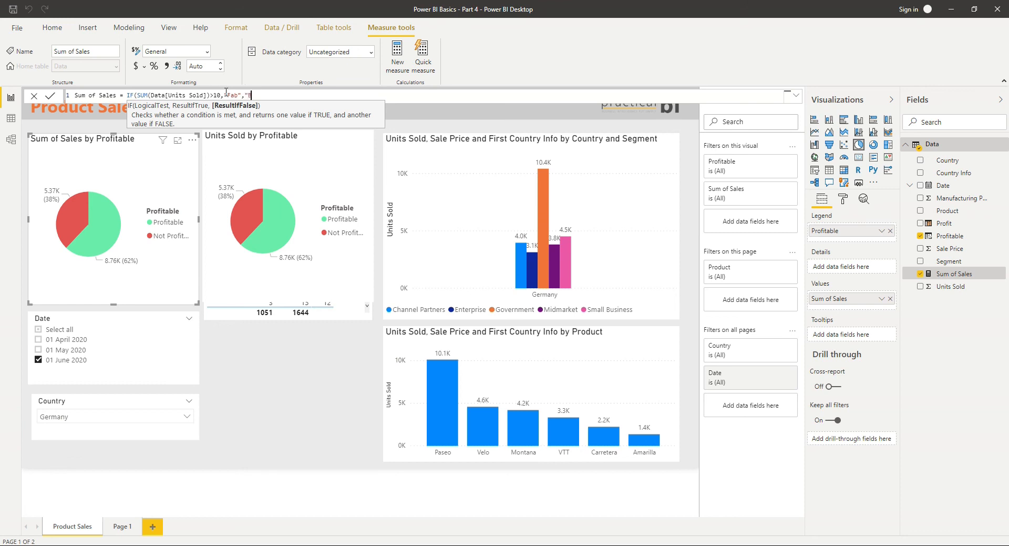
{"action": "type", "text": "Boo\")"}
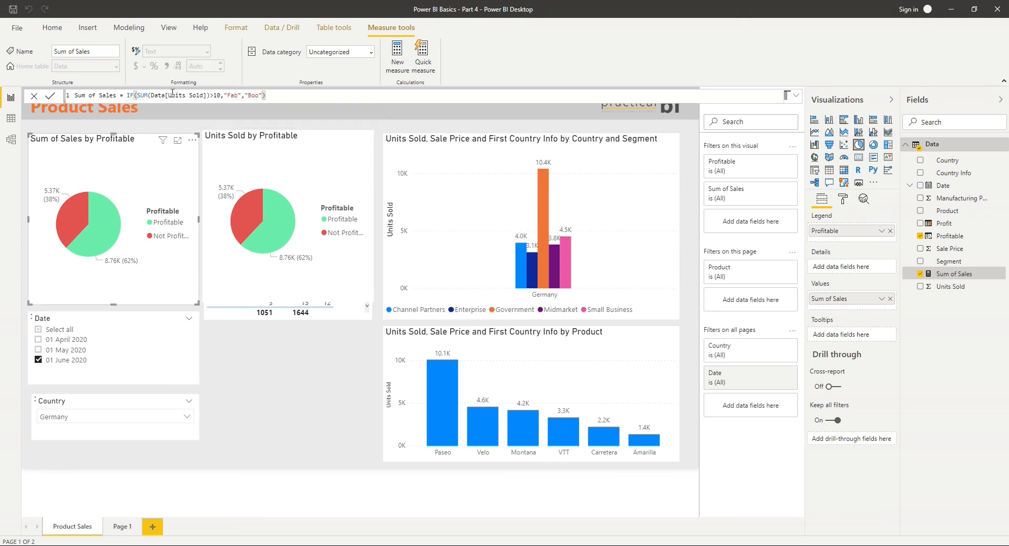
{"action": "mouse_move", "coordinate": [355, 343]}
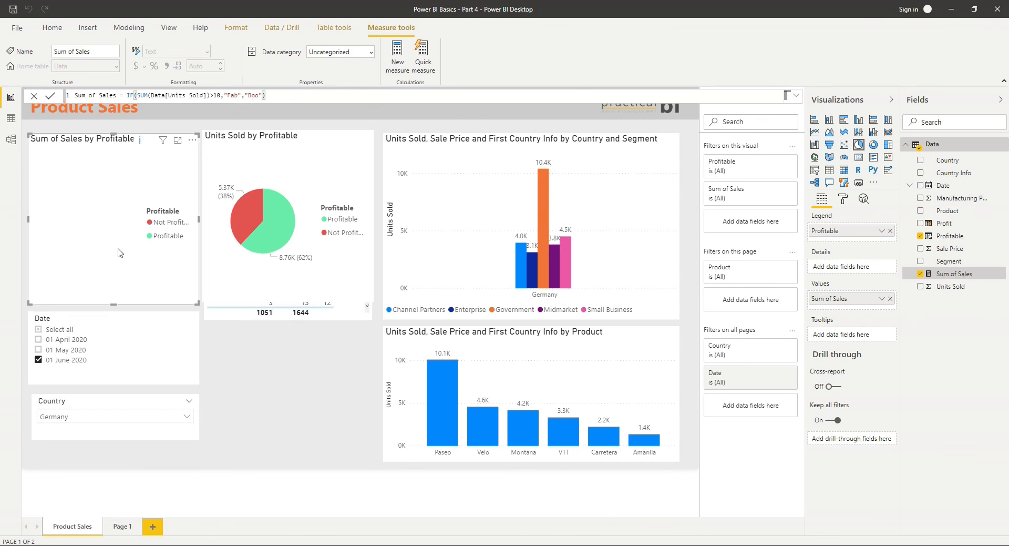
{"action": "mouse_move", "coordinate": [244, 316]}
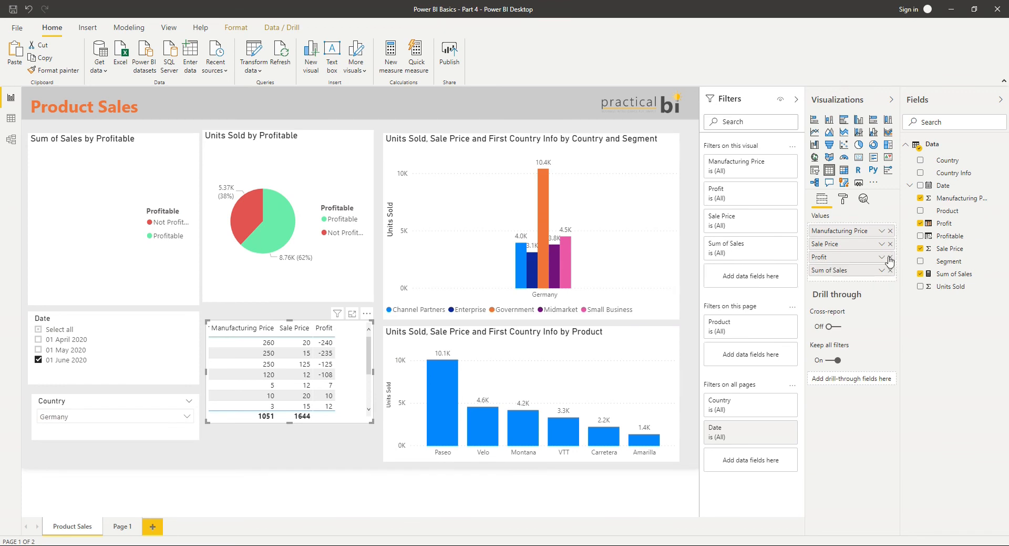
- Remove Profit from the table's Values and deselect the table
{"action": "left_click", "coordinate": [891, 257]}
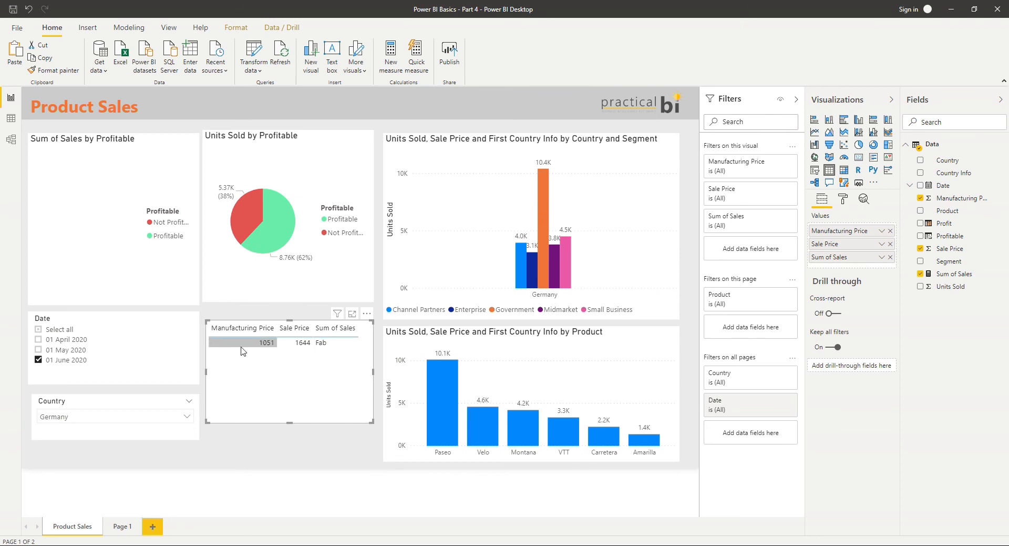
{"action": "left_click", "coordinate": [349, 453]}
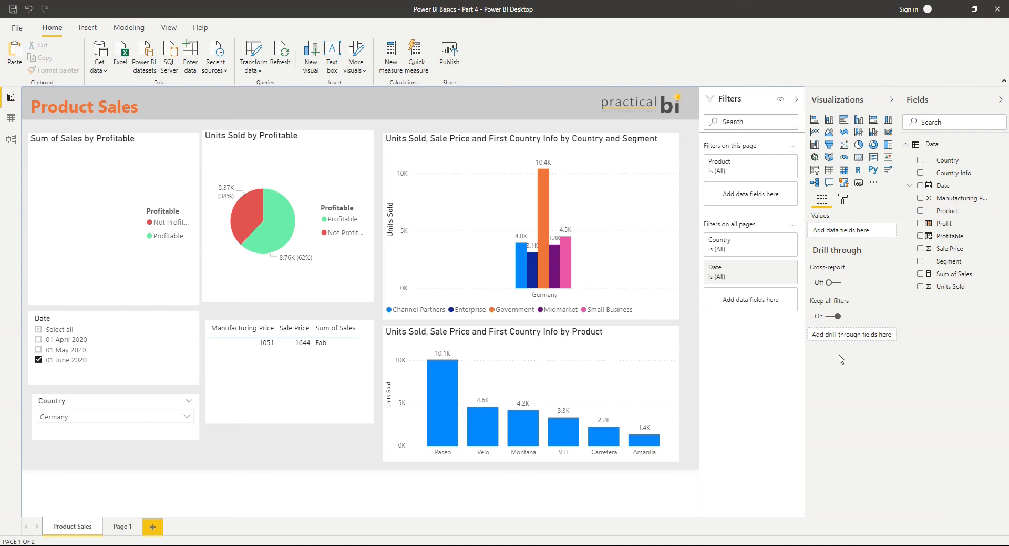
{"action": "mouse_move", "coordinate": [952, 285]}
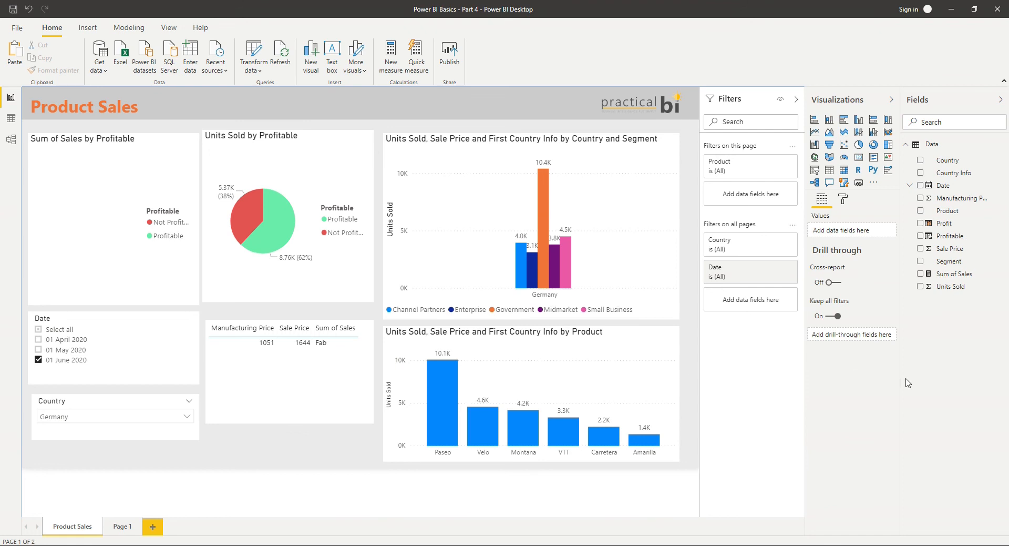
{"action": "mouse_move", "coordinate": [939, 376]}
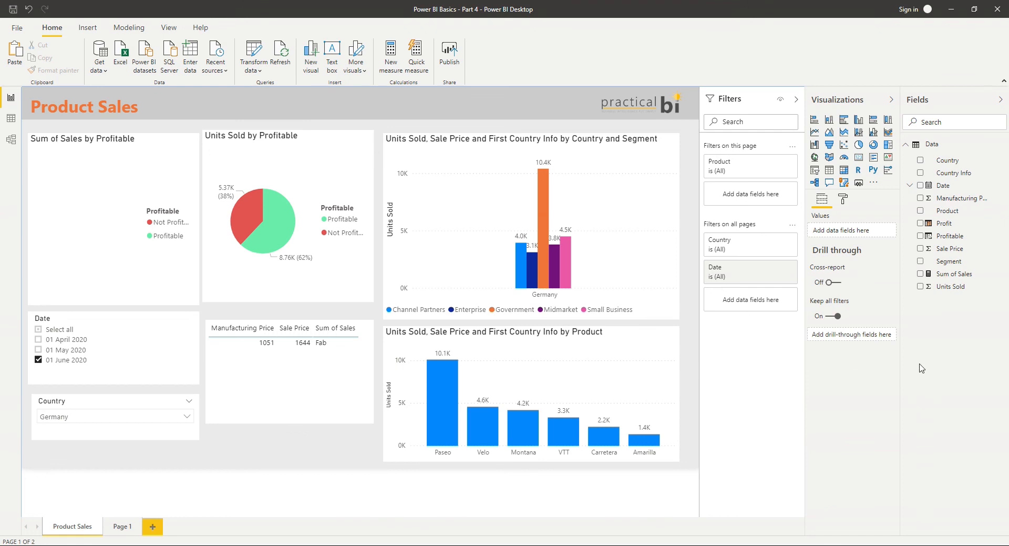
{"action": "mouse_move", "coordinate": [901, 383]}
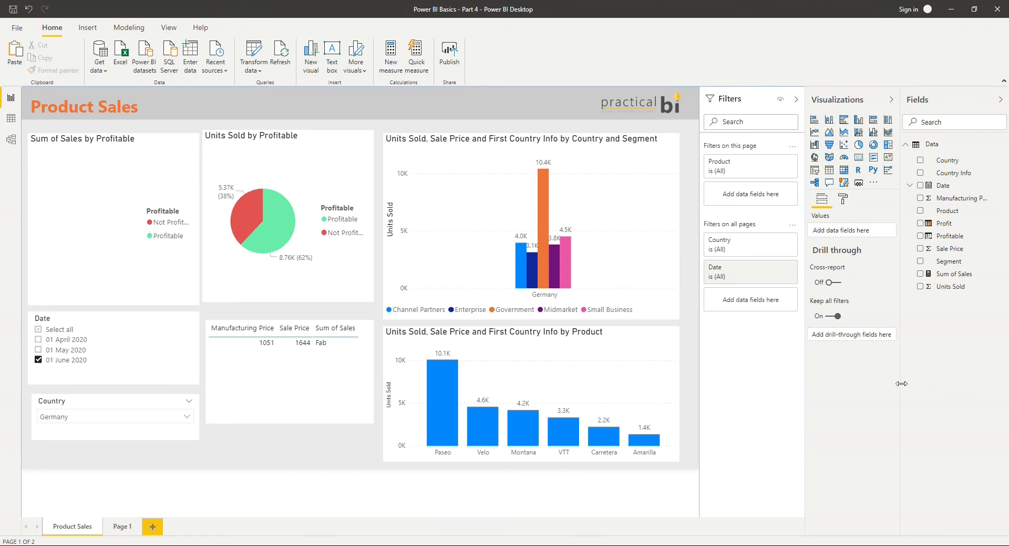
{"action": "mouse_move", "coordinate": [712, 385]}
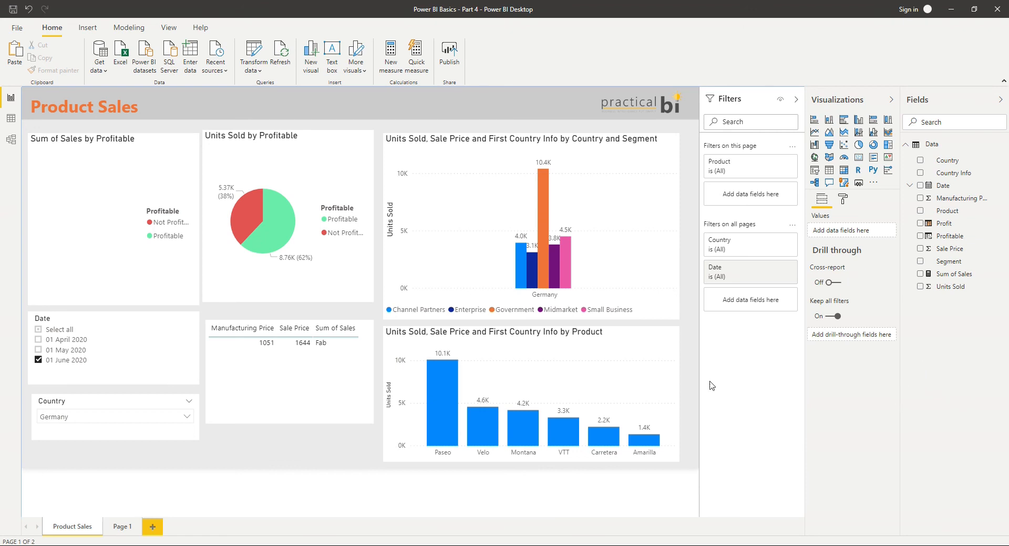
{"action": "mouse_move", "coordinate": [694, 339]}
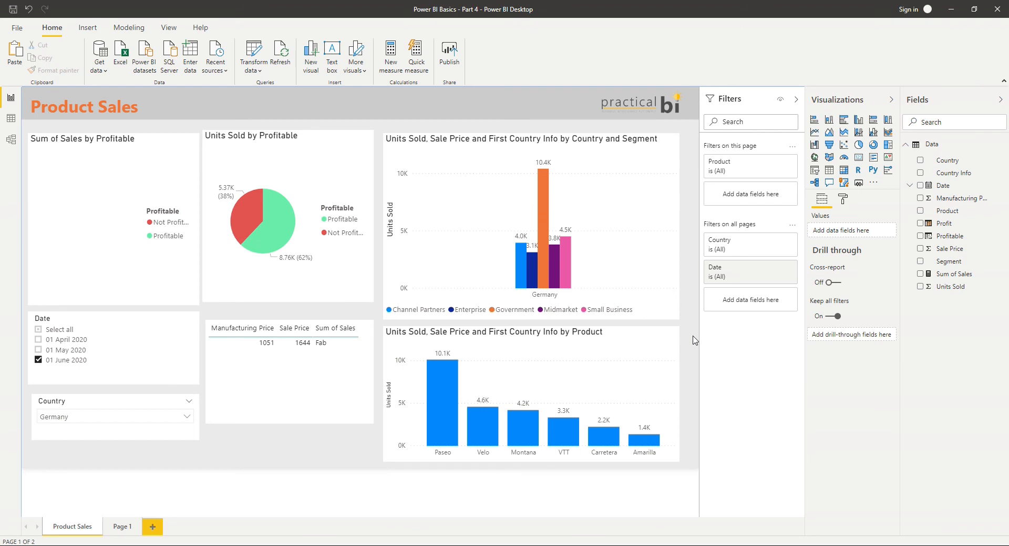